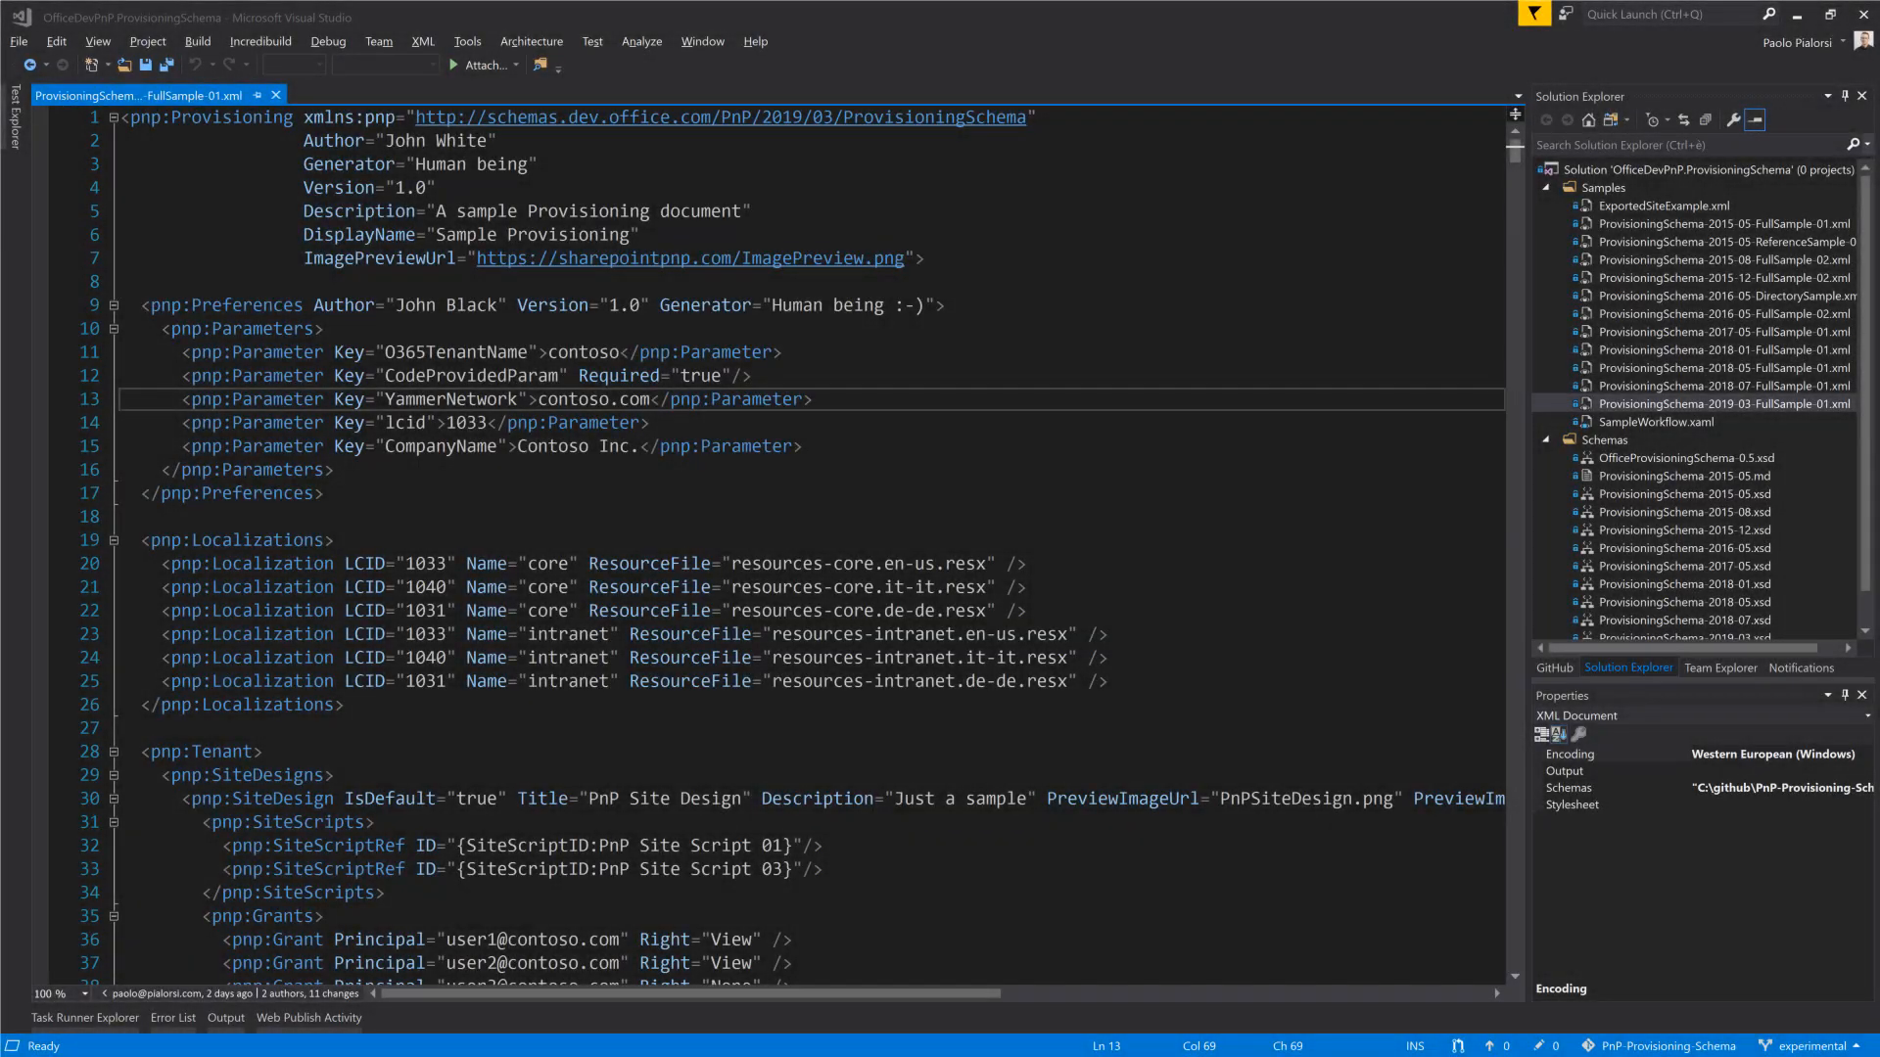
{"action": "mouse_move", "coordinate": [740, 246]}
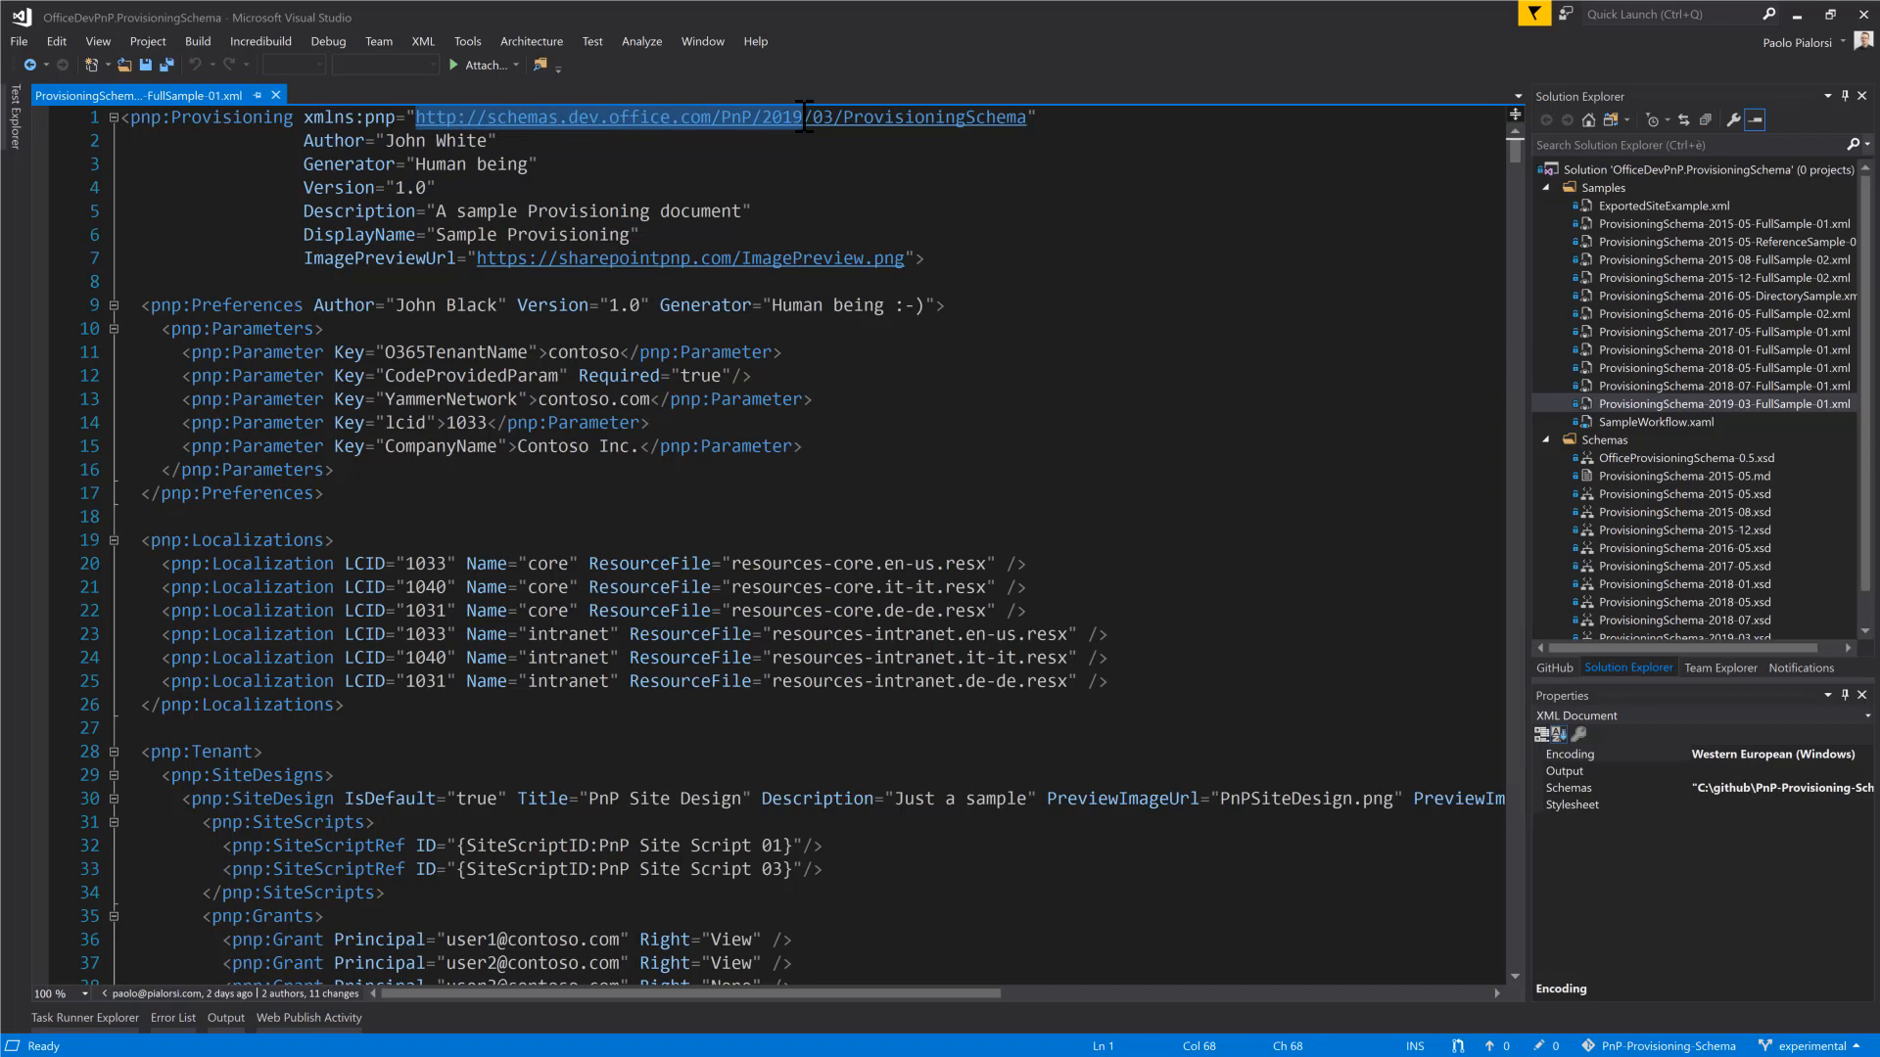
{"action": "mouse_move", "coordinate": [771, 118]}
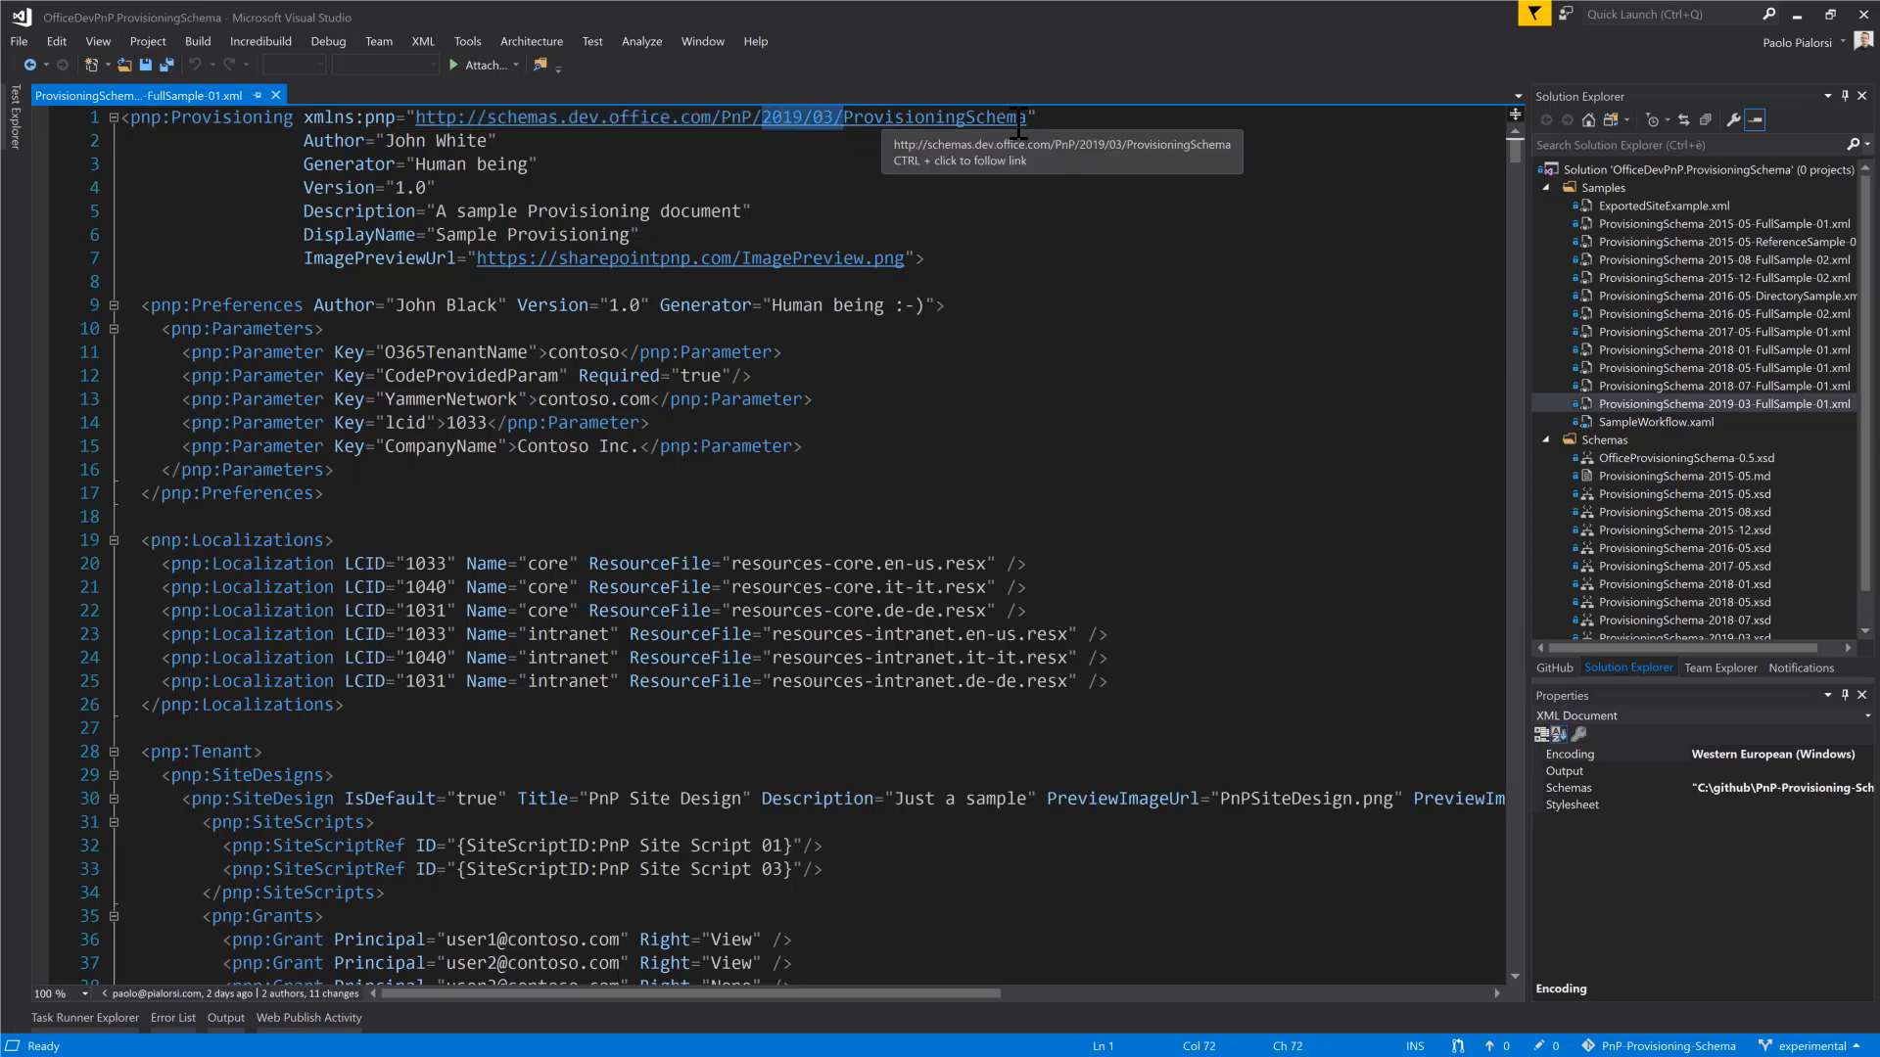
{"action": "mouse_move", "coordinate": [630, 384]}
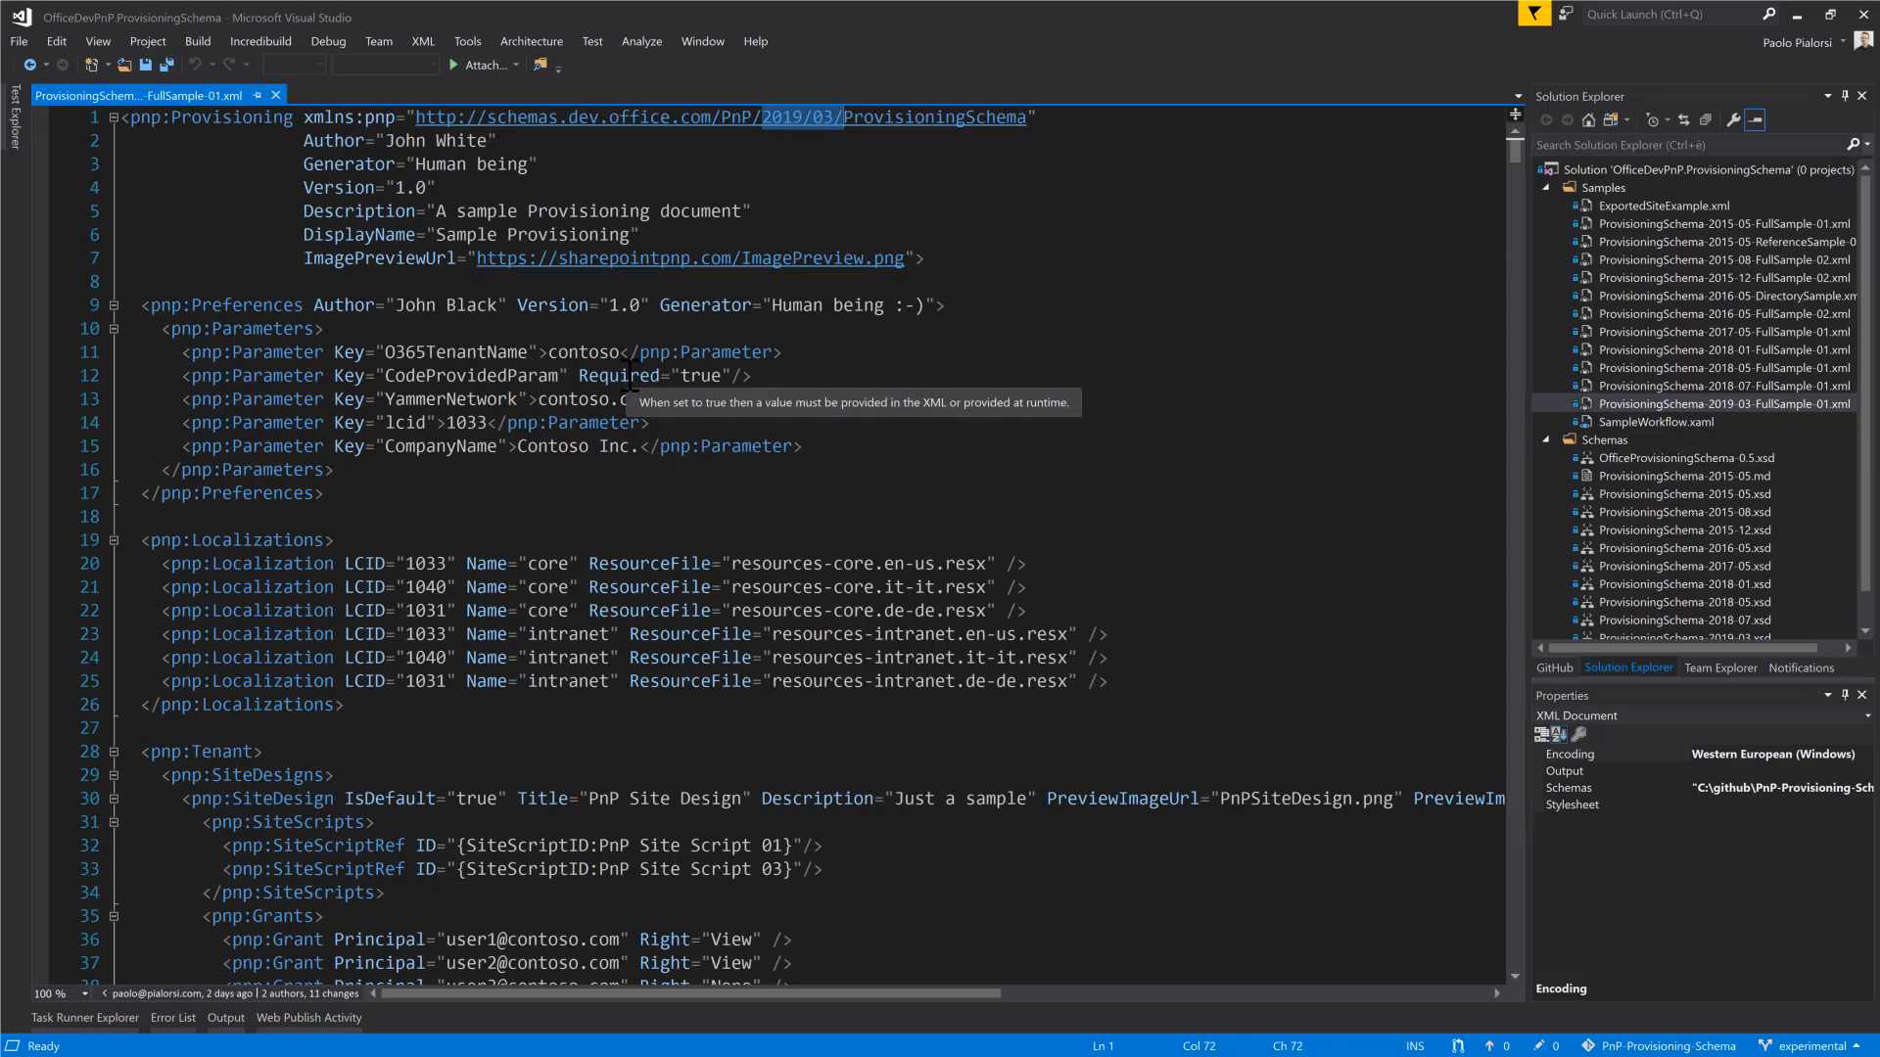
- Scroll past Tenant and Templates down to the ProvisioningTemplateWebhooks element near line 952
{"action": "scroll", "scroll_direction": "down", "scroll_amount": 3}
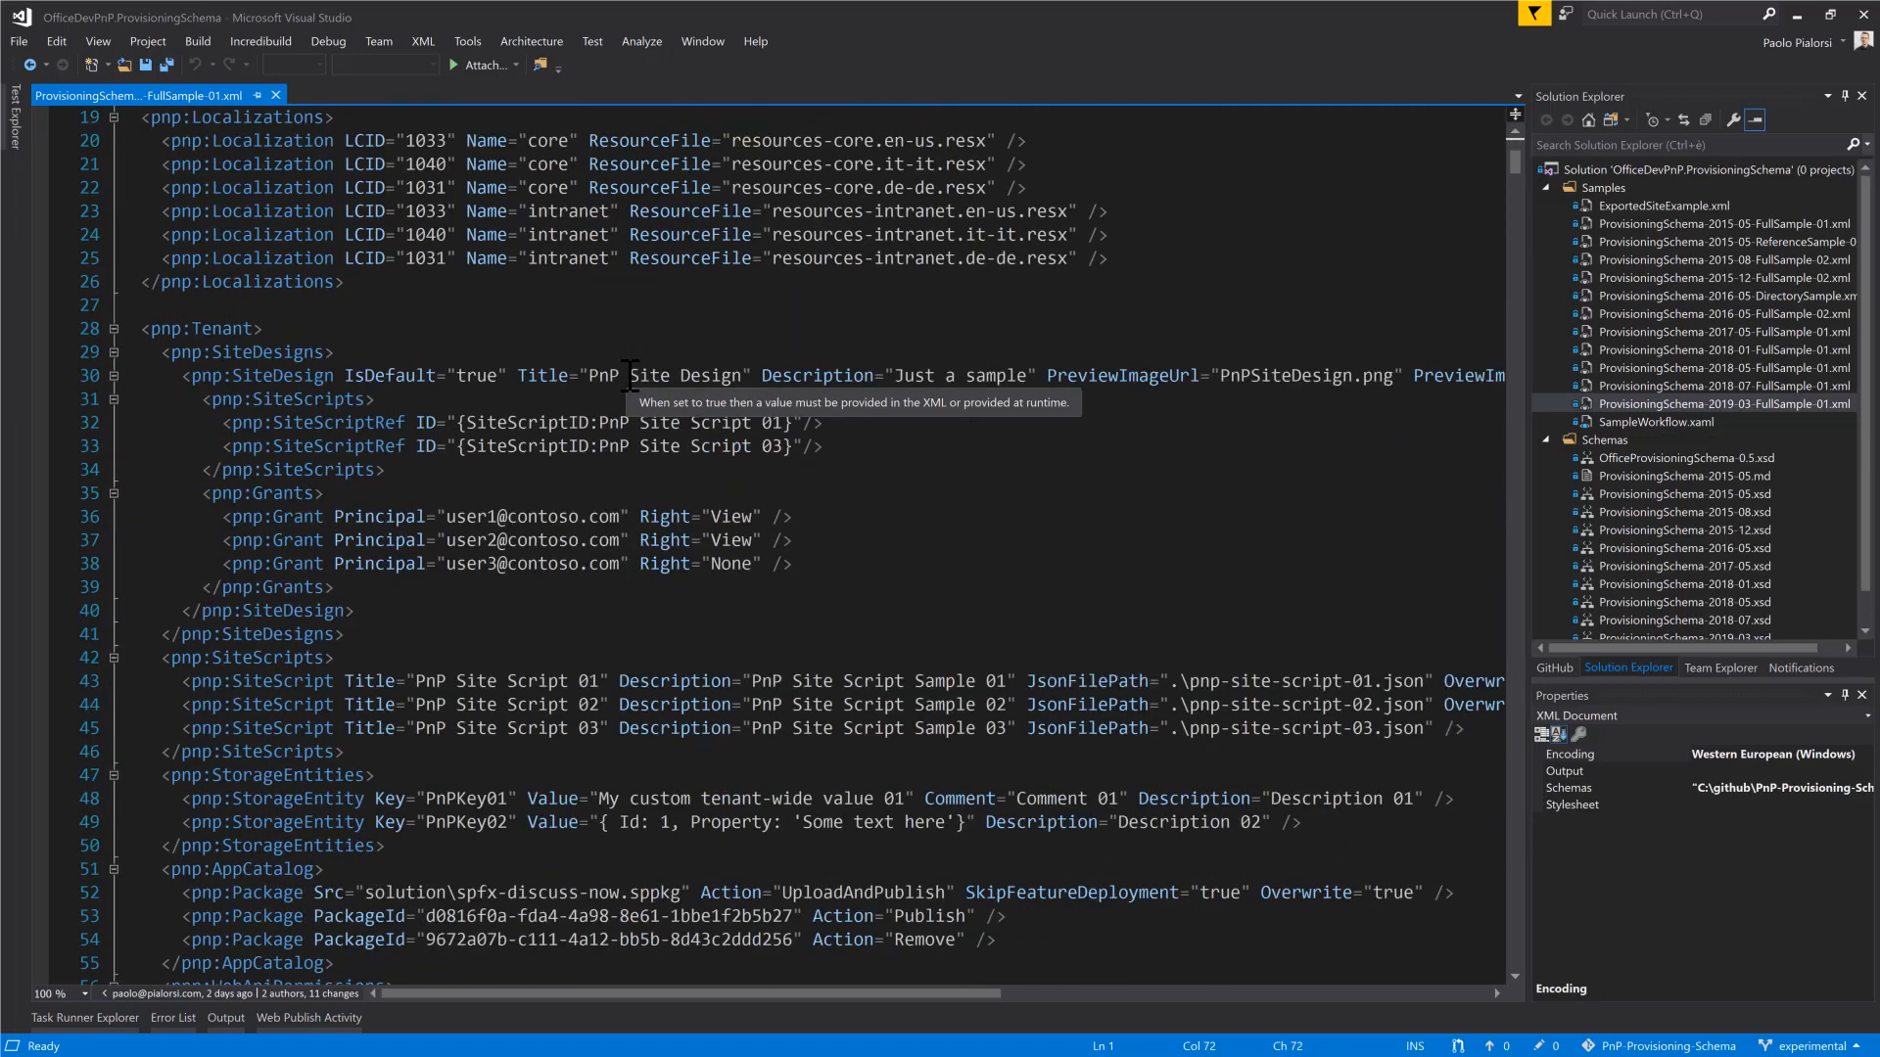
{"action": "scroll", "scroll_direction": "down", "scroll_amount": 3}
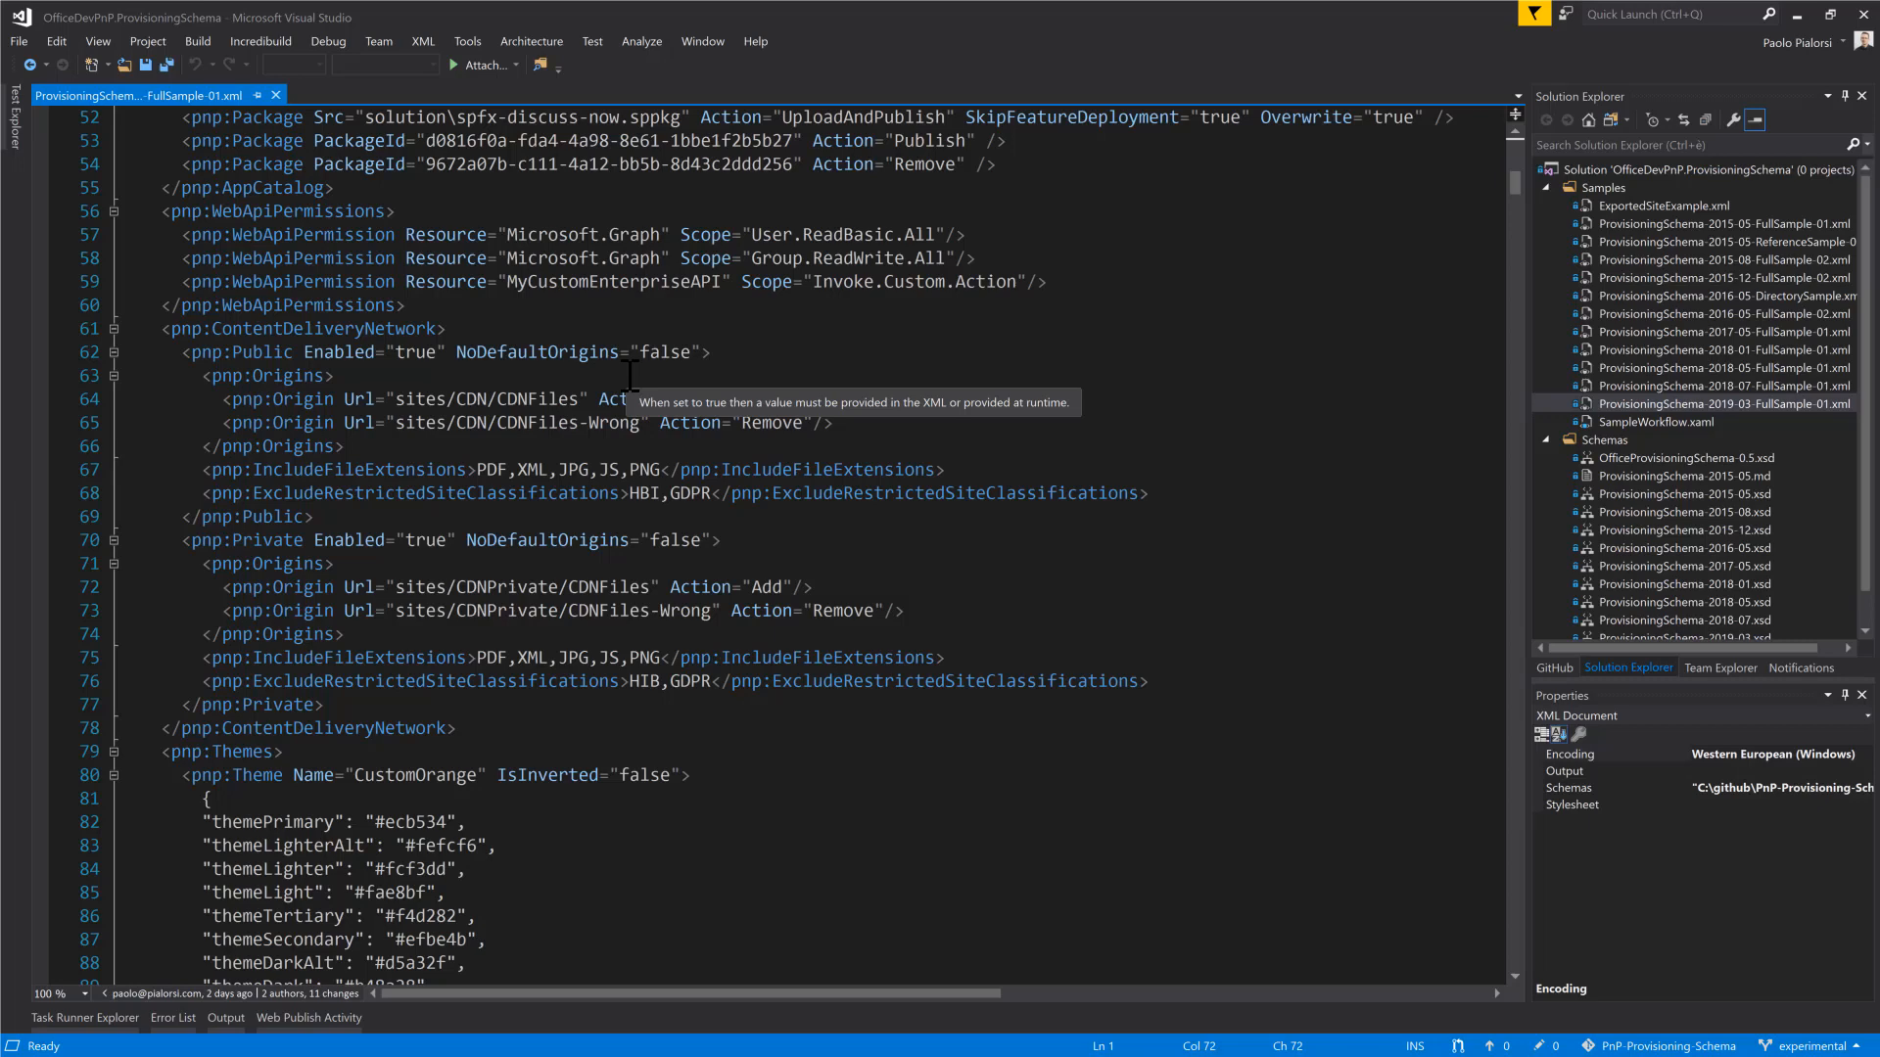
{"action": "scroll", "scroll_direction": "down", "scroll_amount": 3}
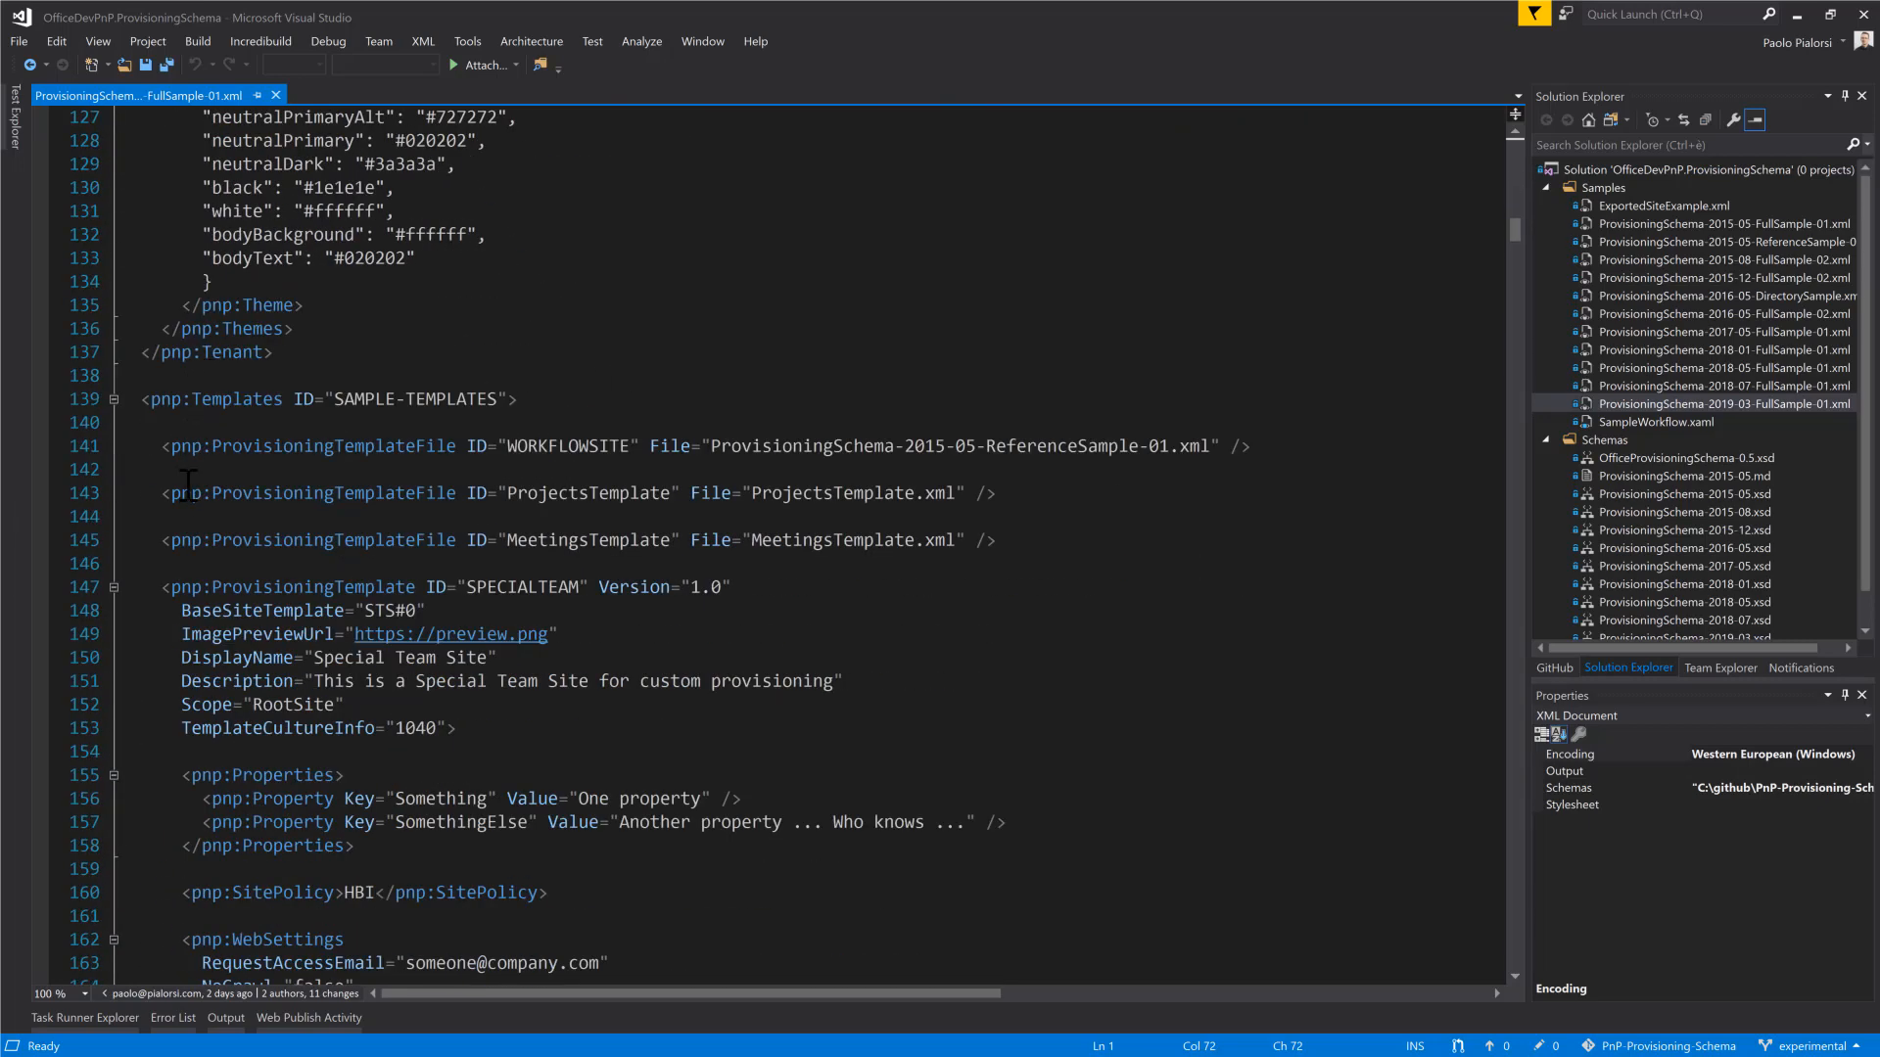
{"action": "scroll", "scroll_direction": "down", "scroll_amount": 3}
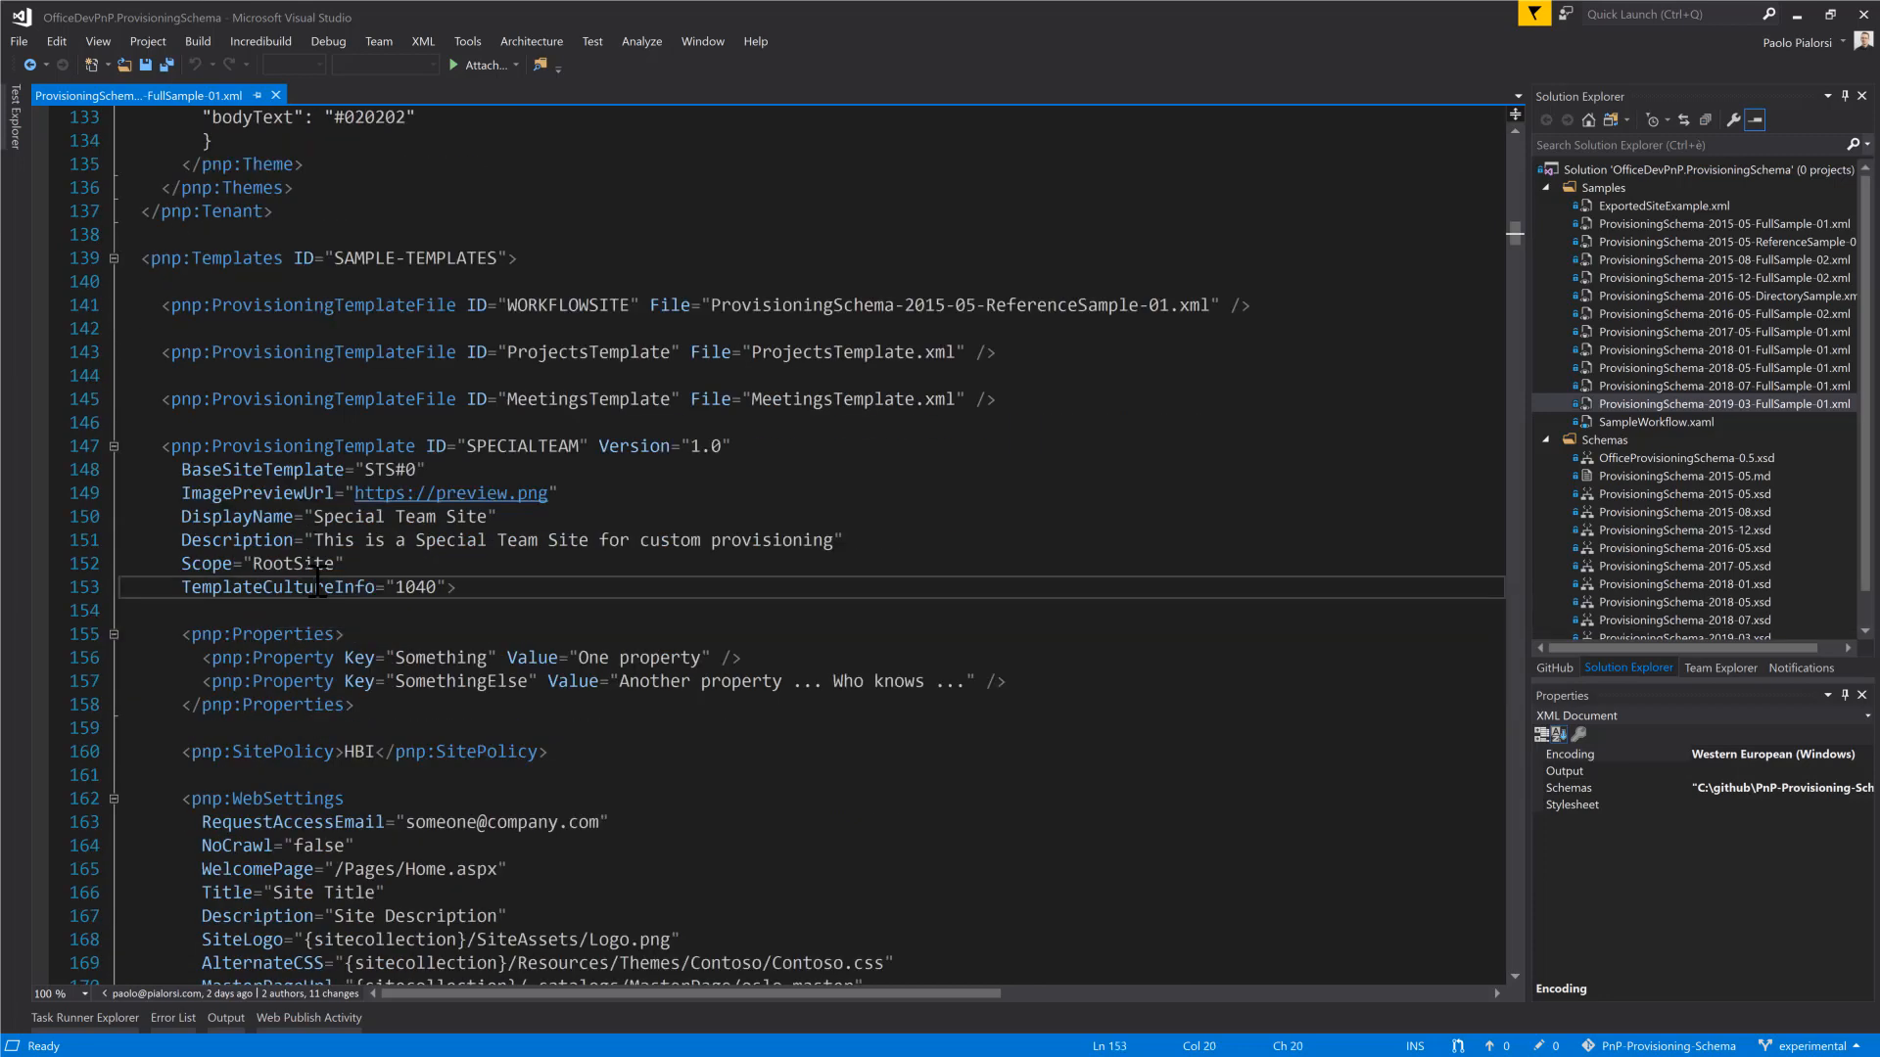
{"action": "type", "text": "Provi"}
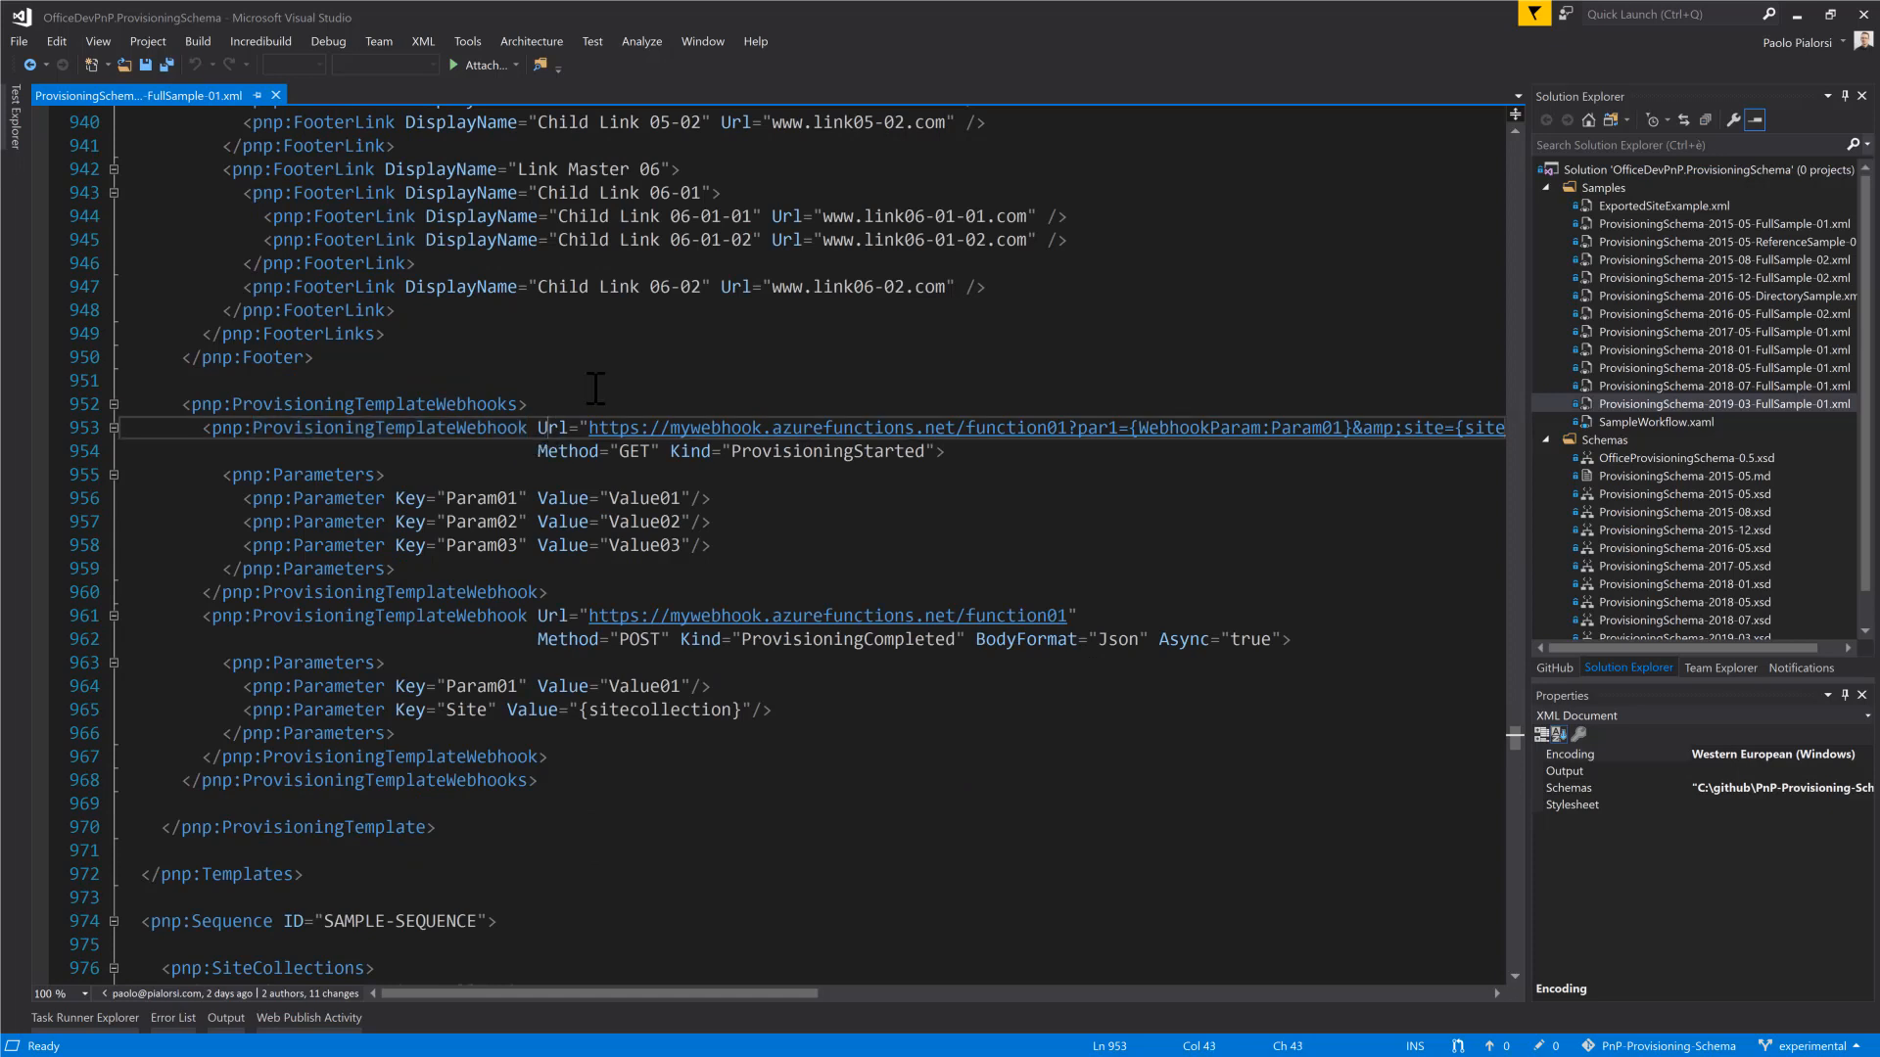
{"action": "double_click", "coordinate": [552, 427]}
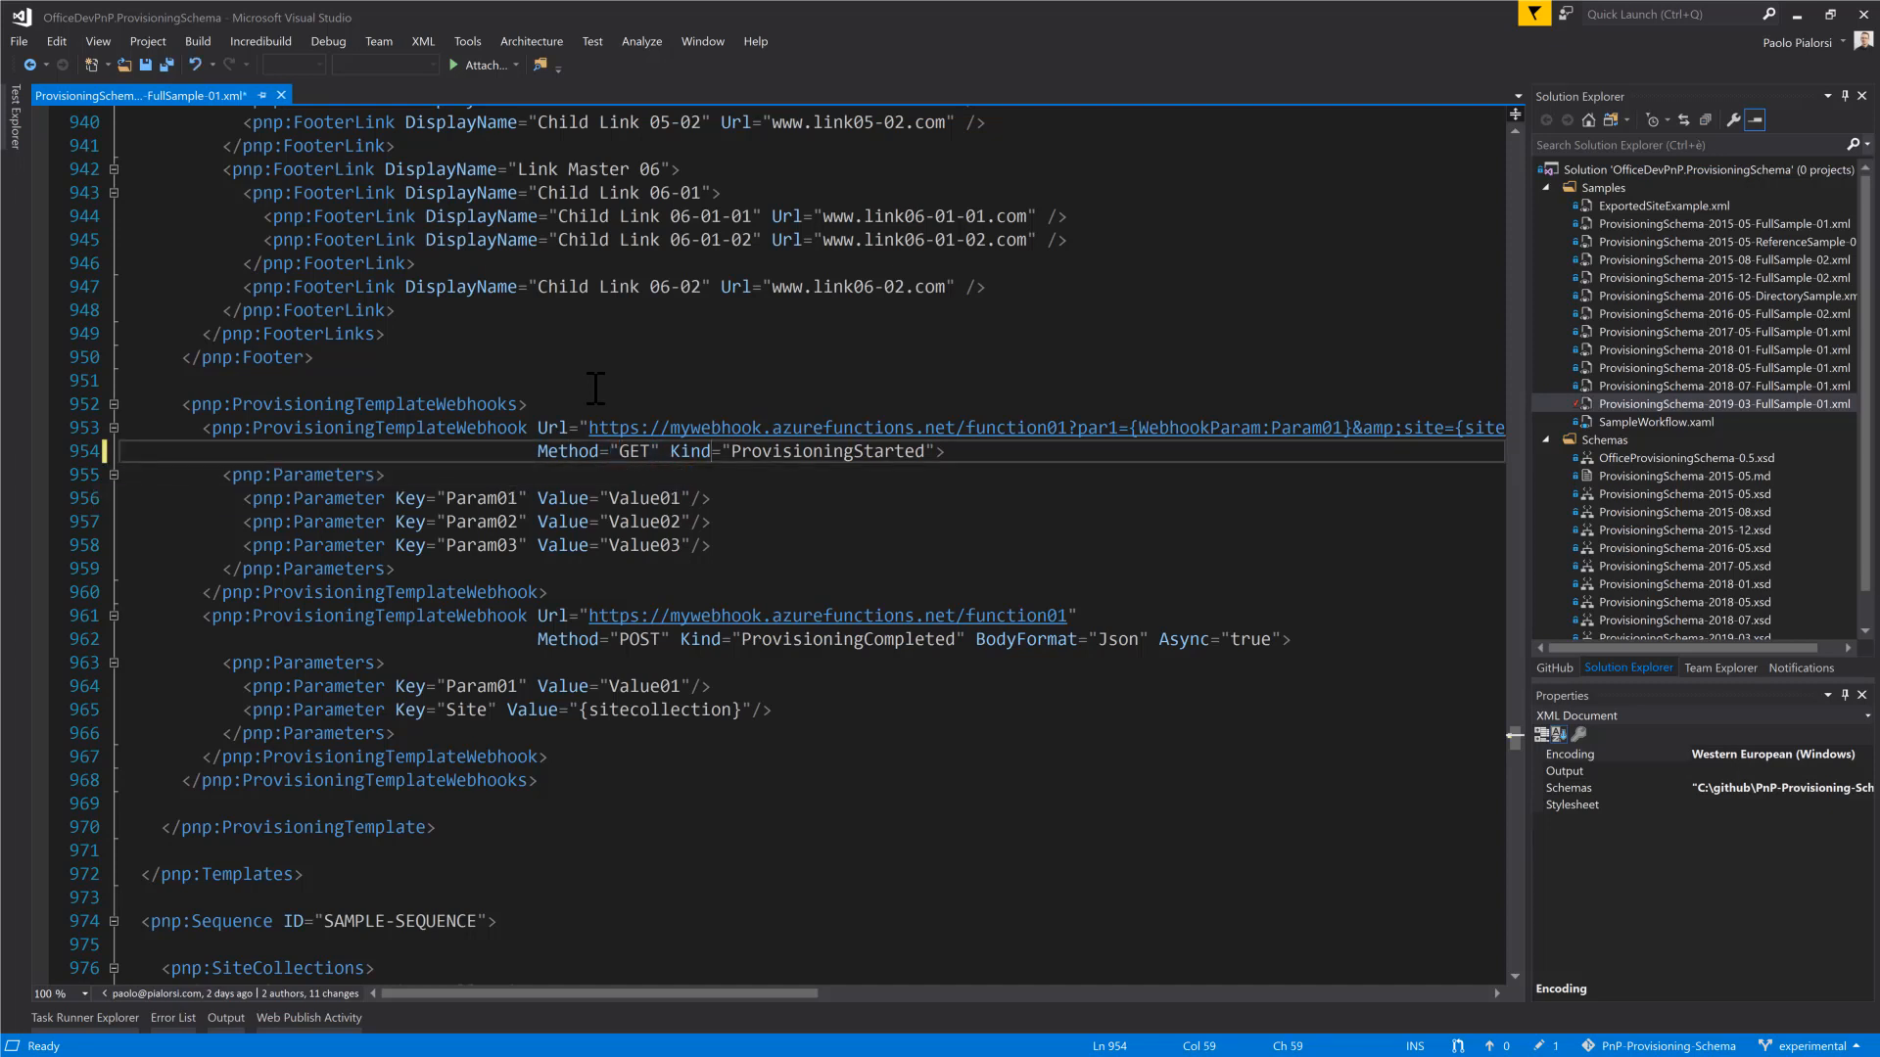
{"action": "left_click", "coordinate": [831, 450]}
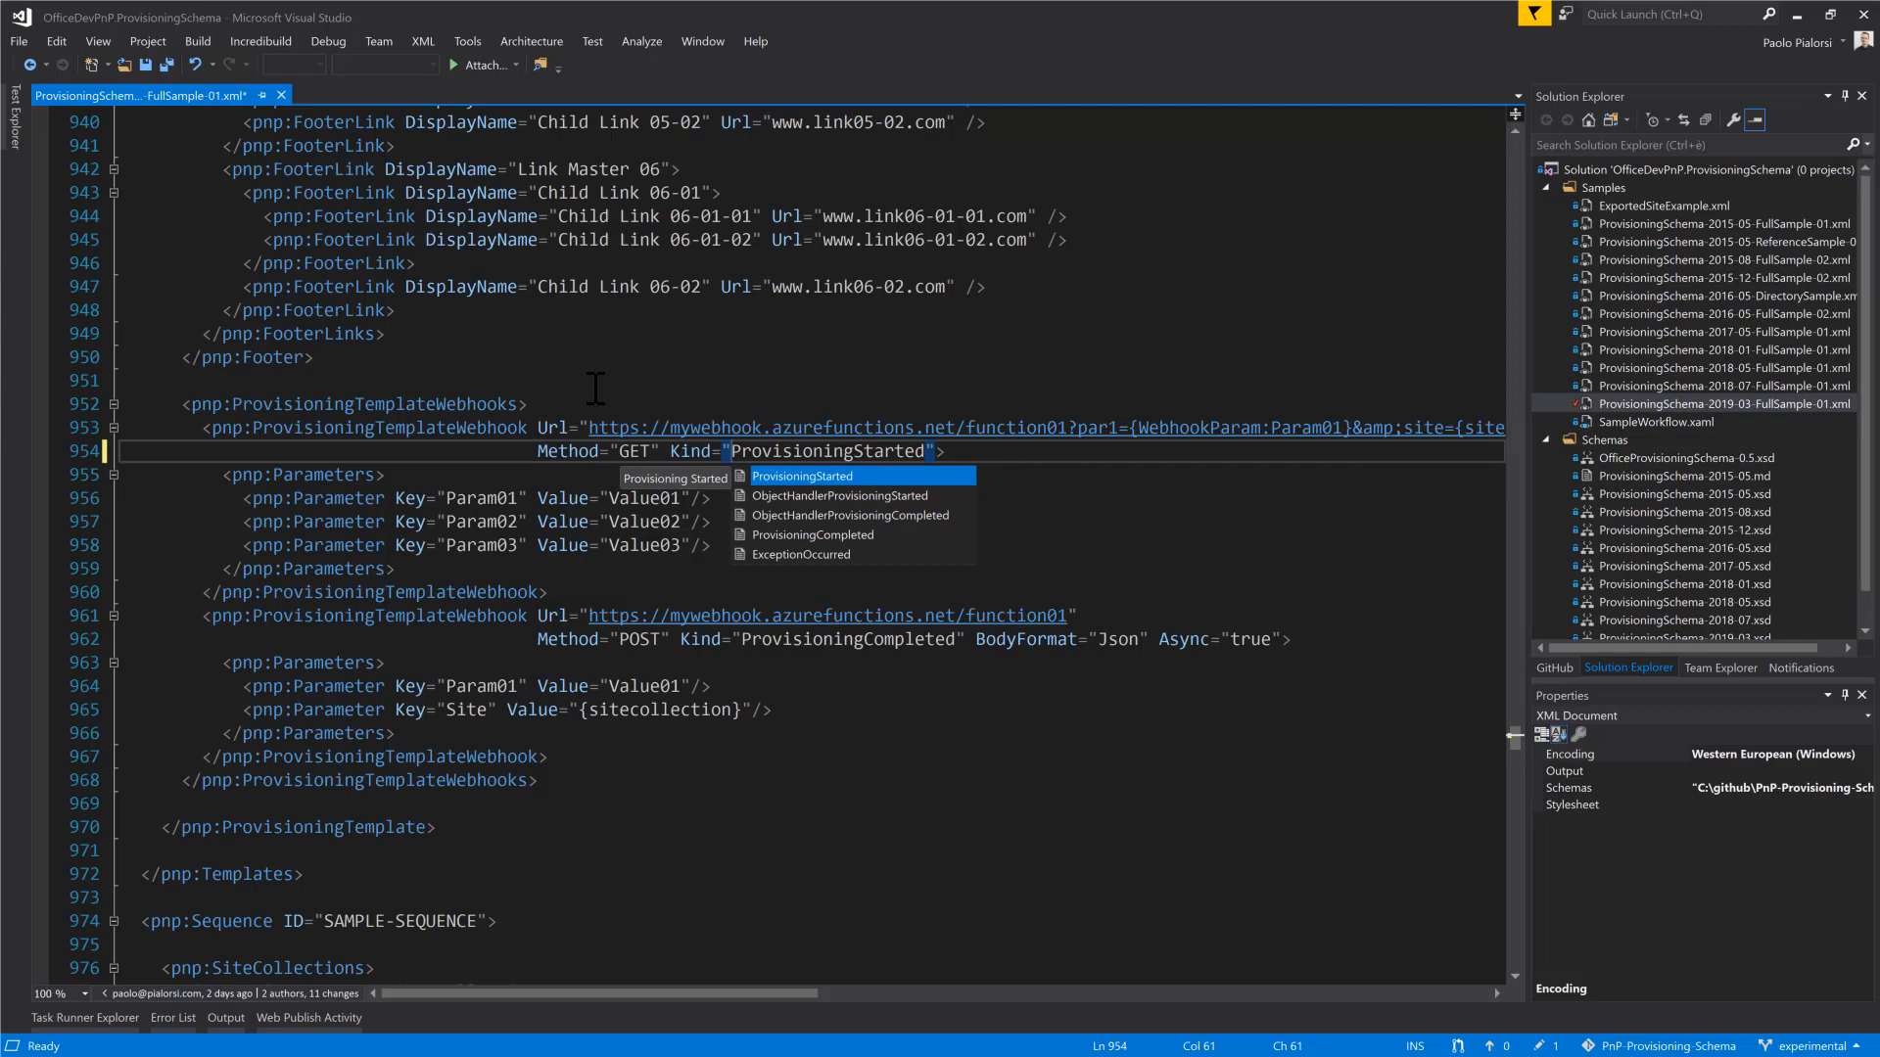
{"action": "mouse_move", "coordinate": [779, 491]}
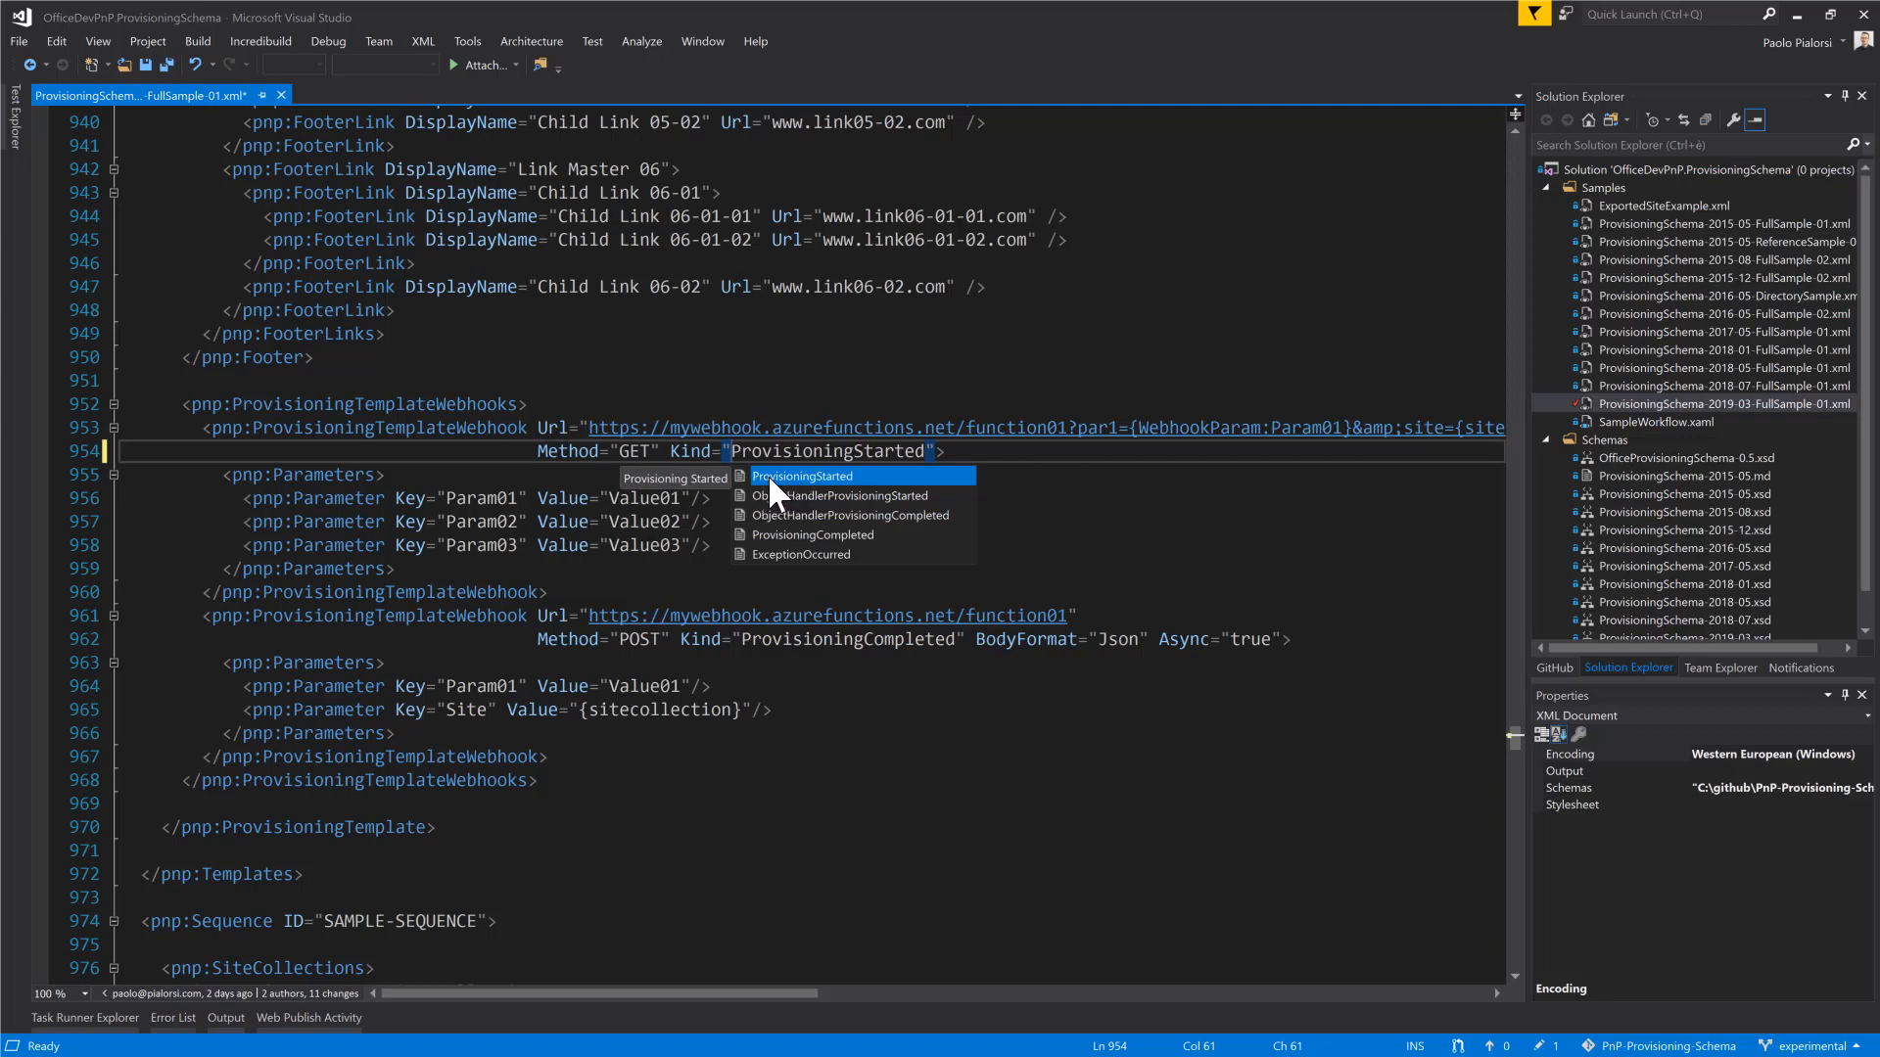
{"action": "mouse_move", "coordinate": [779, 556]}
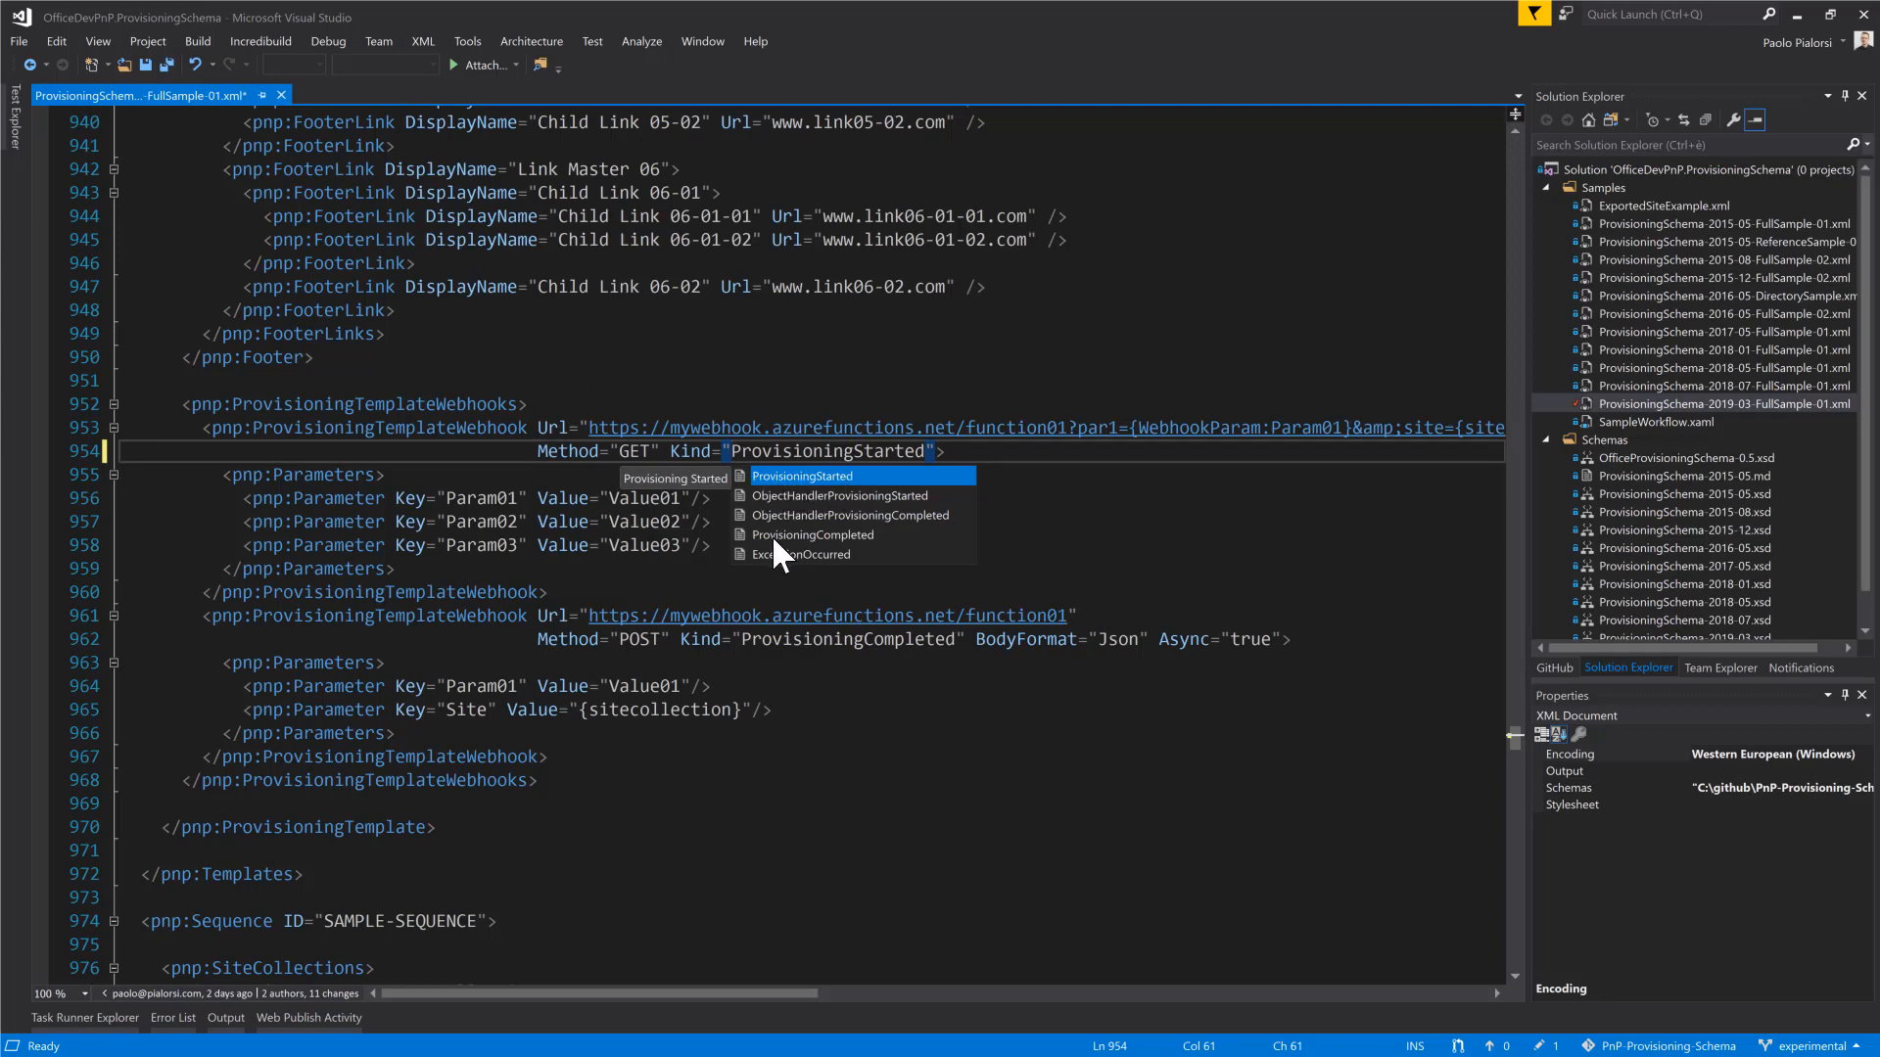
{"action": "mouse_move", "coordinate": [818, 517]}
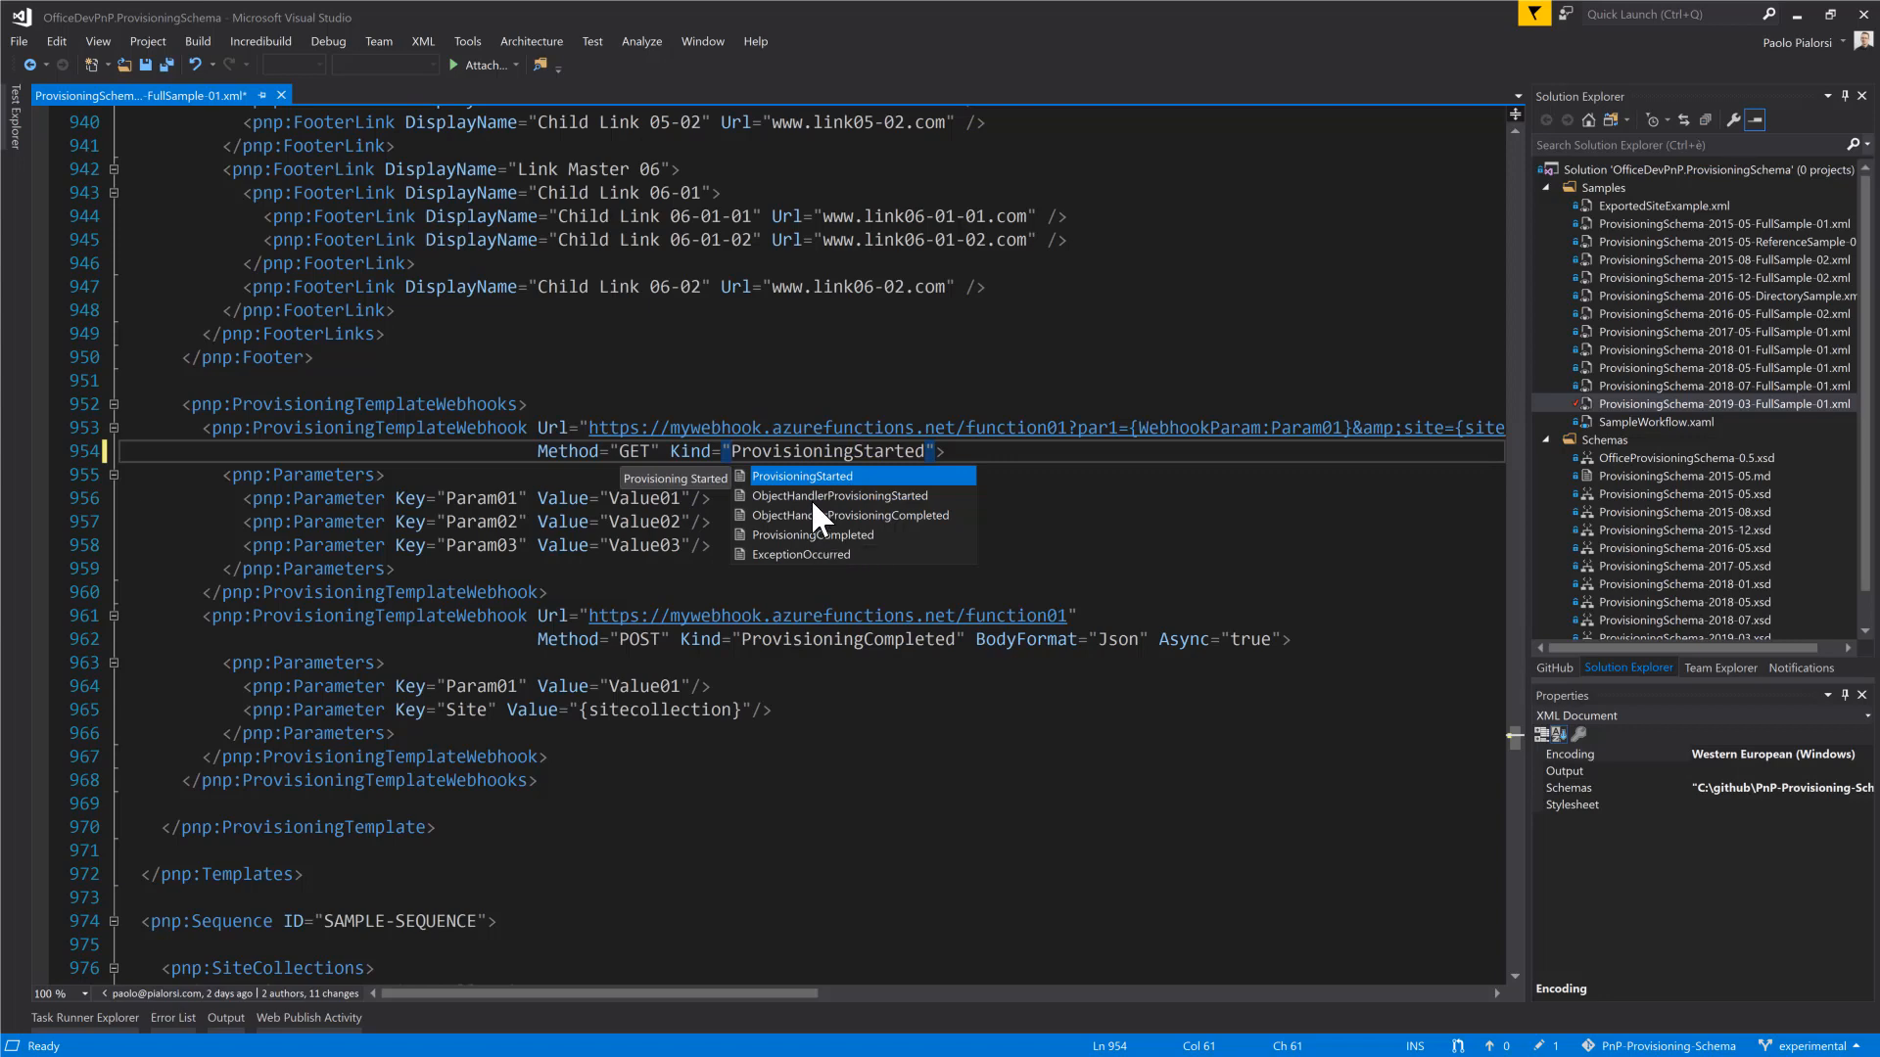
{"action": "mouse_move", "coordinate": [854, 525]}
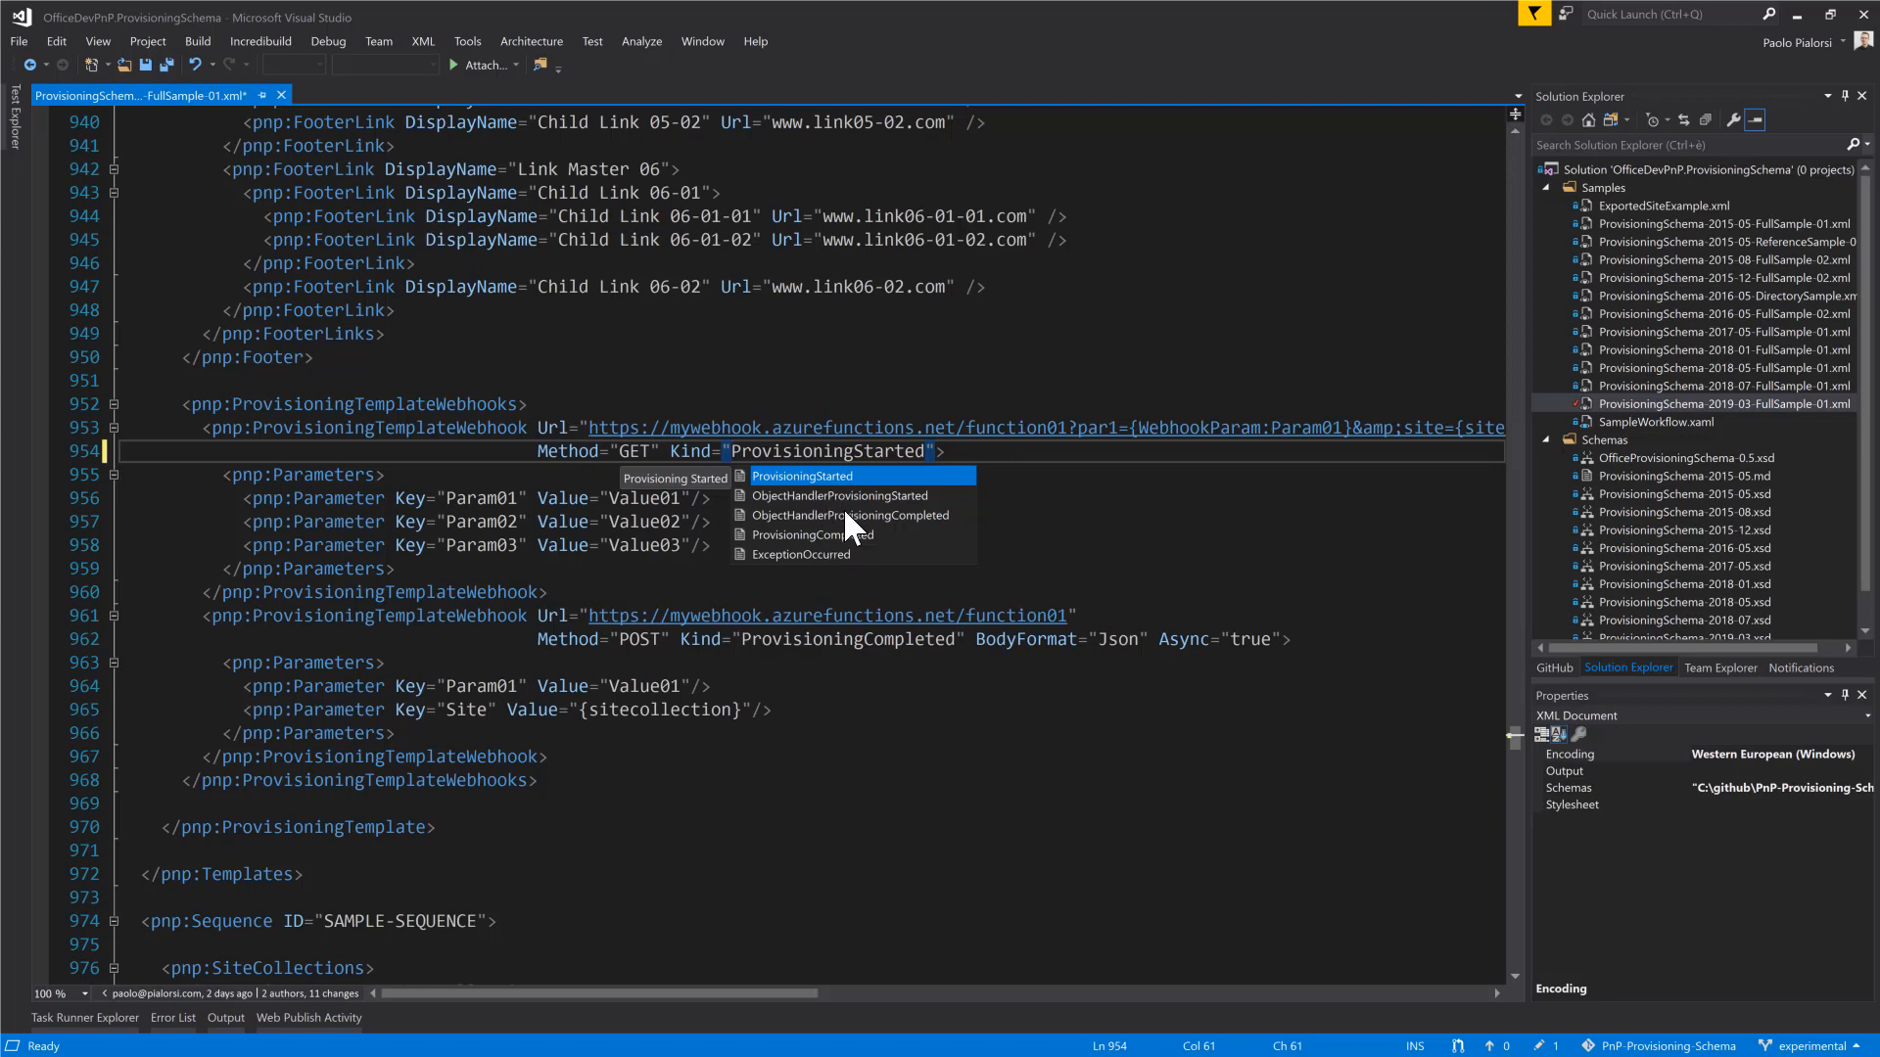
{"action": "mouse_move", "coordinate": [835, 572]}
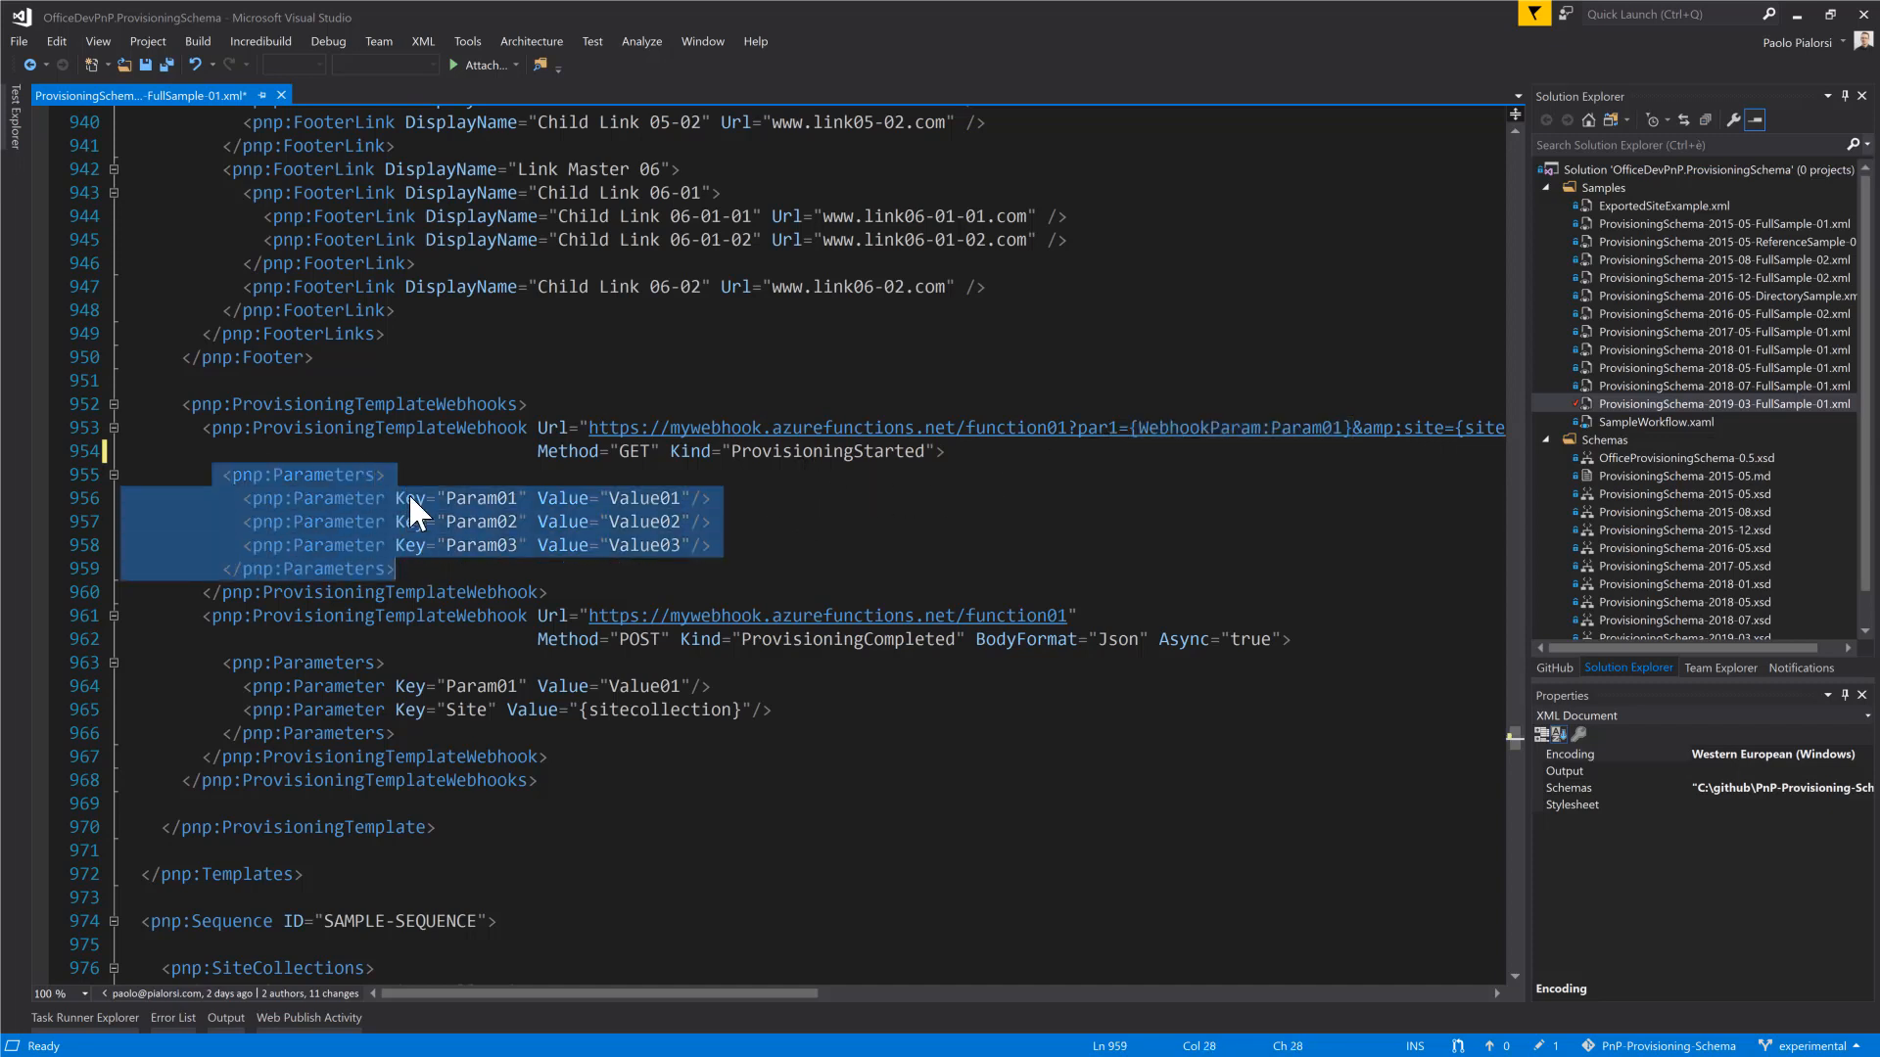
{"action": "mouse_move", "coordinate": [370, 578]}
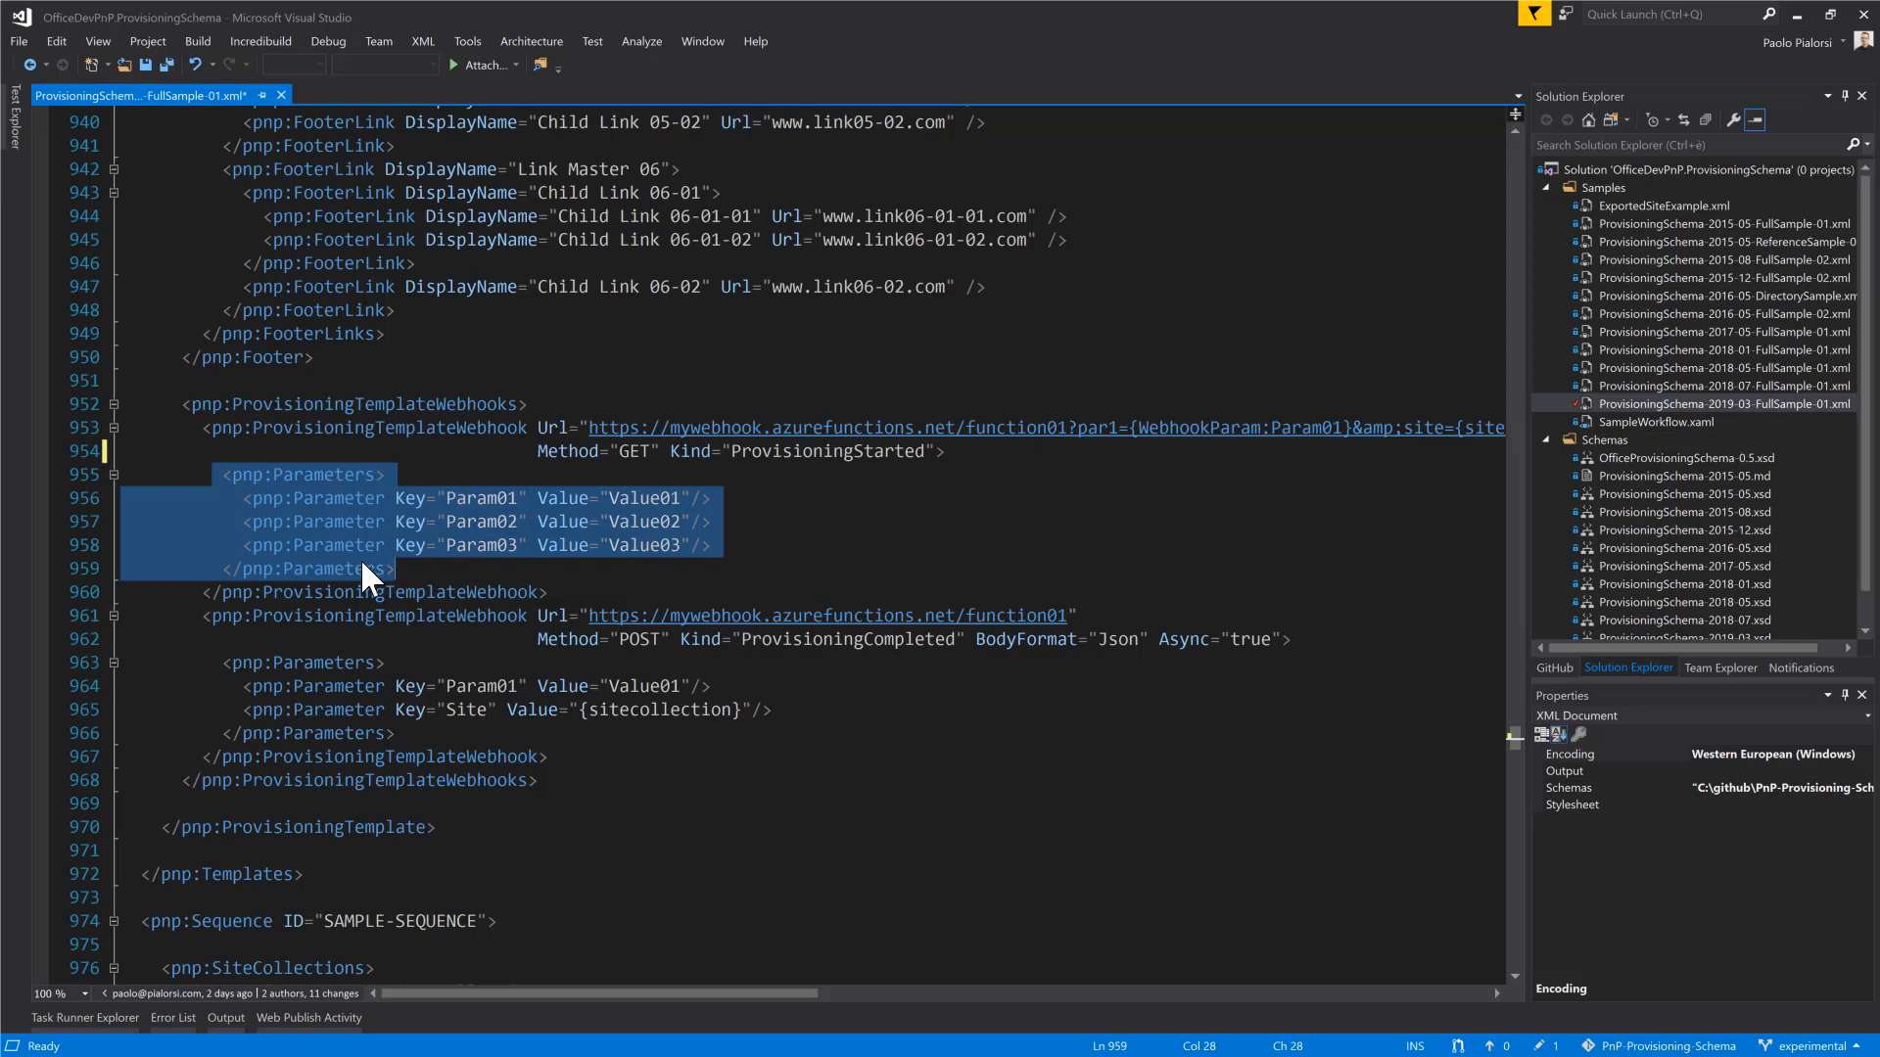
{"action": "mouse_move", "coordinate": [536, 521]}
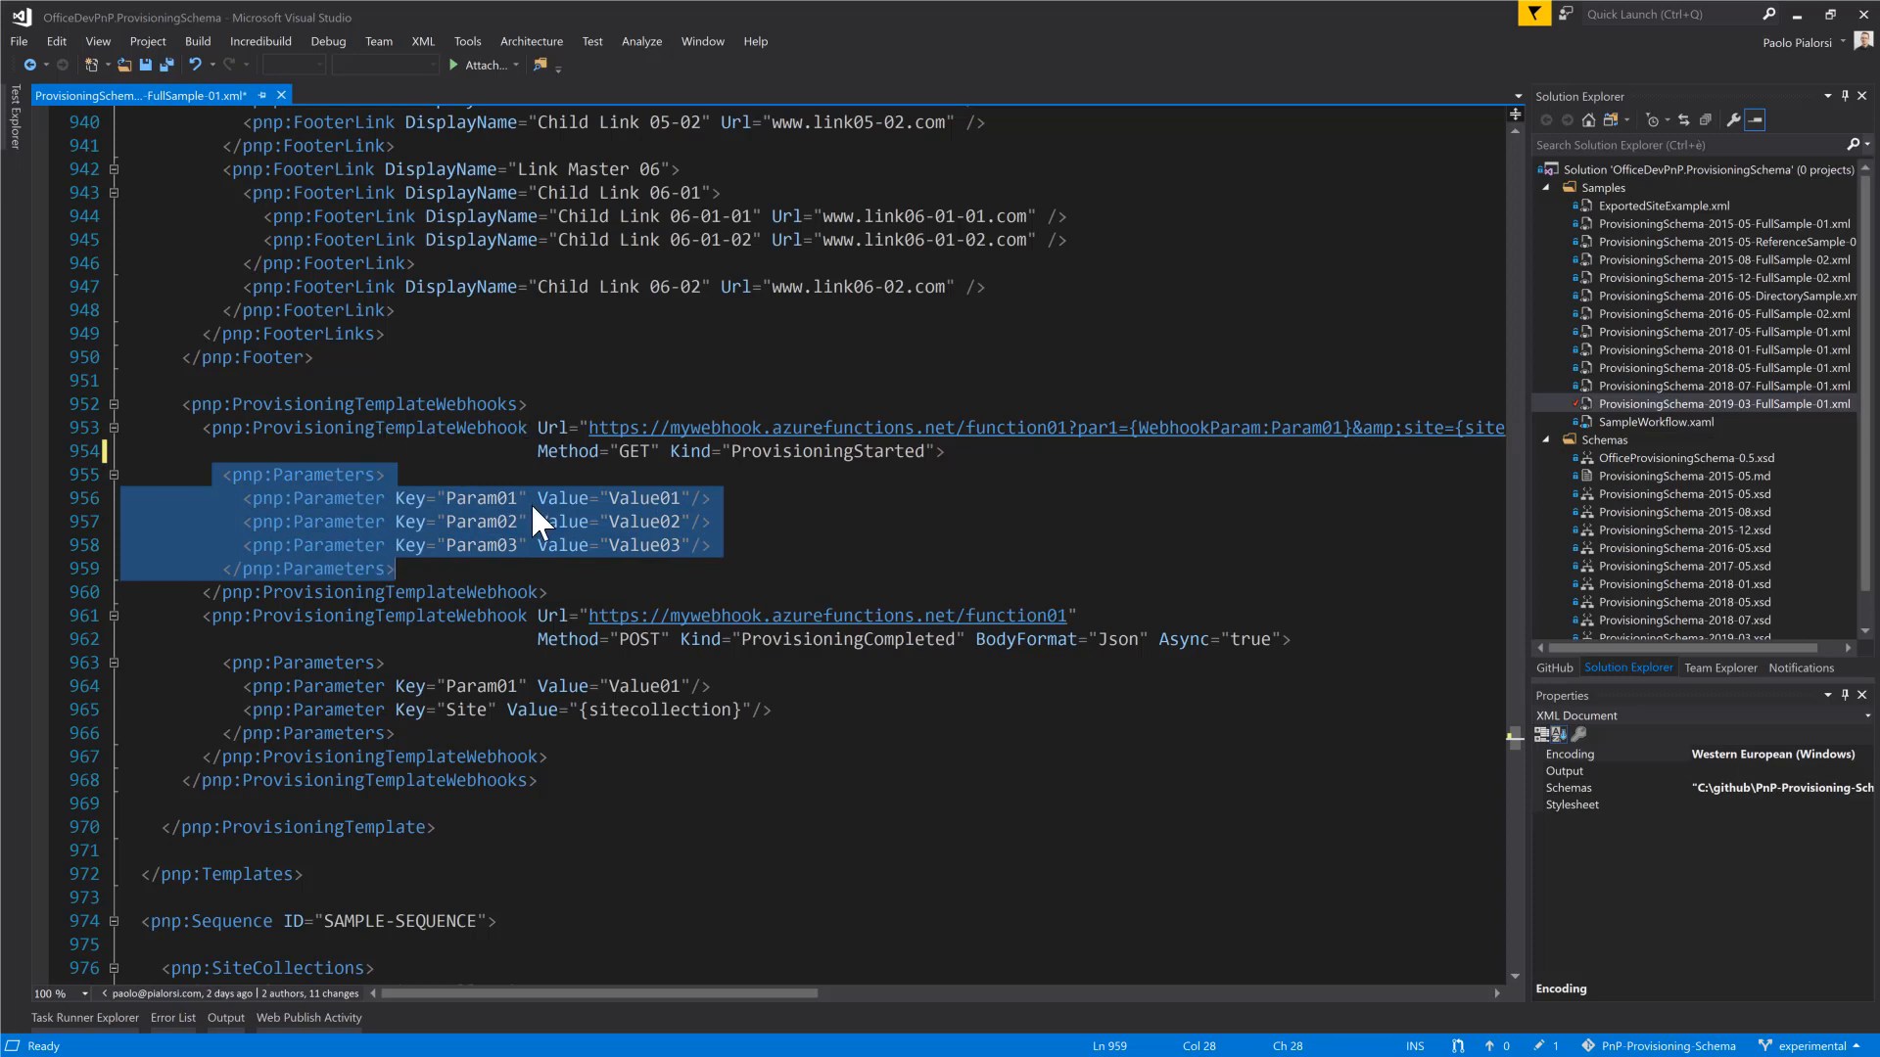
{"action": "mouse_move", "coordinate": [523, 577]}
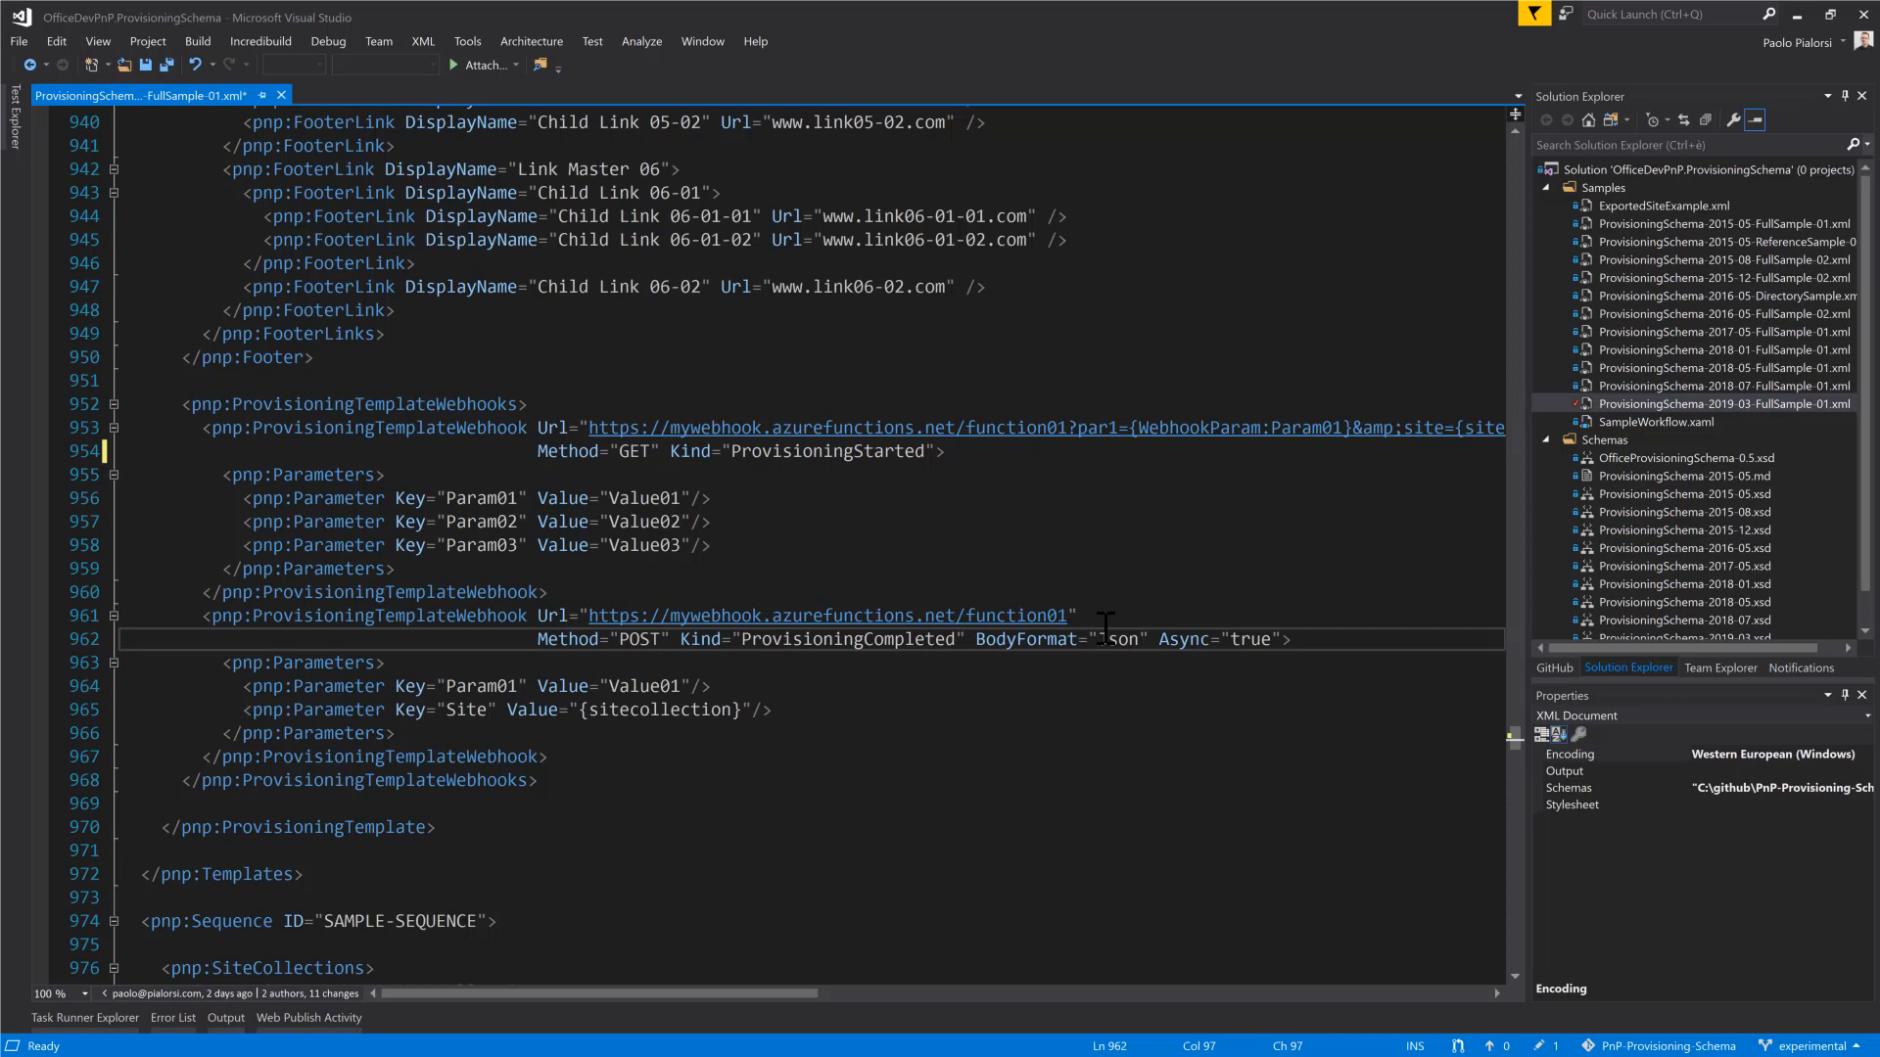
{"action": "left_click", "coordinate": [1120, 639]}
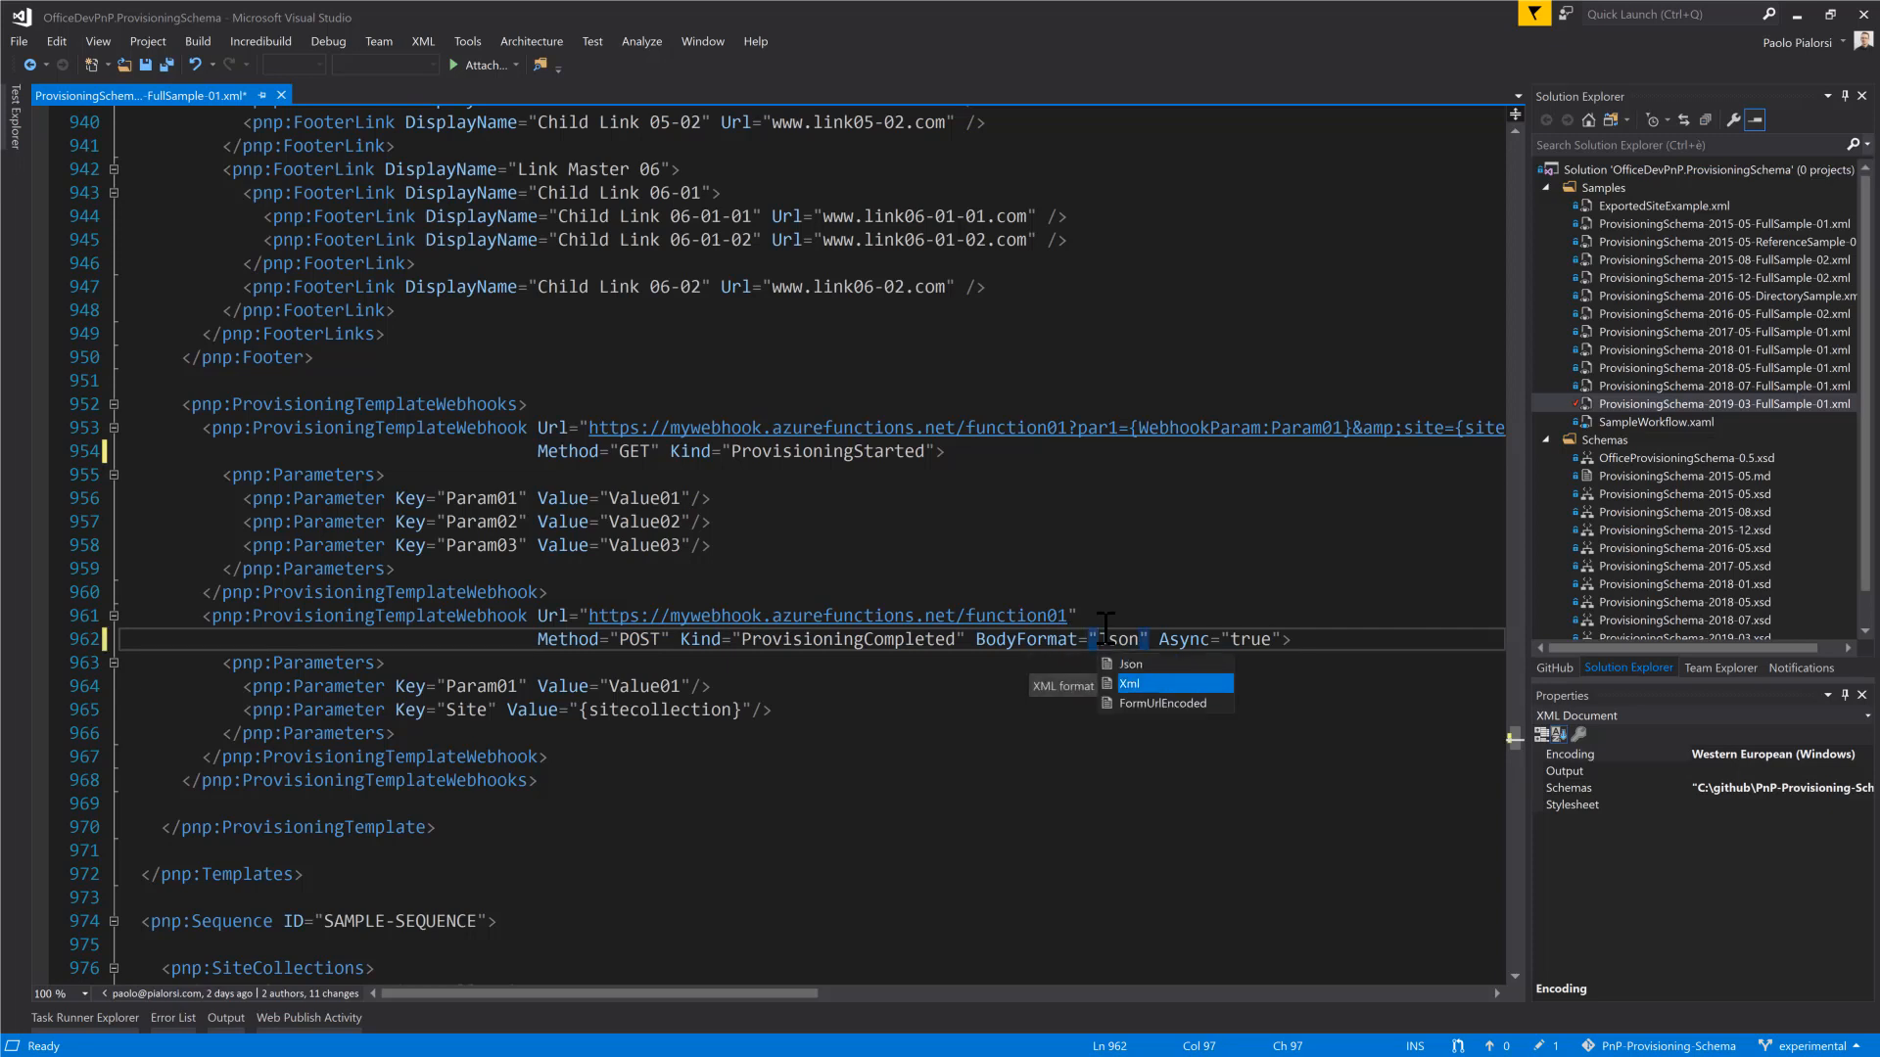
{"action": "mouse_move", "coordinate": [1163, 703]}
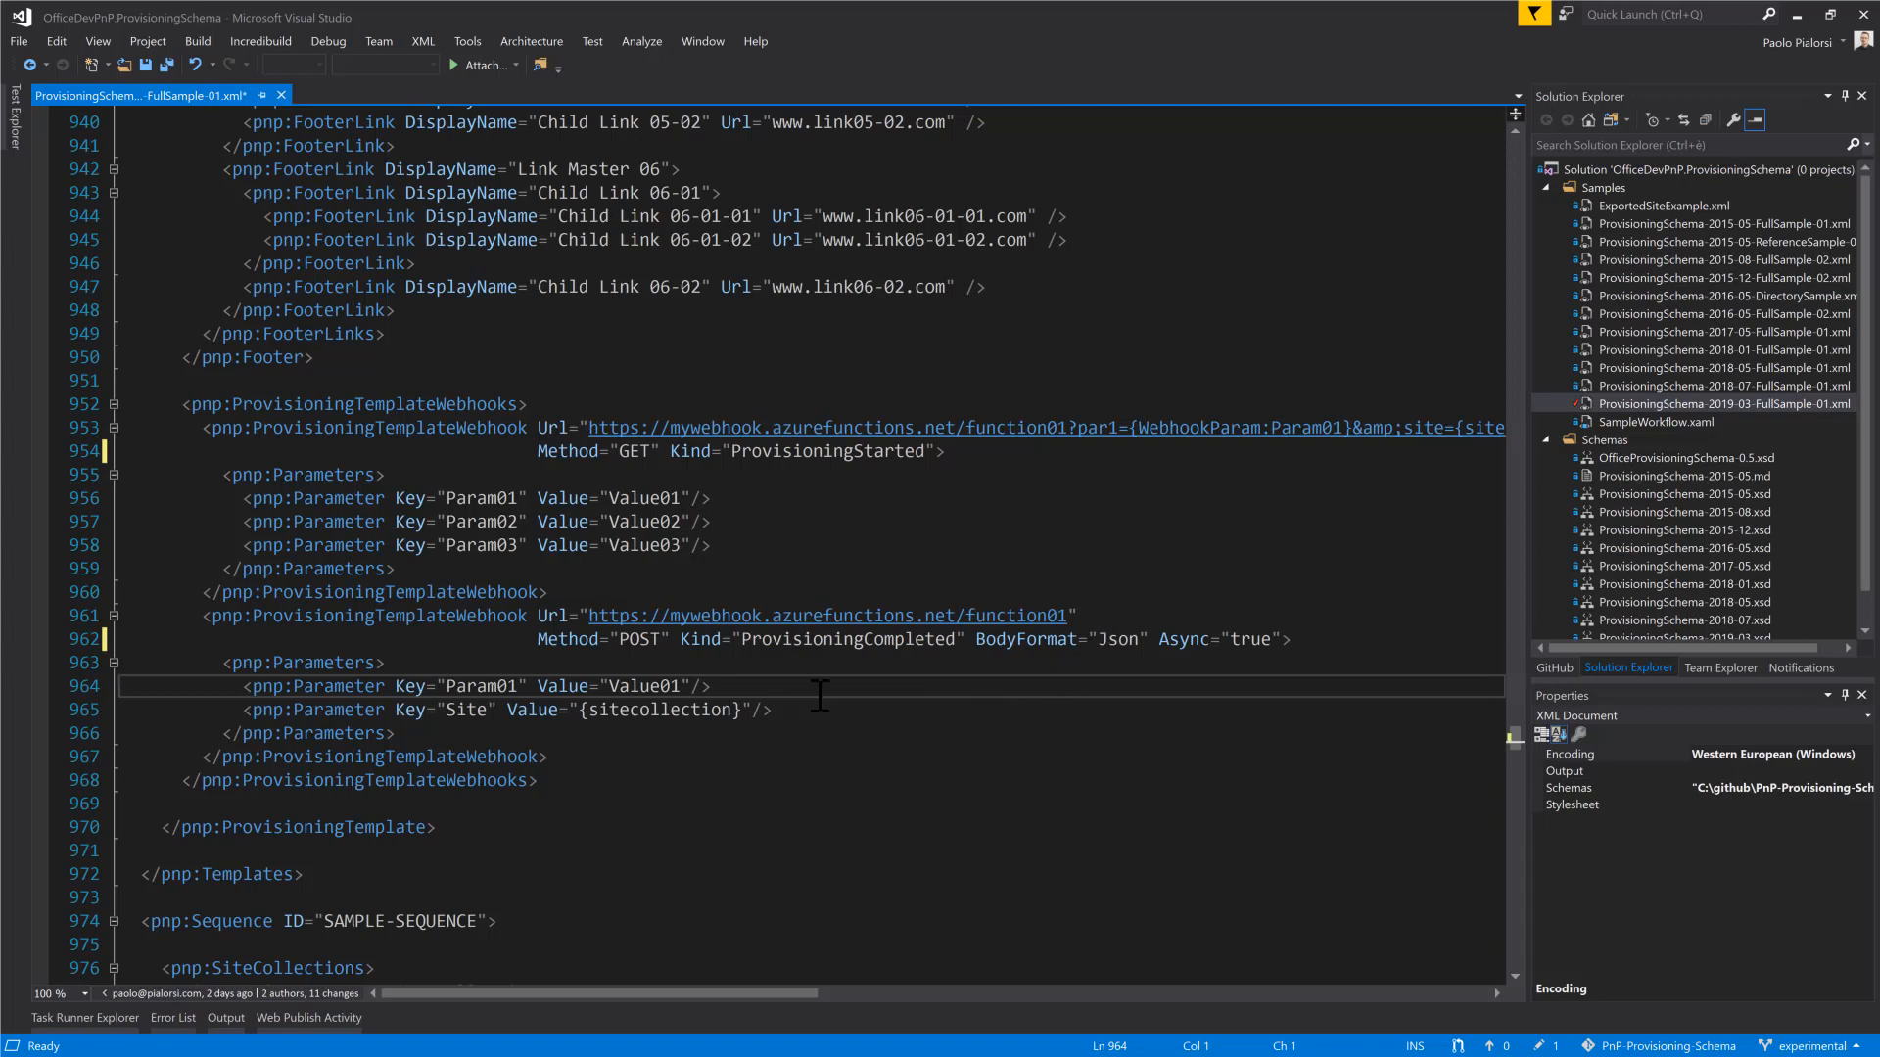
- Scroll to the Teams section and select the whole Sample Team 01 definition
{"action": "scroll", "scroll_direction": "down", "scroll_amount": 3}
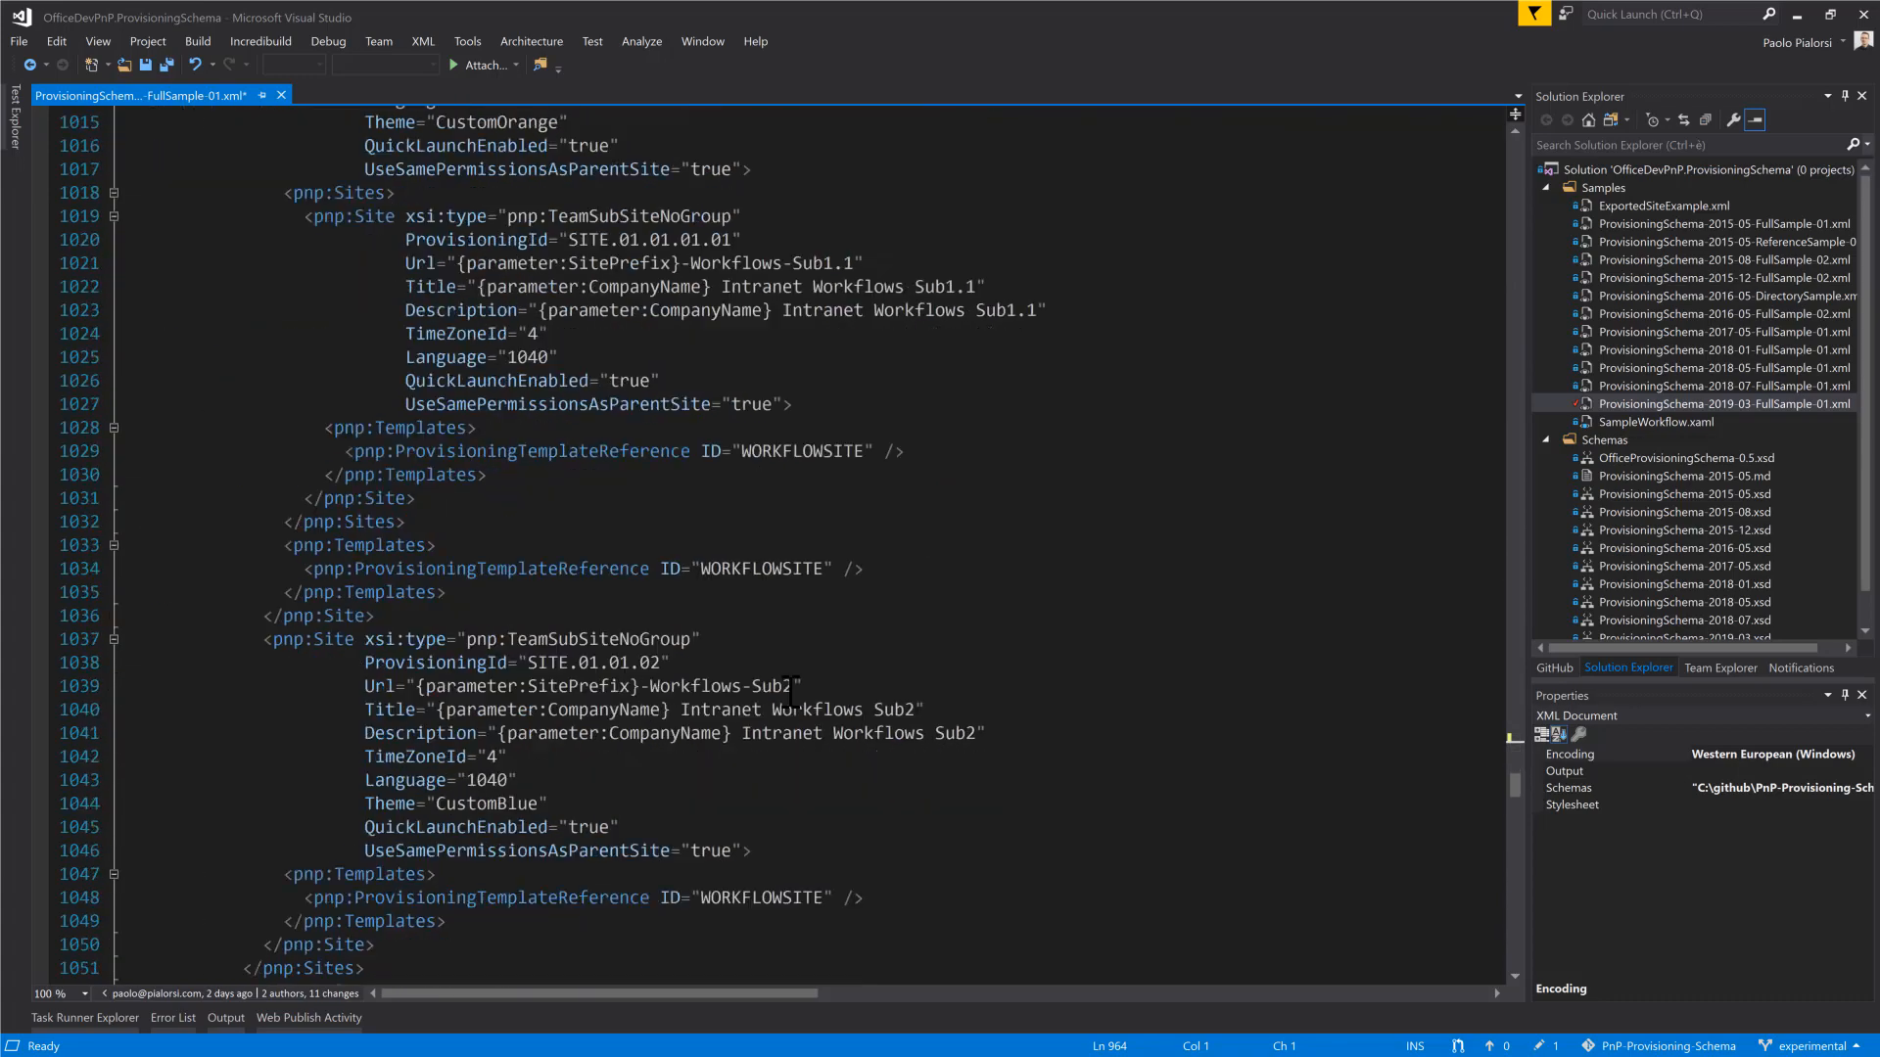
{"action": "scroll", "scroll_direction": "down", "scroll_amount": 3}
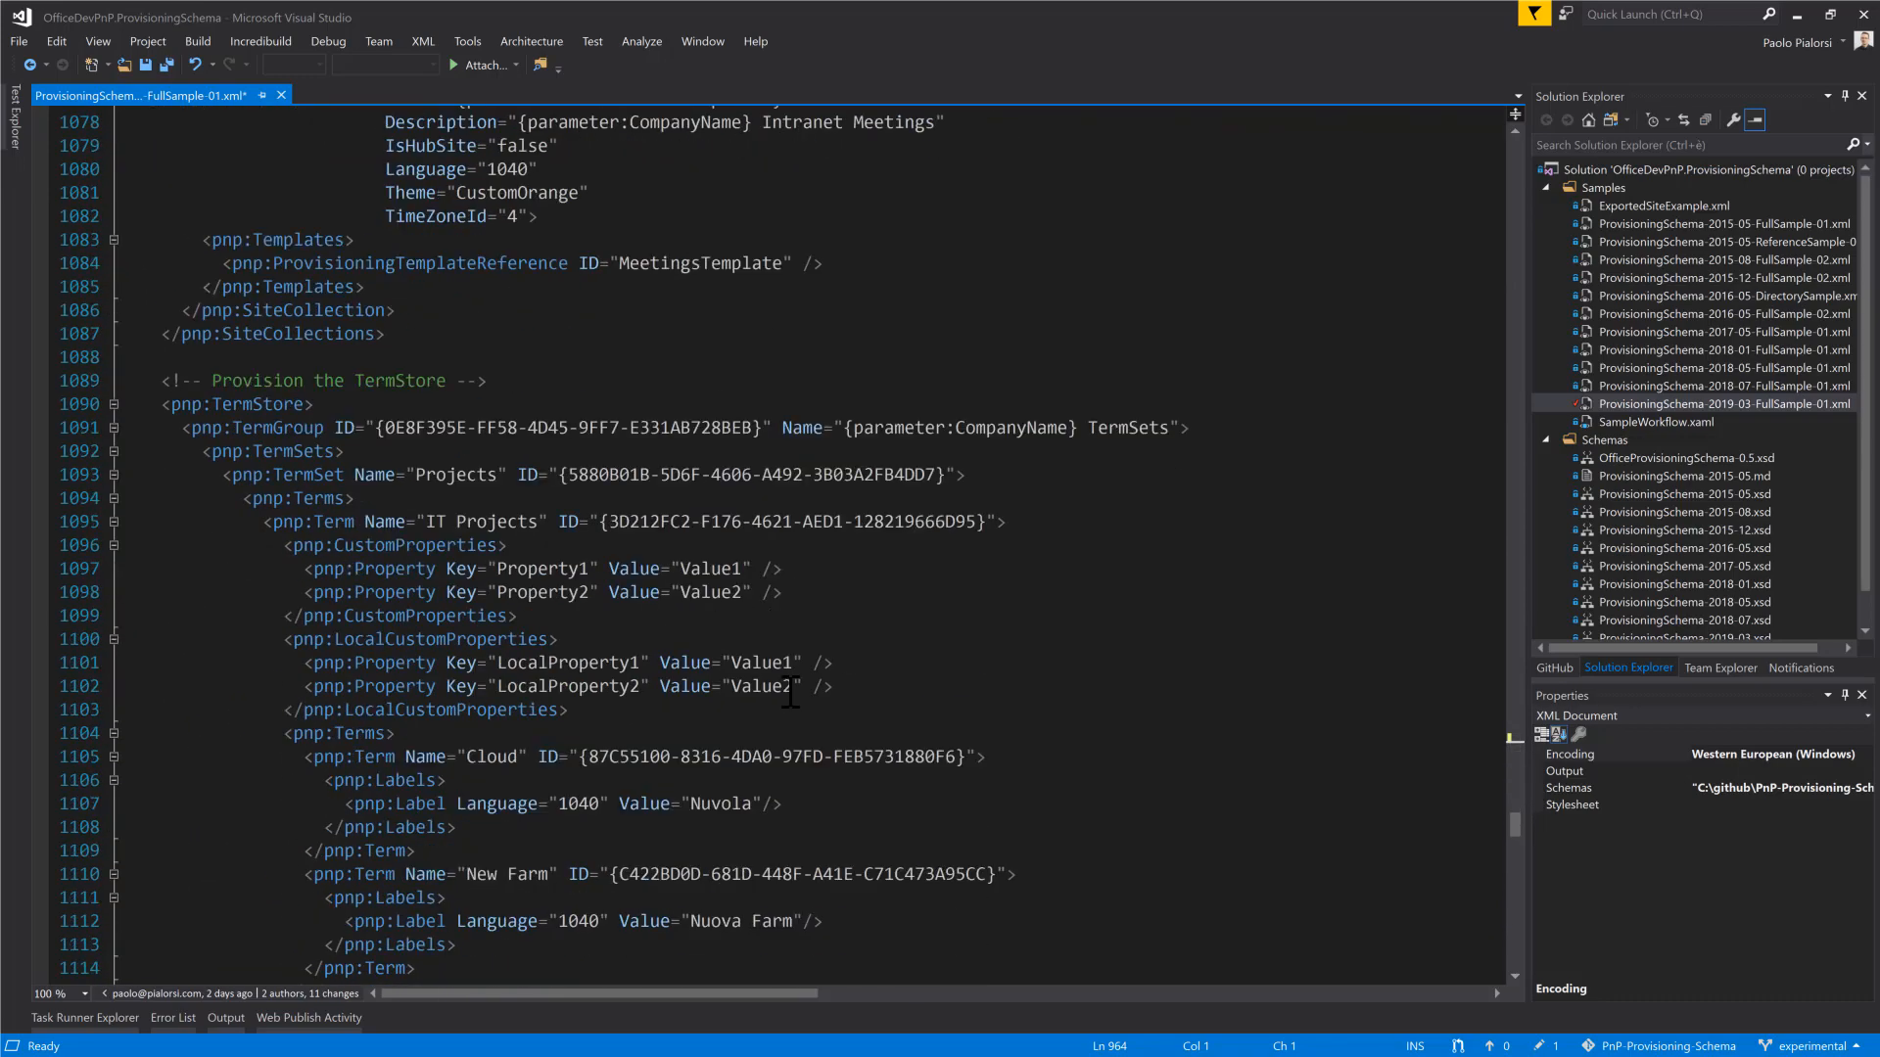
{"action": "scroll", "scroll_direction": "down", "scroll_amount": 3}
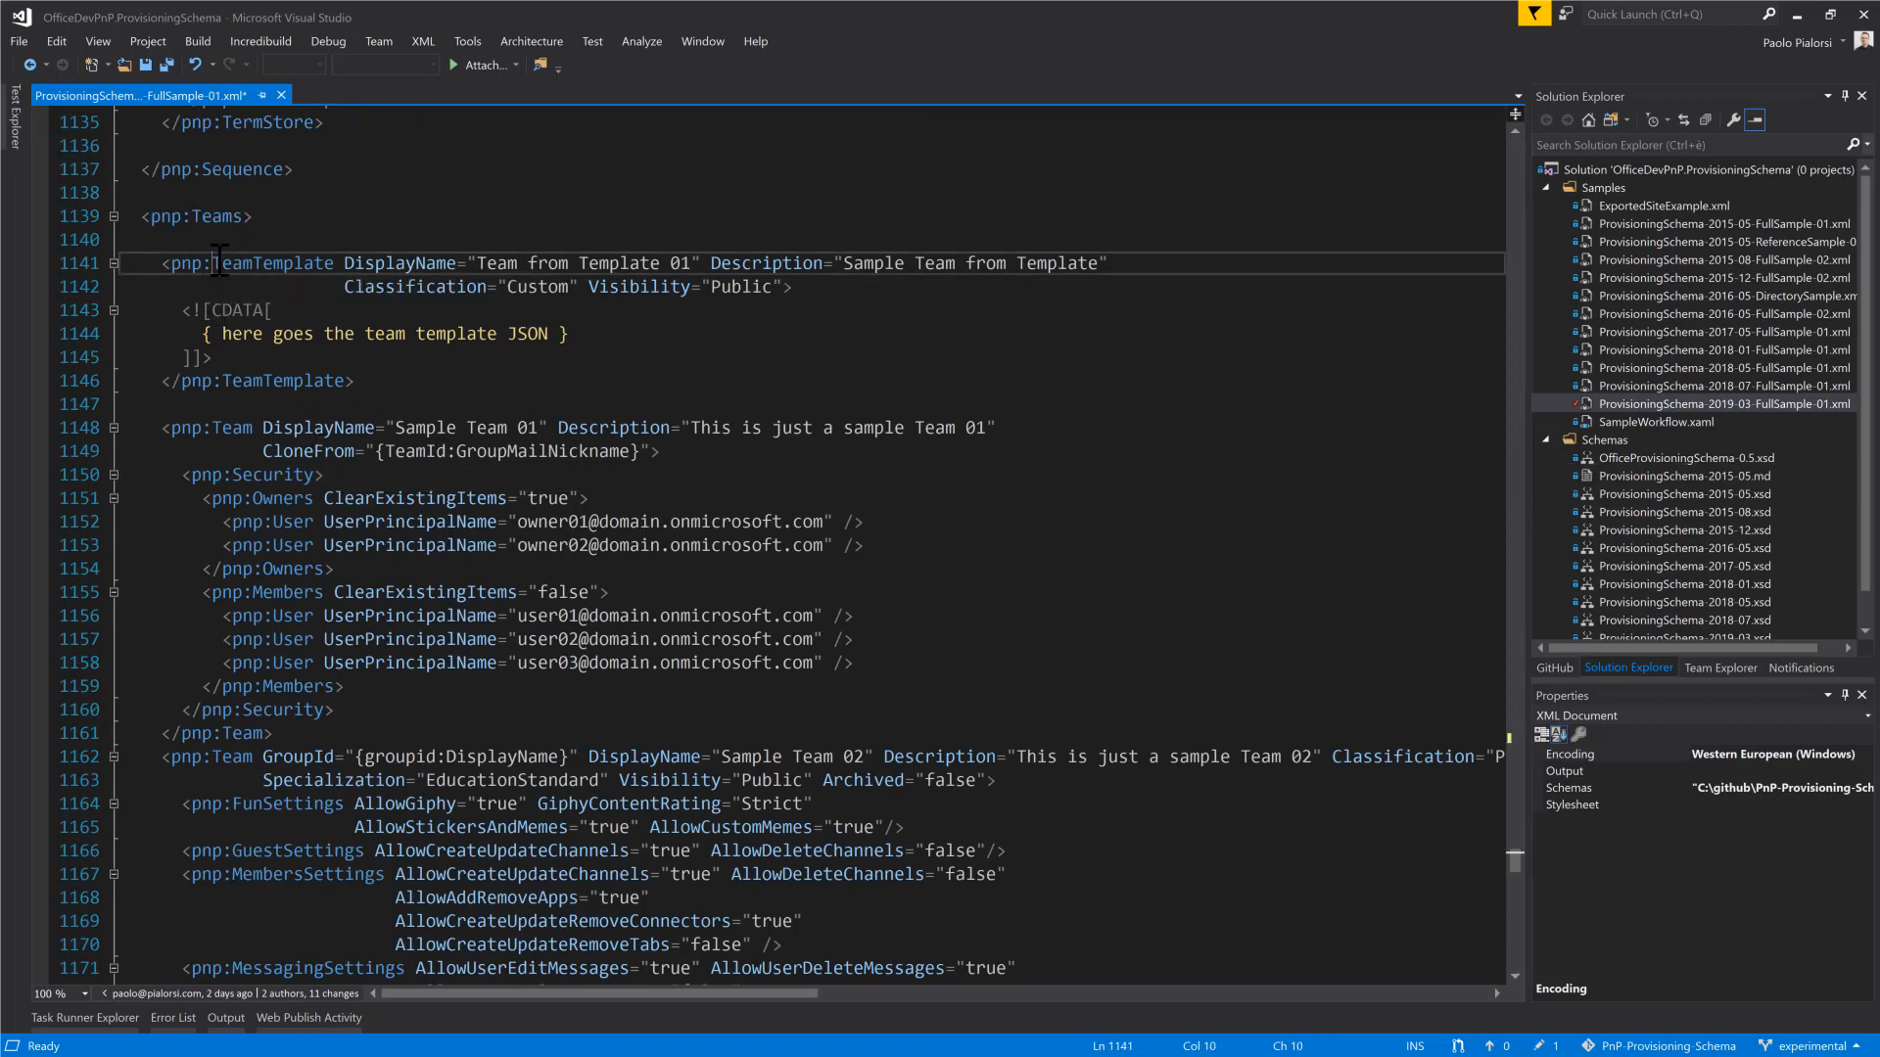
{"action": "left_click_drag", "start_coordinate": [216, 262], "coordinate": [382, 380]}
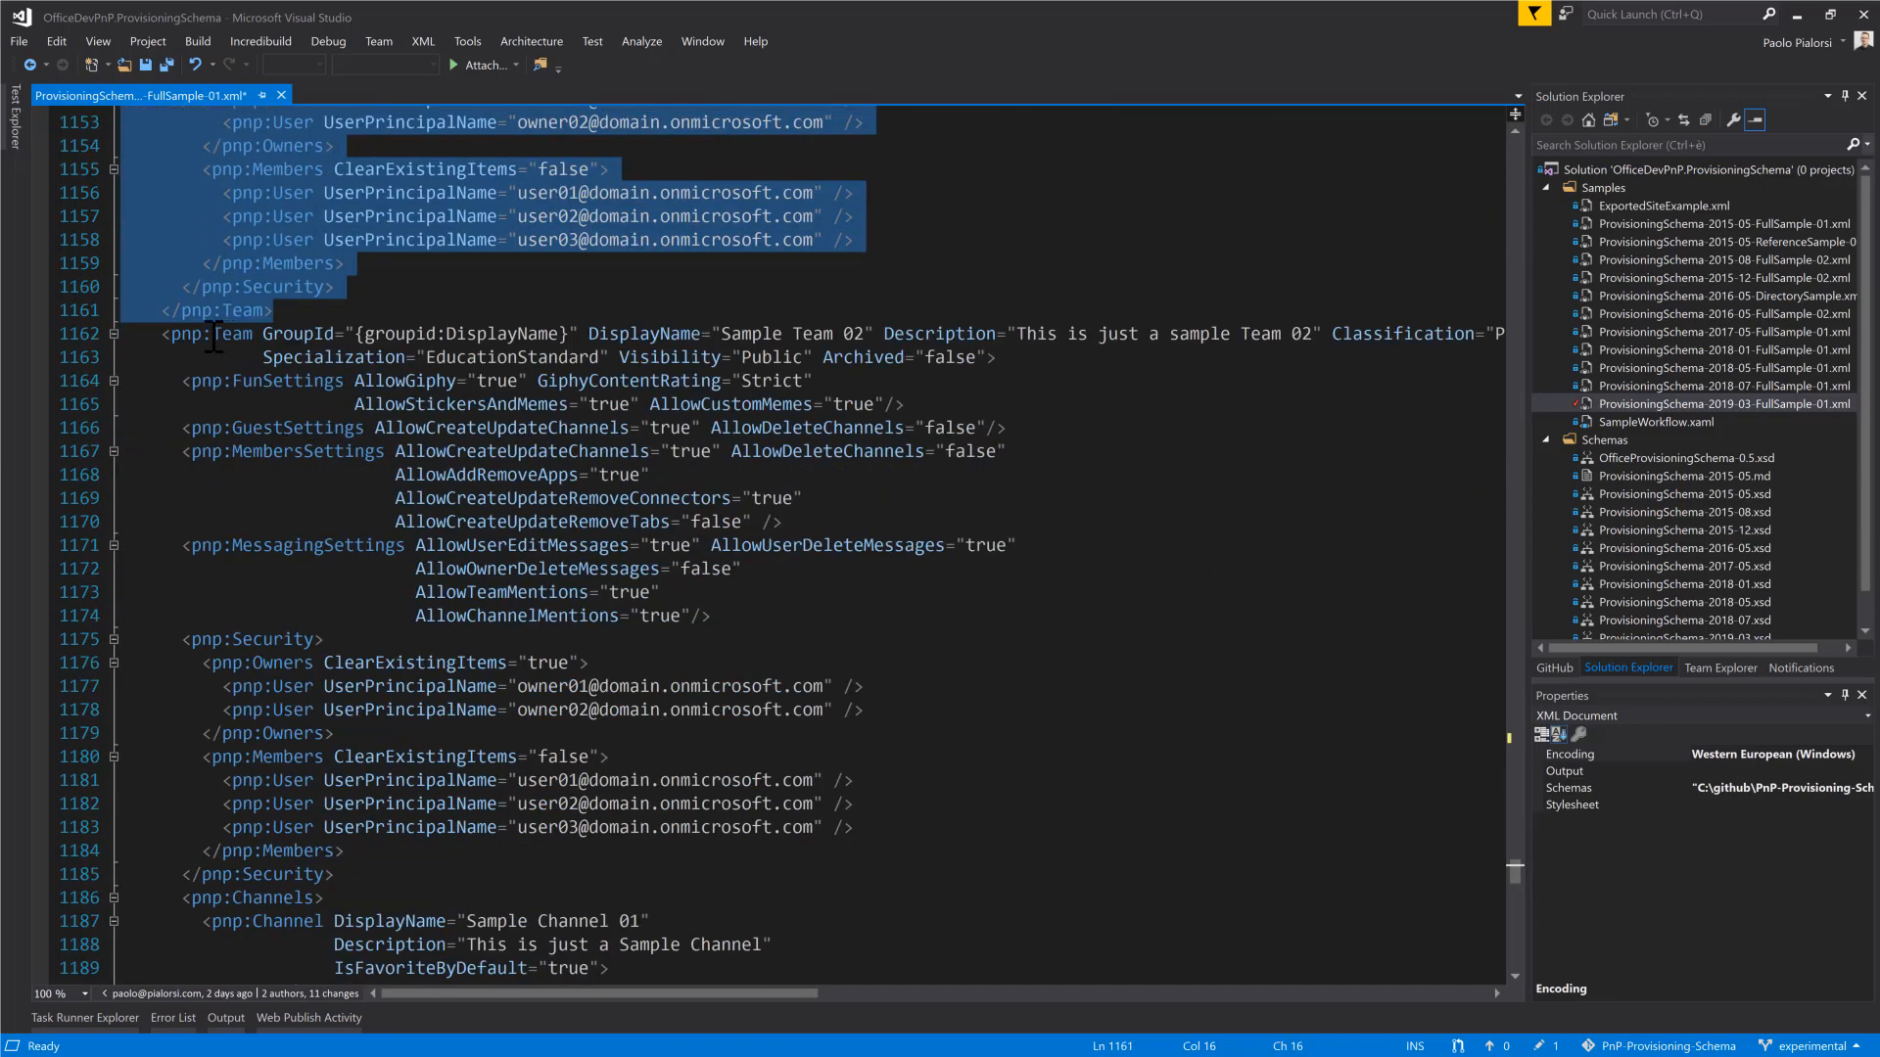
- Highlight the FunSettings element, then select the Security block of Sample Team 02
{"action": "left_click", "coordinate": [623, 356]}
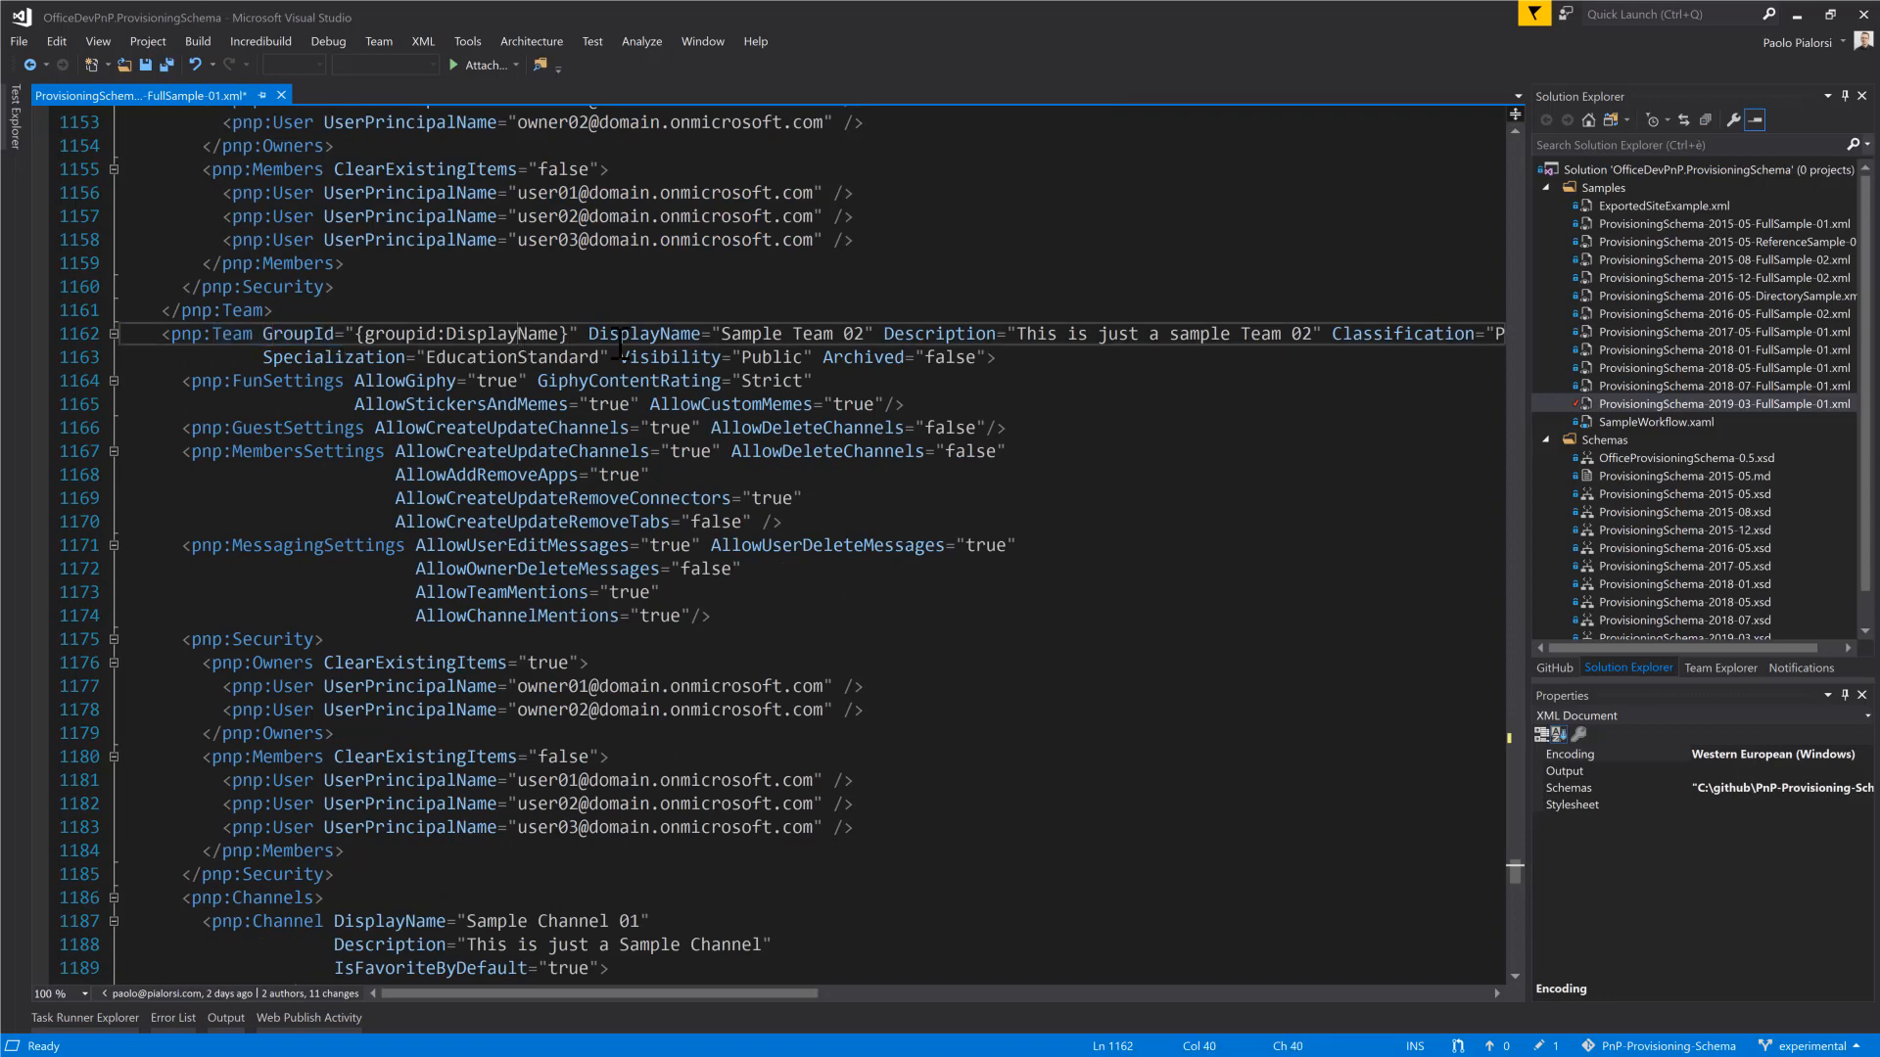
{"action": "left_click_drag", "start_coordinate": [267, 333], "coordinate": [574, 333]}
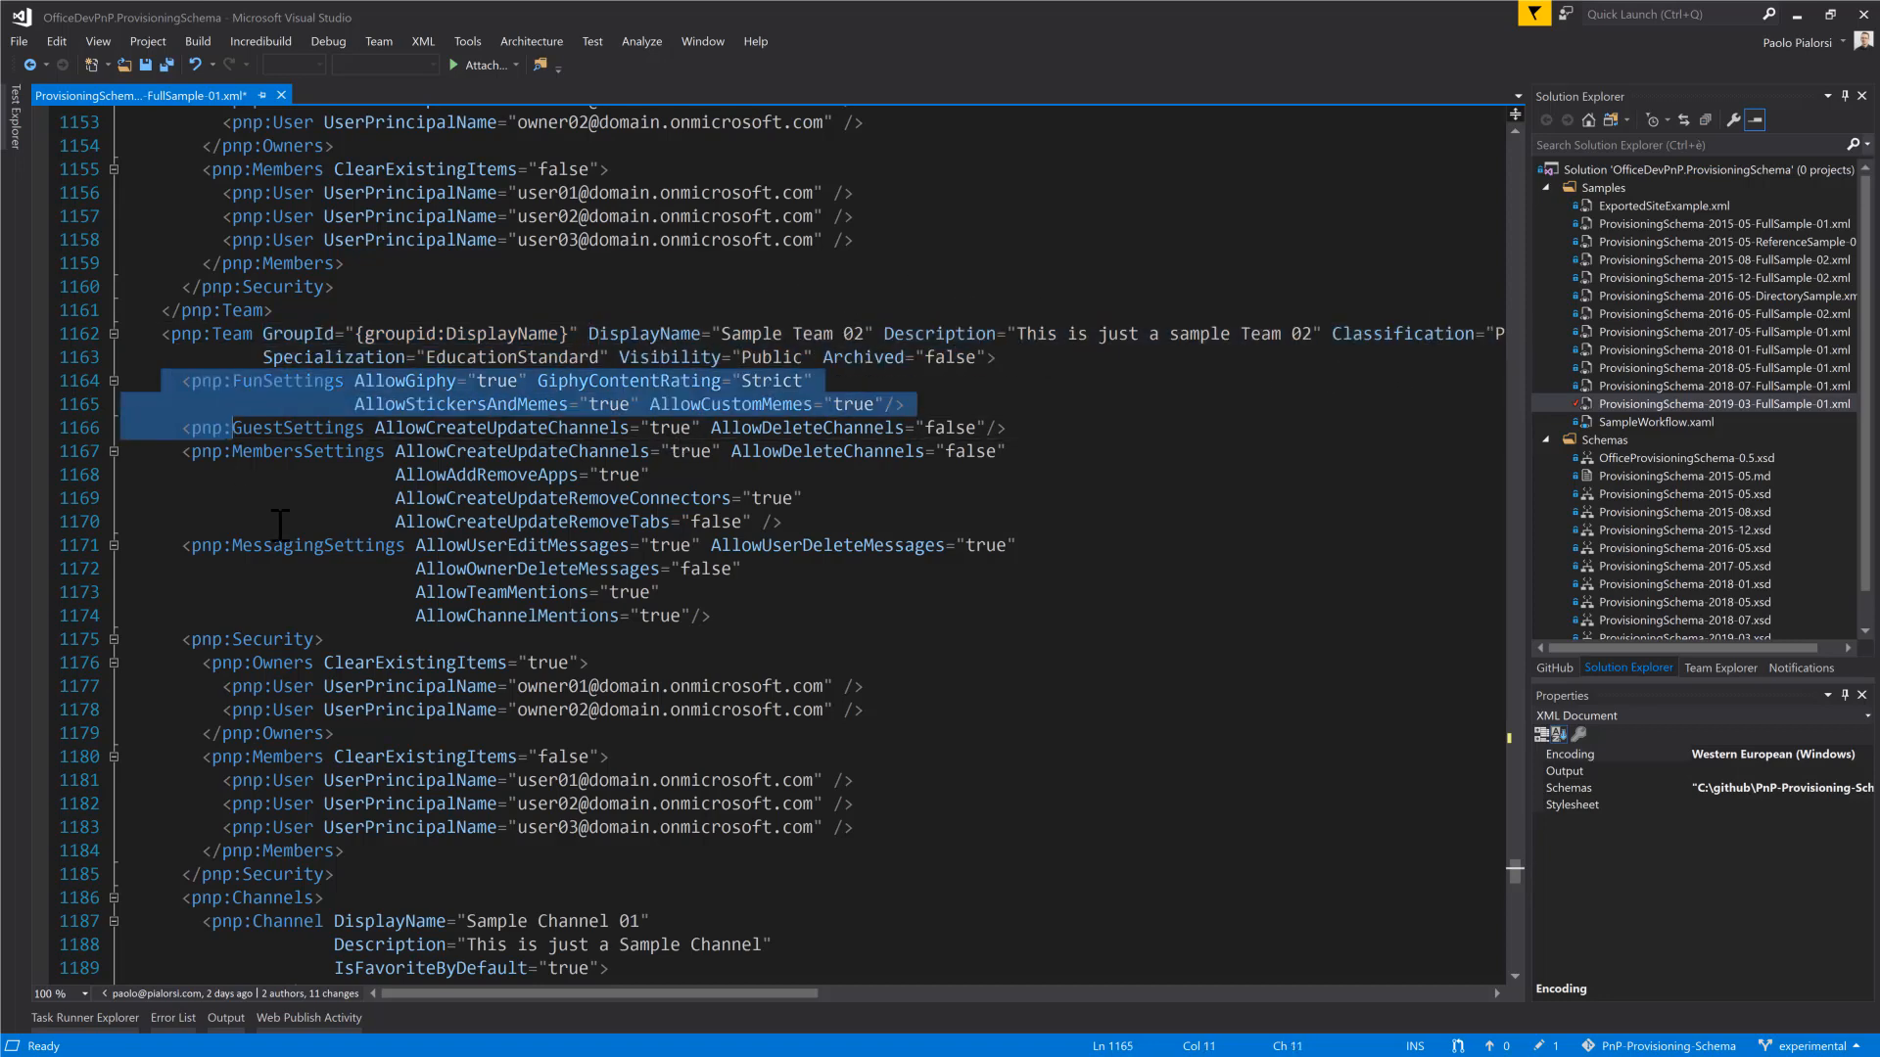
{"action": "left_click", "coordinate": [310, 427]}
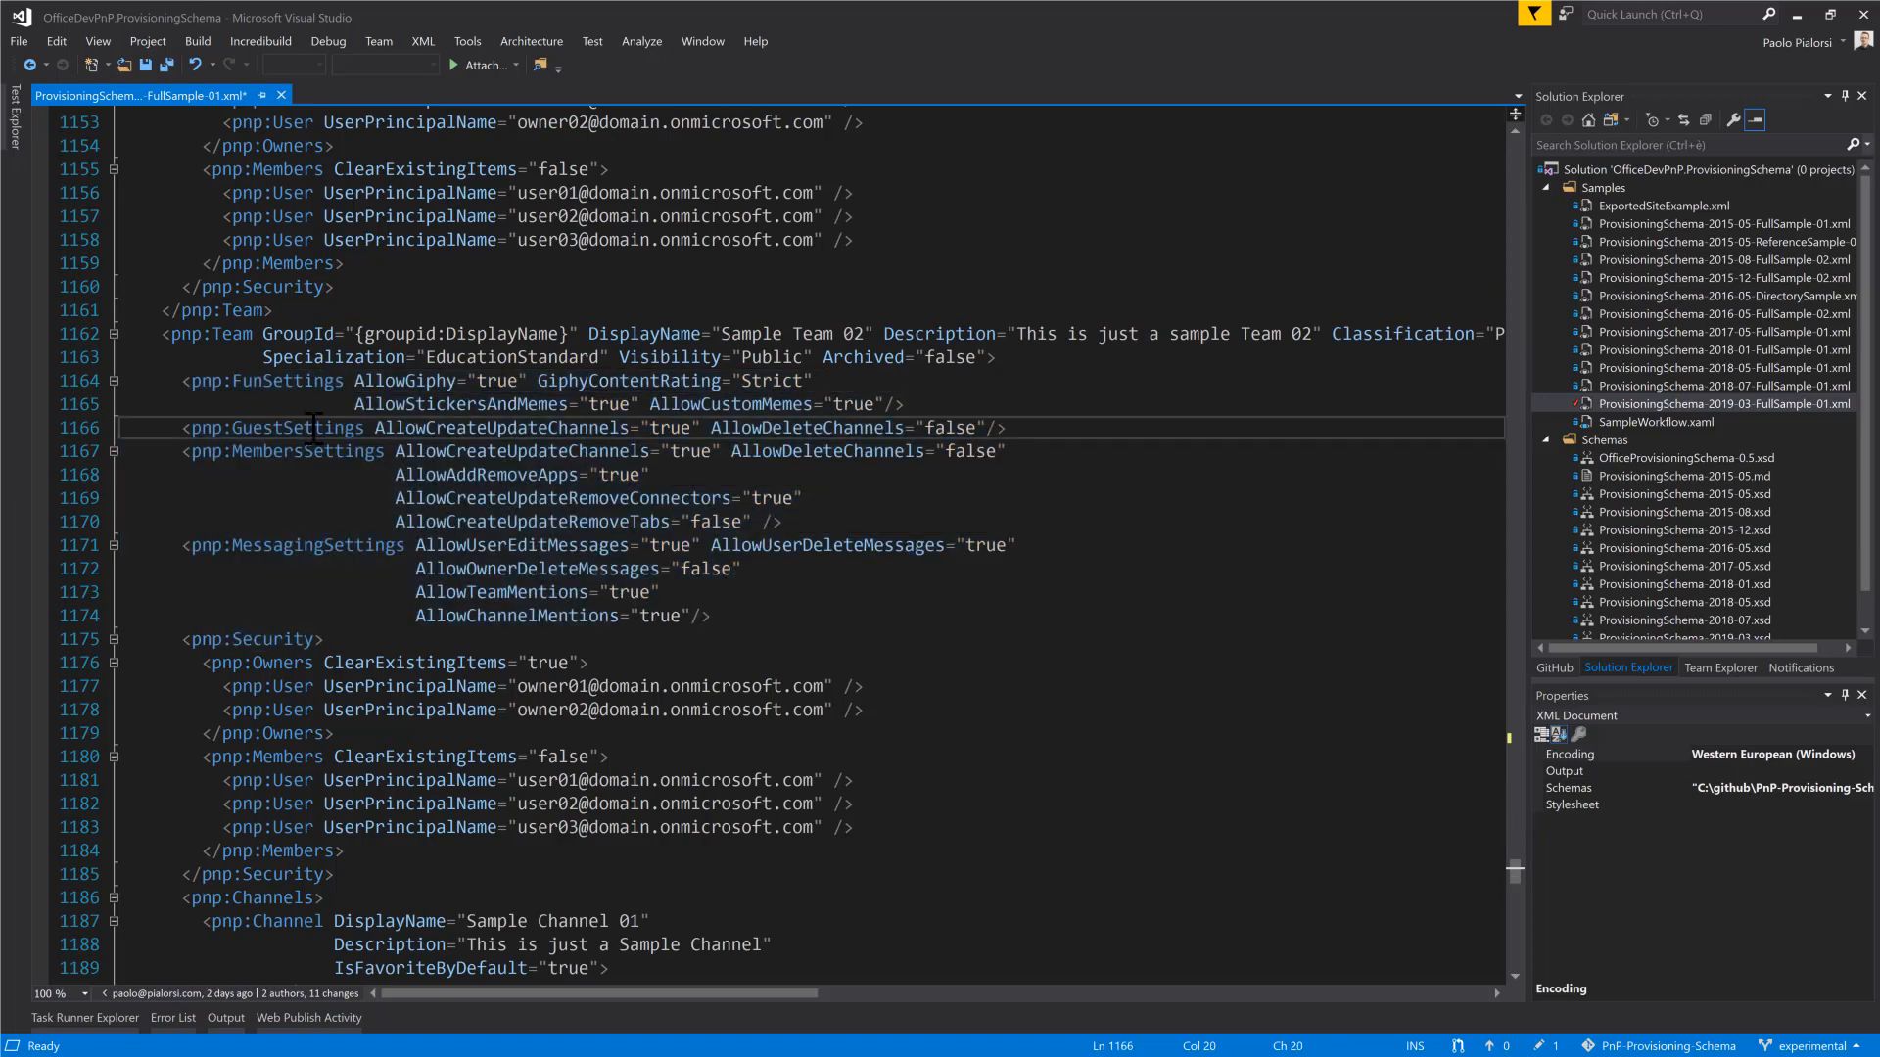
{"action": "double_click", "coordinate": [303, 544]}
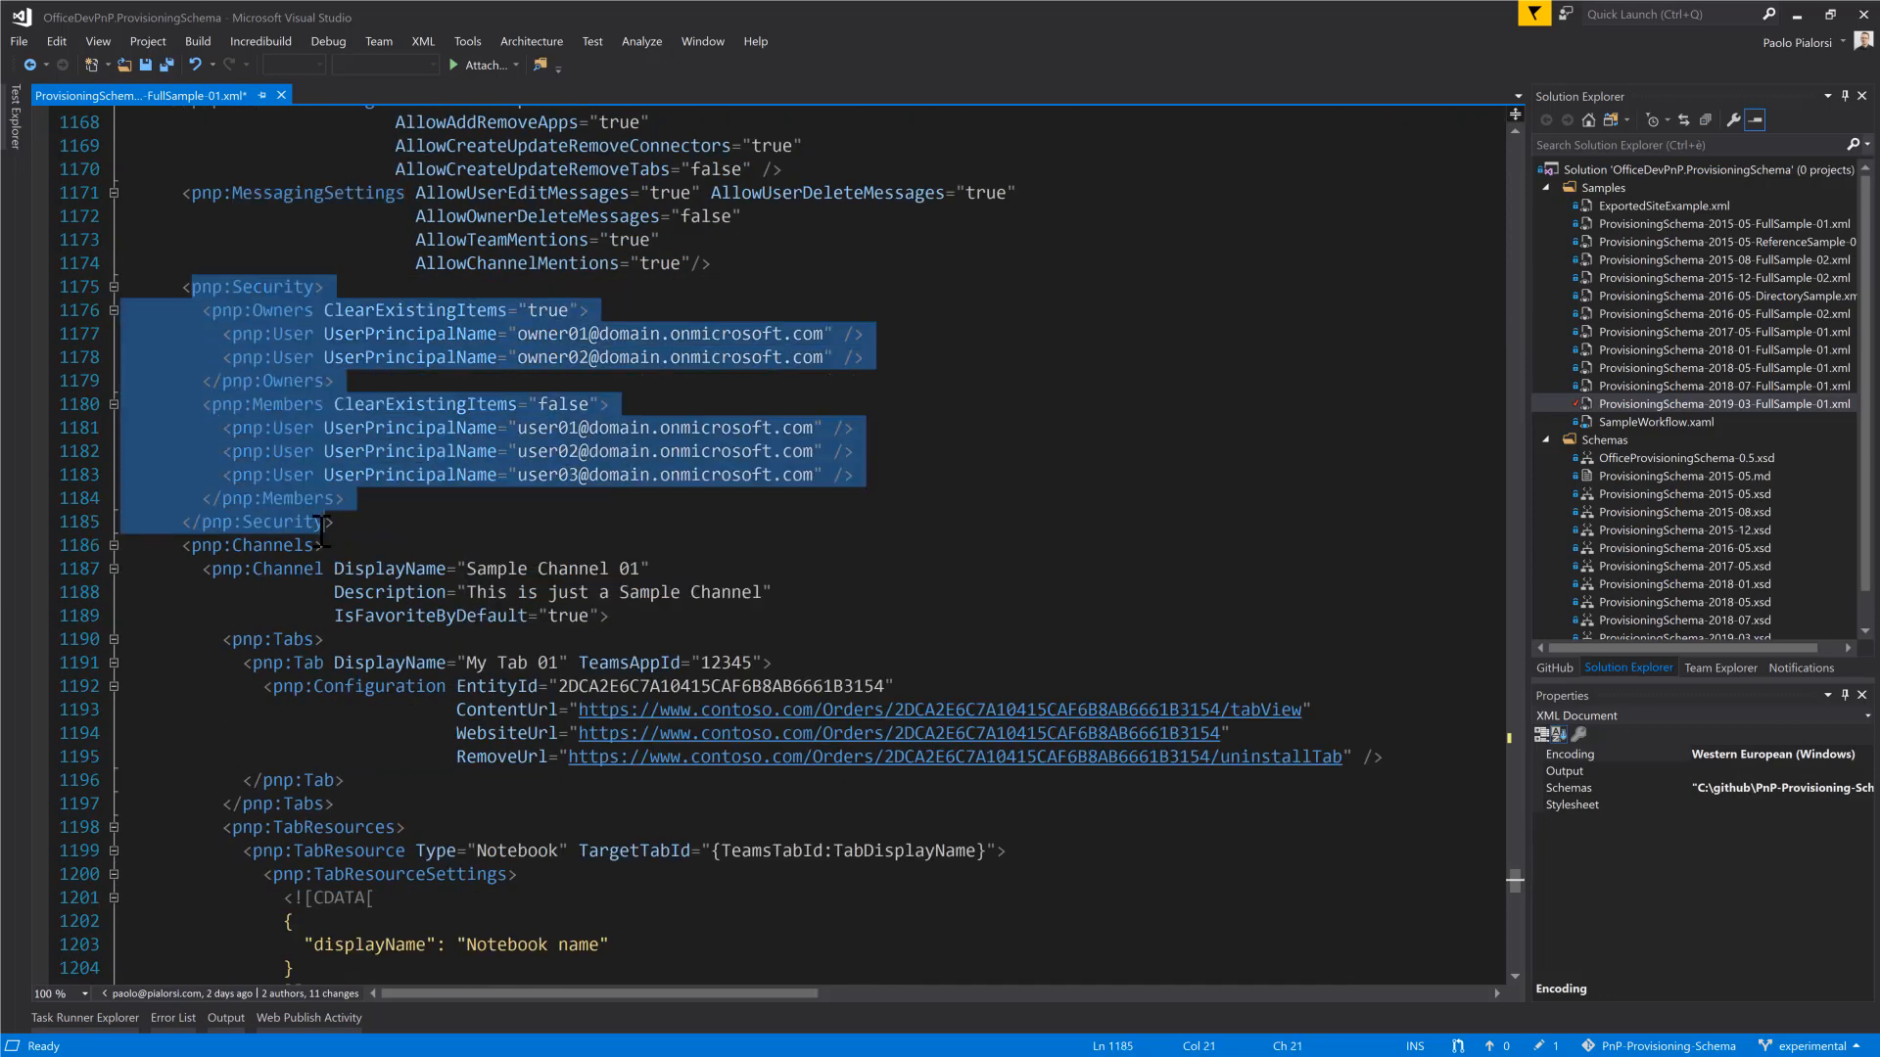
- Review the TabResources, pick out the Planner tab type and continue to the Messages element
{"action": "scroll", "scroll_direction": "down", "scroll_amount": 3}
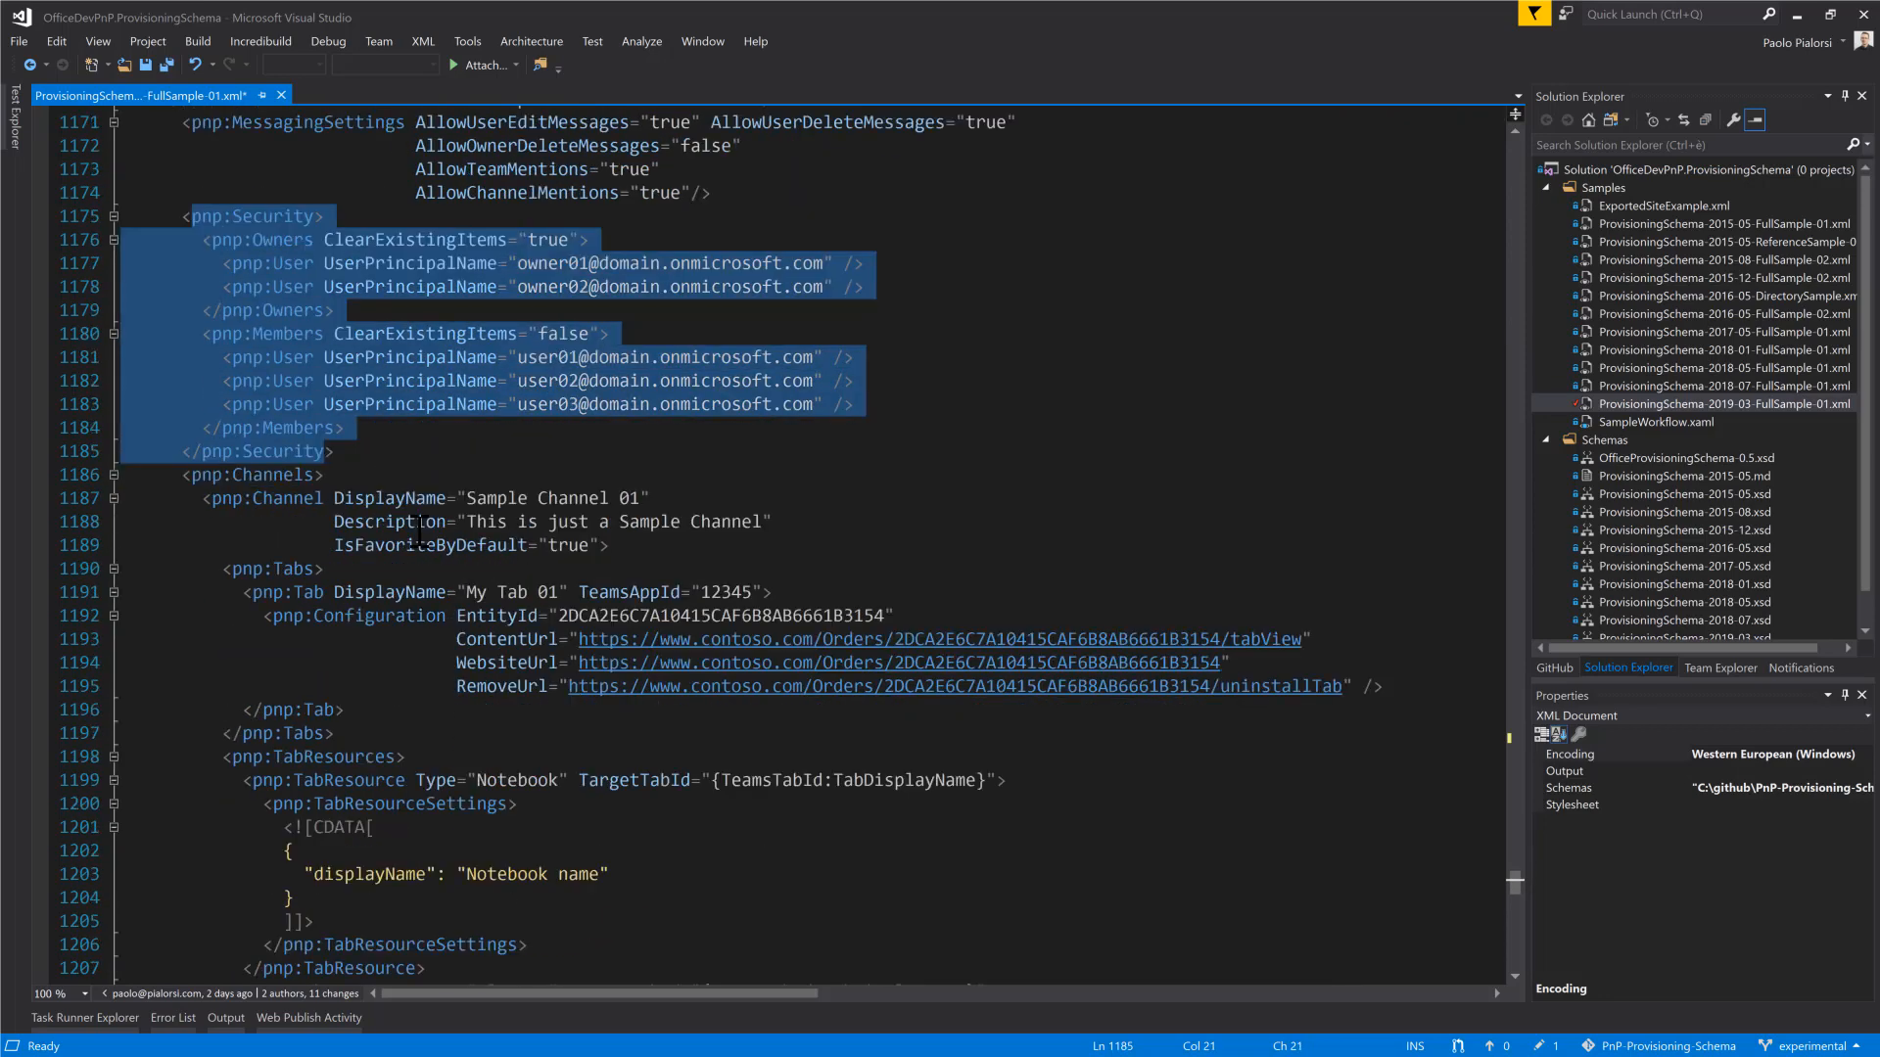
{"action": "scroll", "scroll_direction": "down", "scroll_amount": 3}
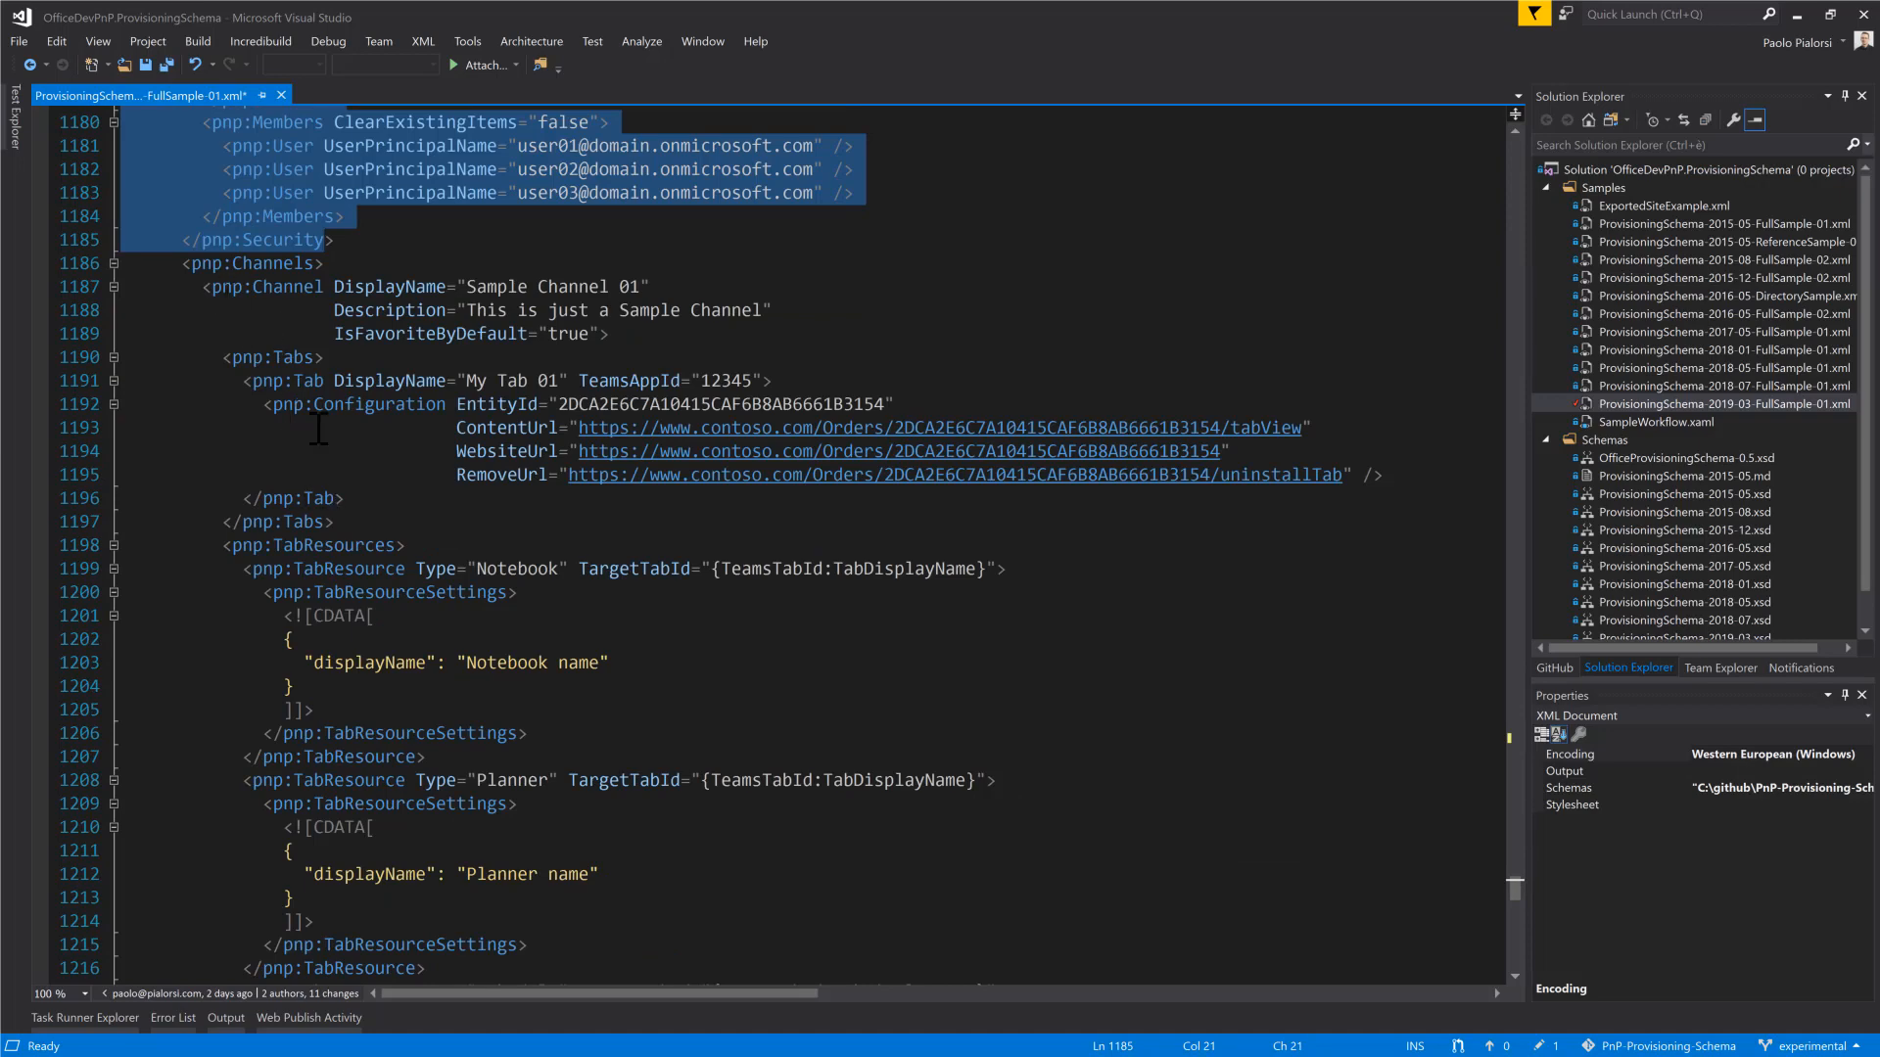
{"action": "scroll", "scroll_direction": "down", "scroll_amount": 3}
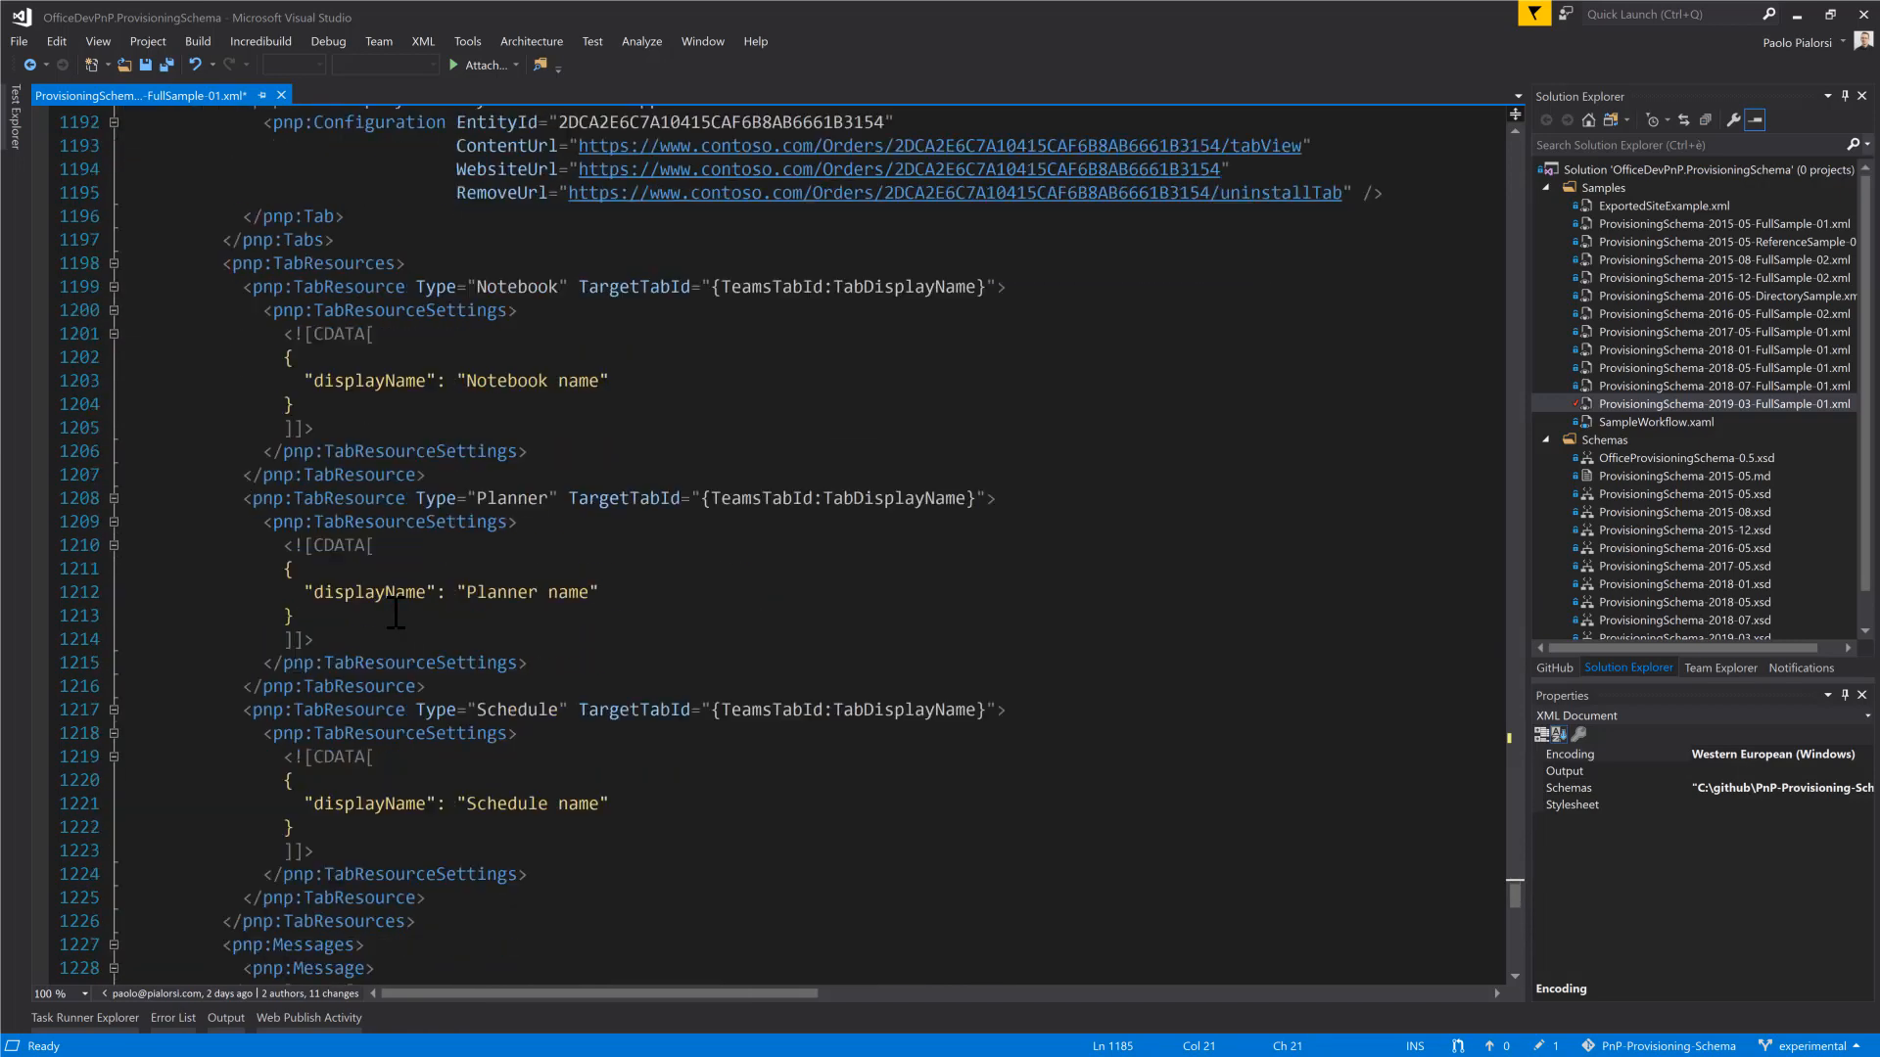
{"action": "left_click", "coordinate": [284, 286]}
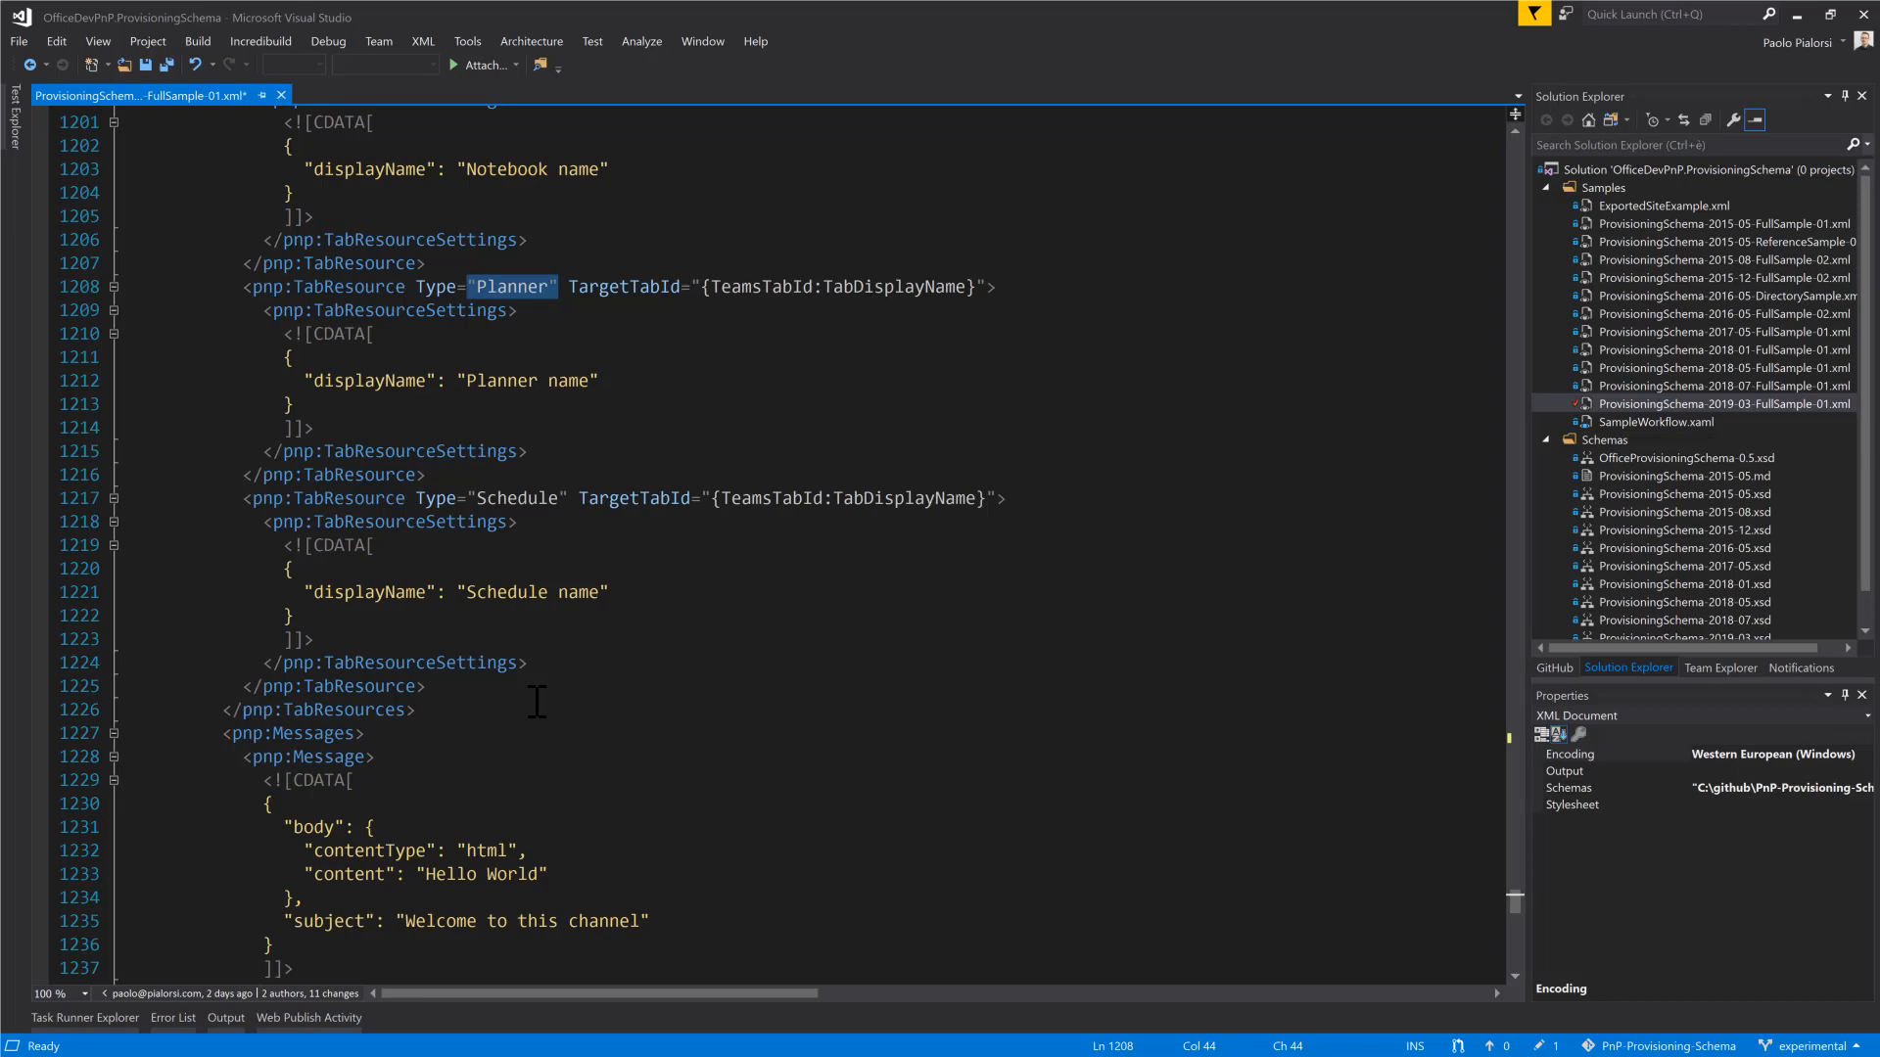
{"action": "scroll", "scroll_direction": "down", "scroll_amount": 3}
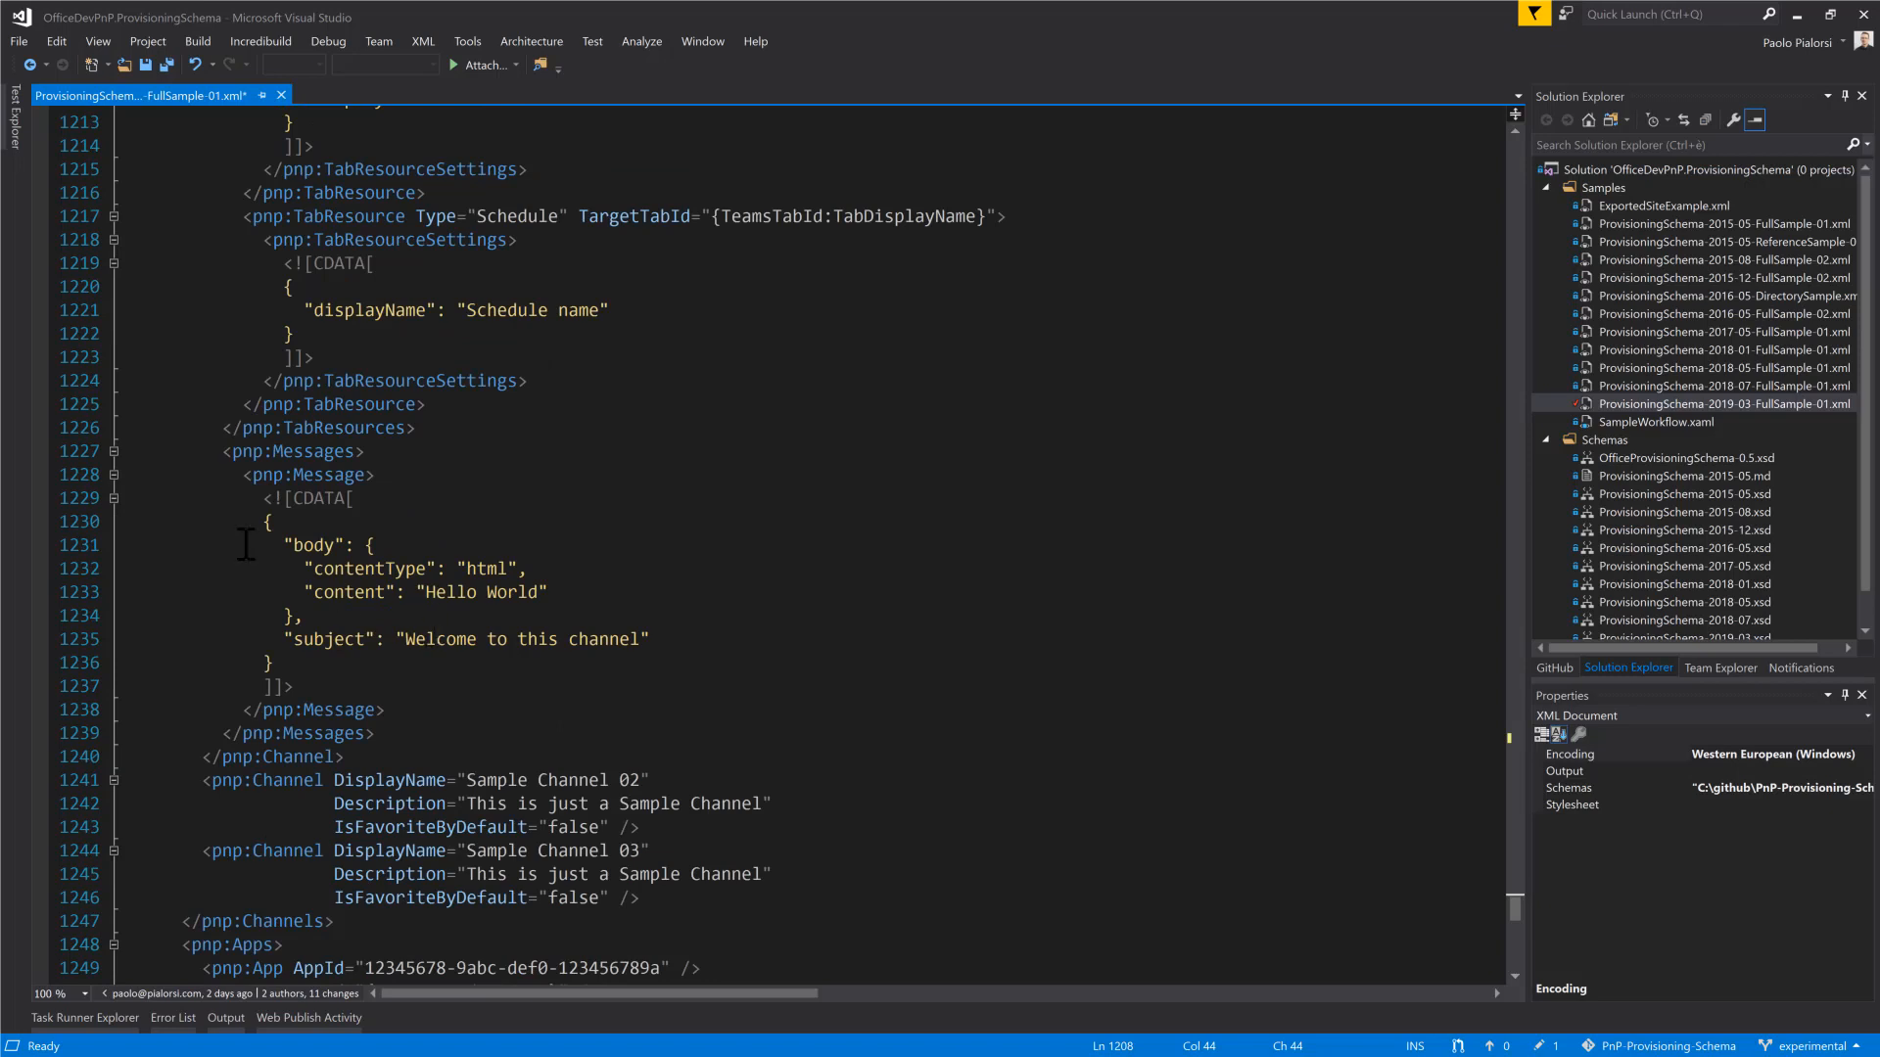
- Select the channel welcome message block and scroll to the Apps block with APP001 and APP002
{"action": "left_click_drag", "start_coordinate": [221, 451], "coordinate": [388, 709]}
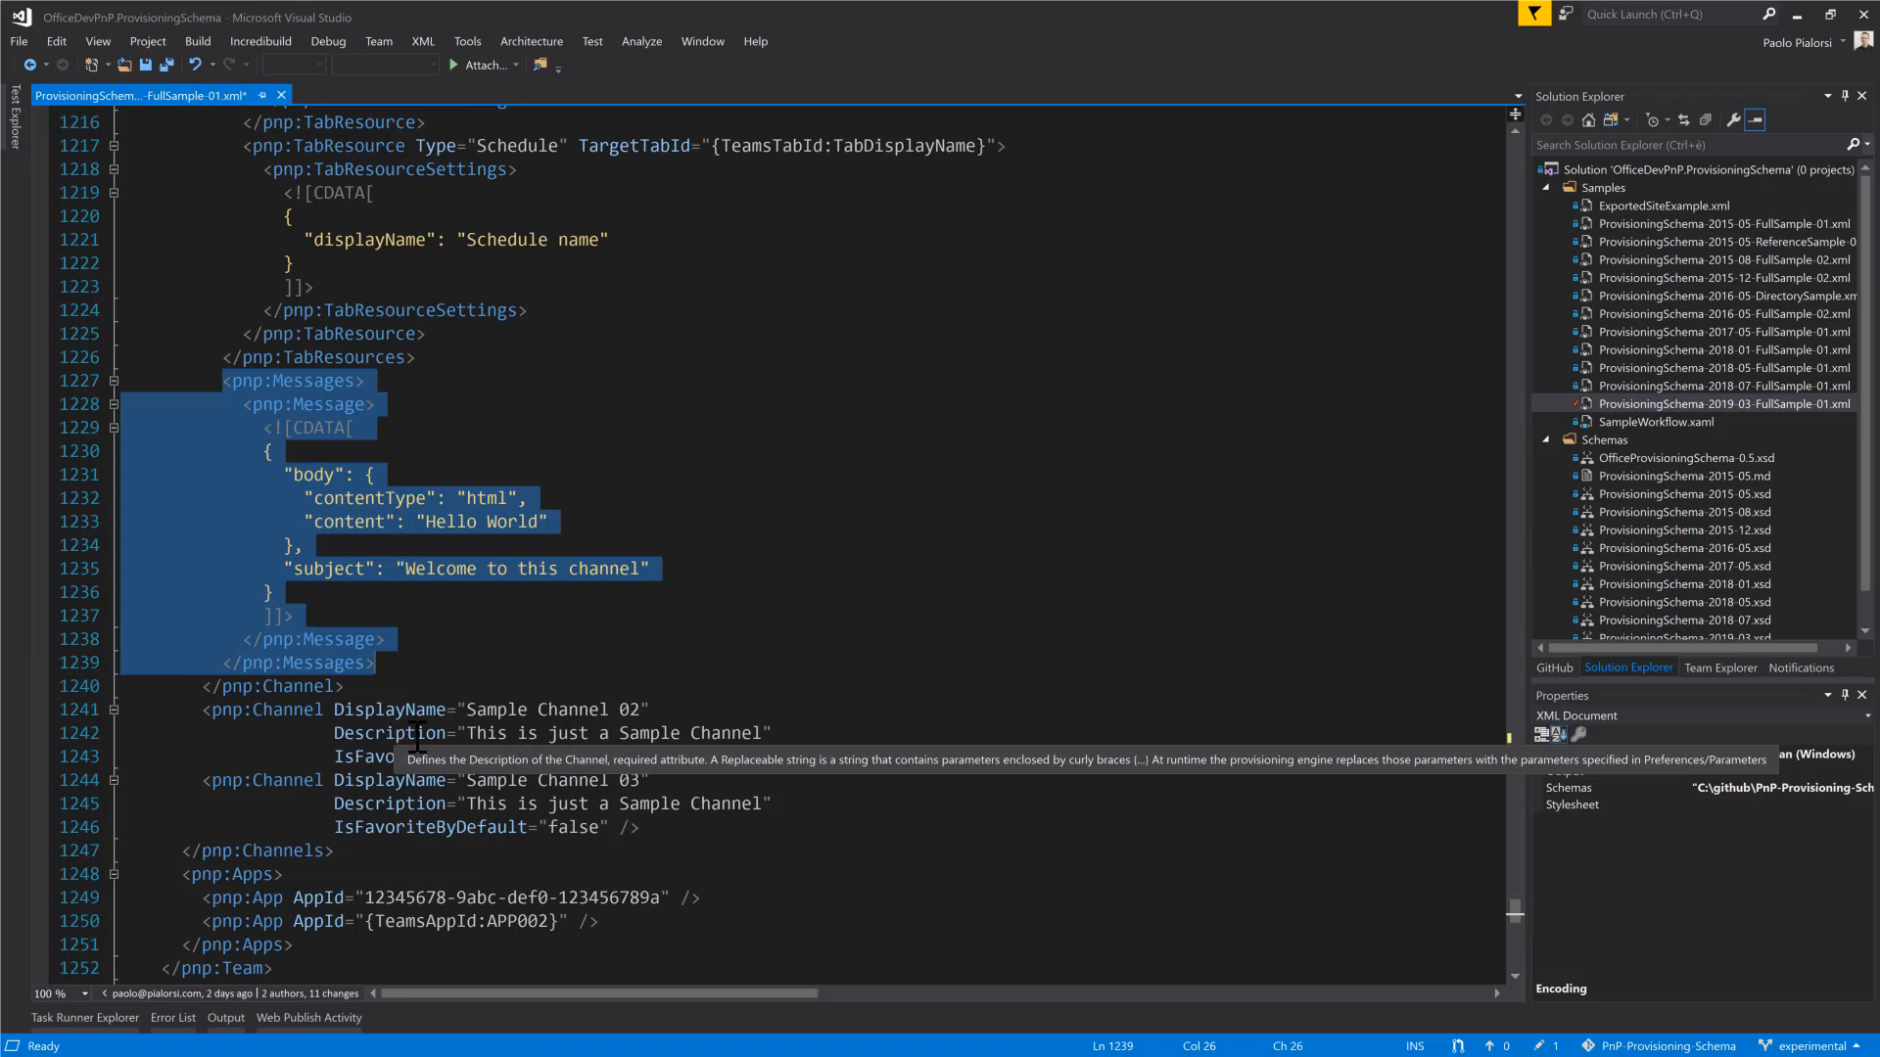
{"action": "scroll", "scroll_direction": "down", "scroll_amount": 3}
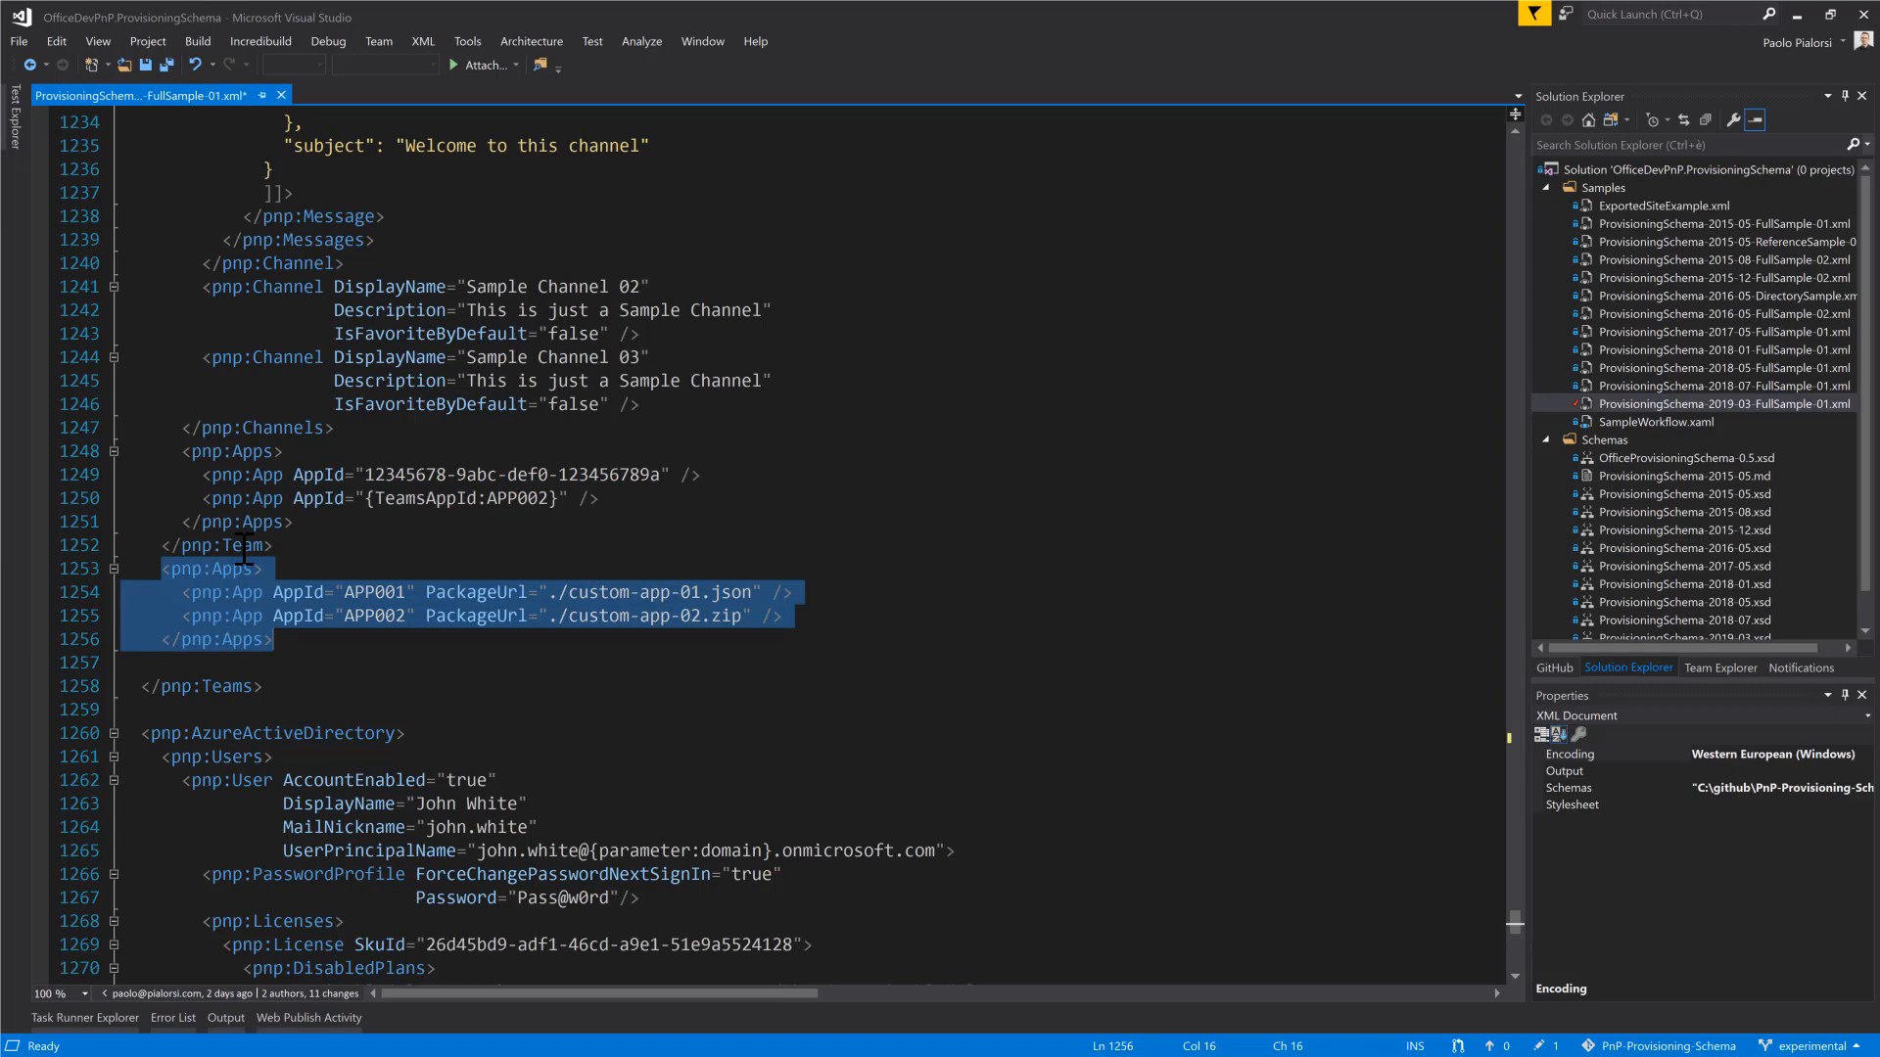
- Select the Licenses block of the first Azure AD user and return to the top of the file
{"action": "scroll", "scroll_direction": "down", "scroll_amount": 3}
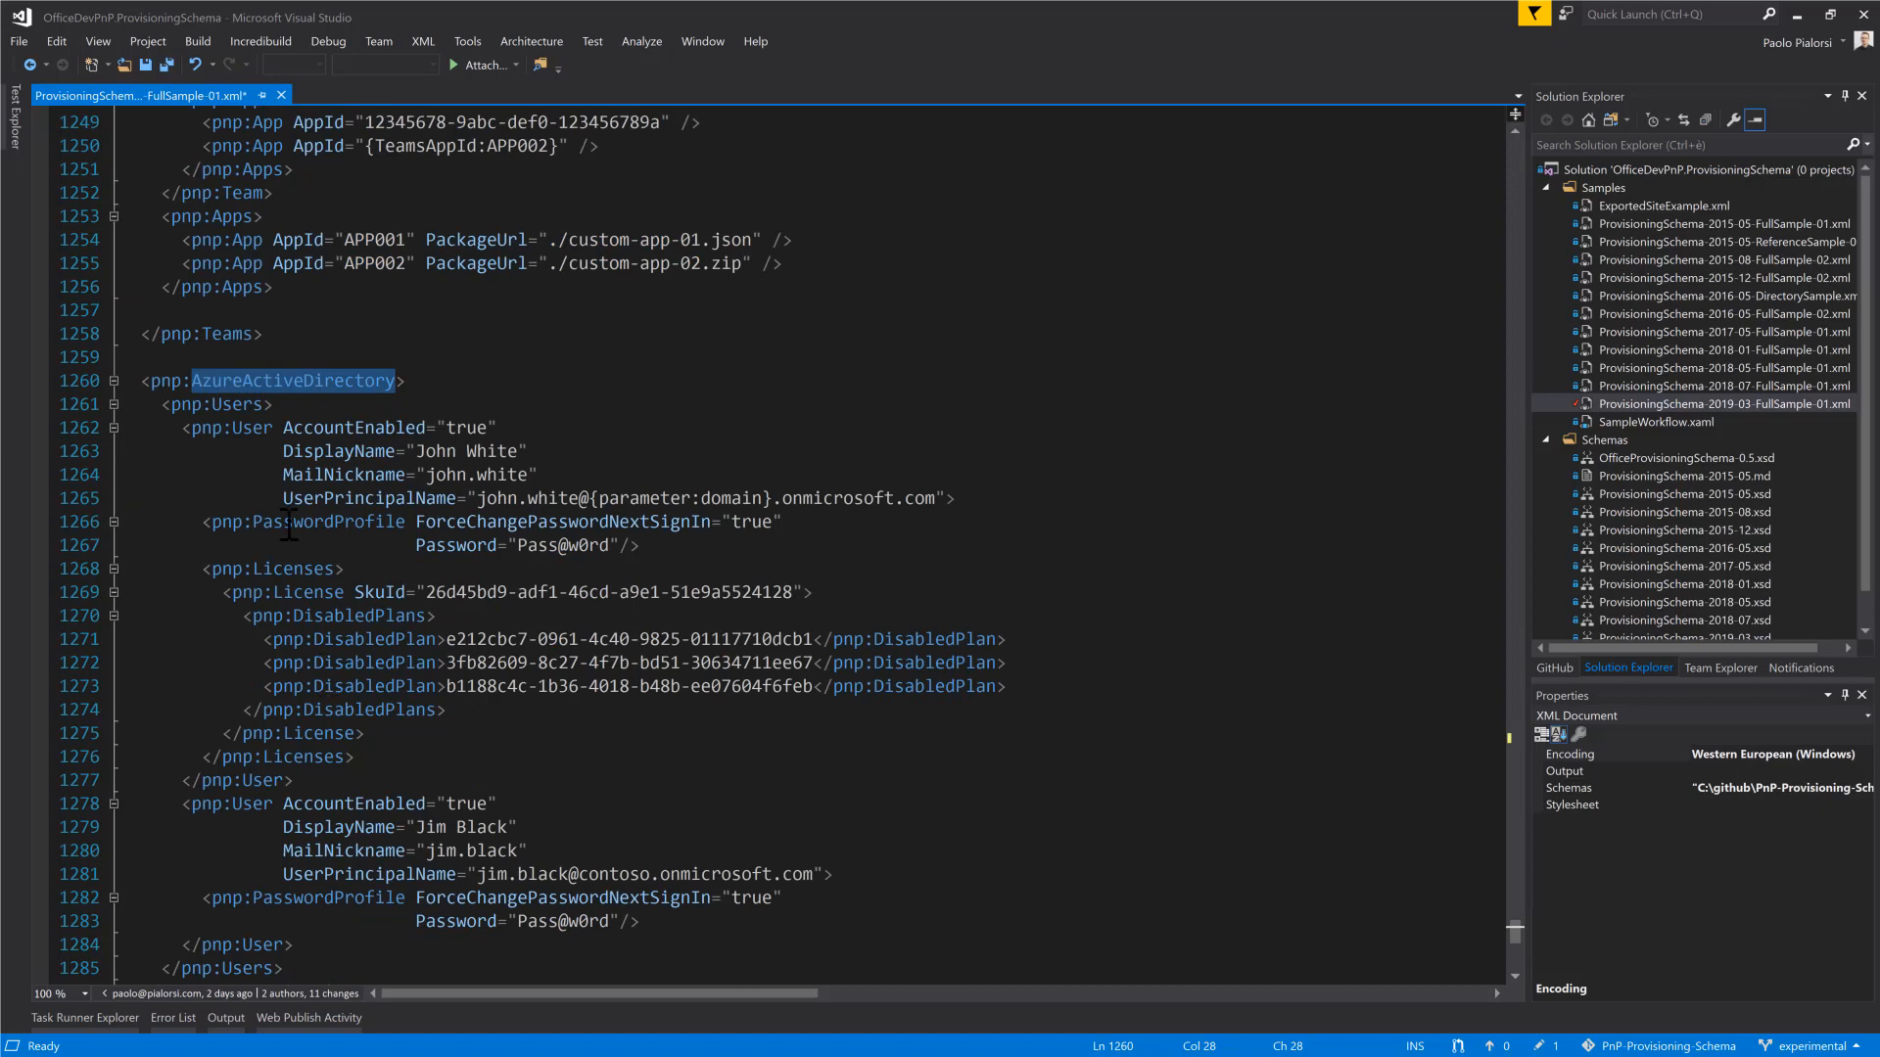
{"action": "double_click", "coordinate": [352, 427]}
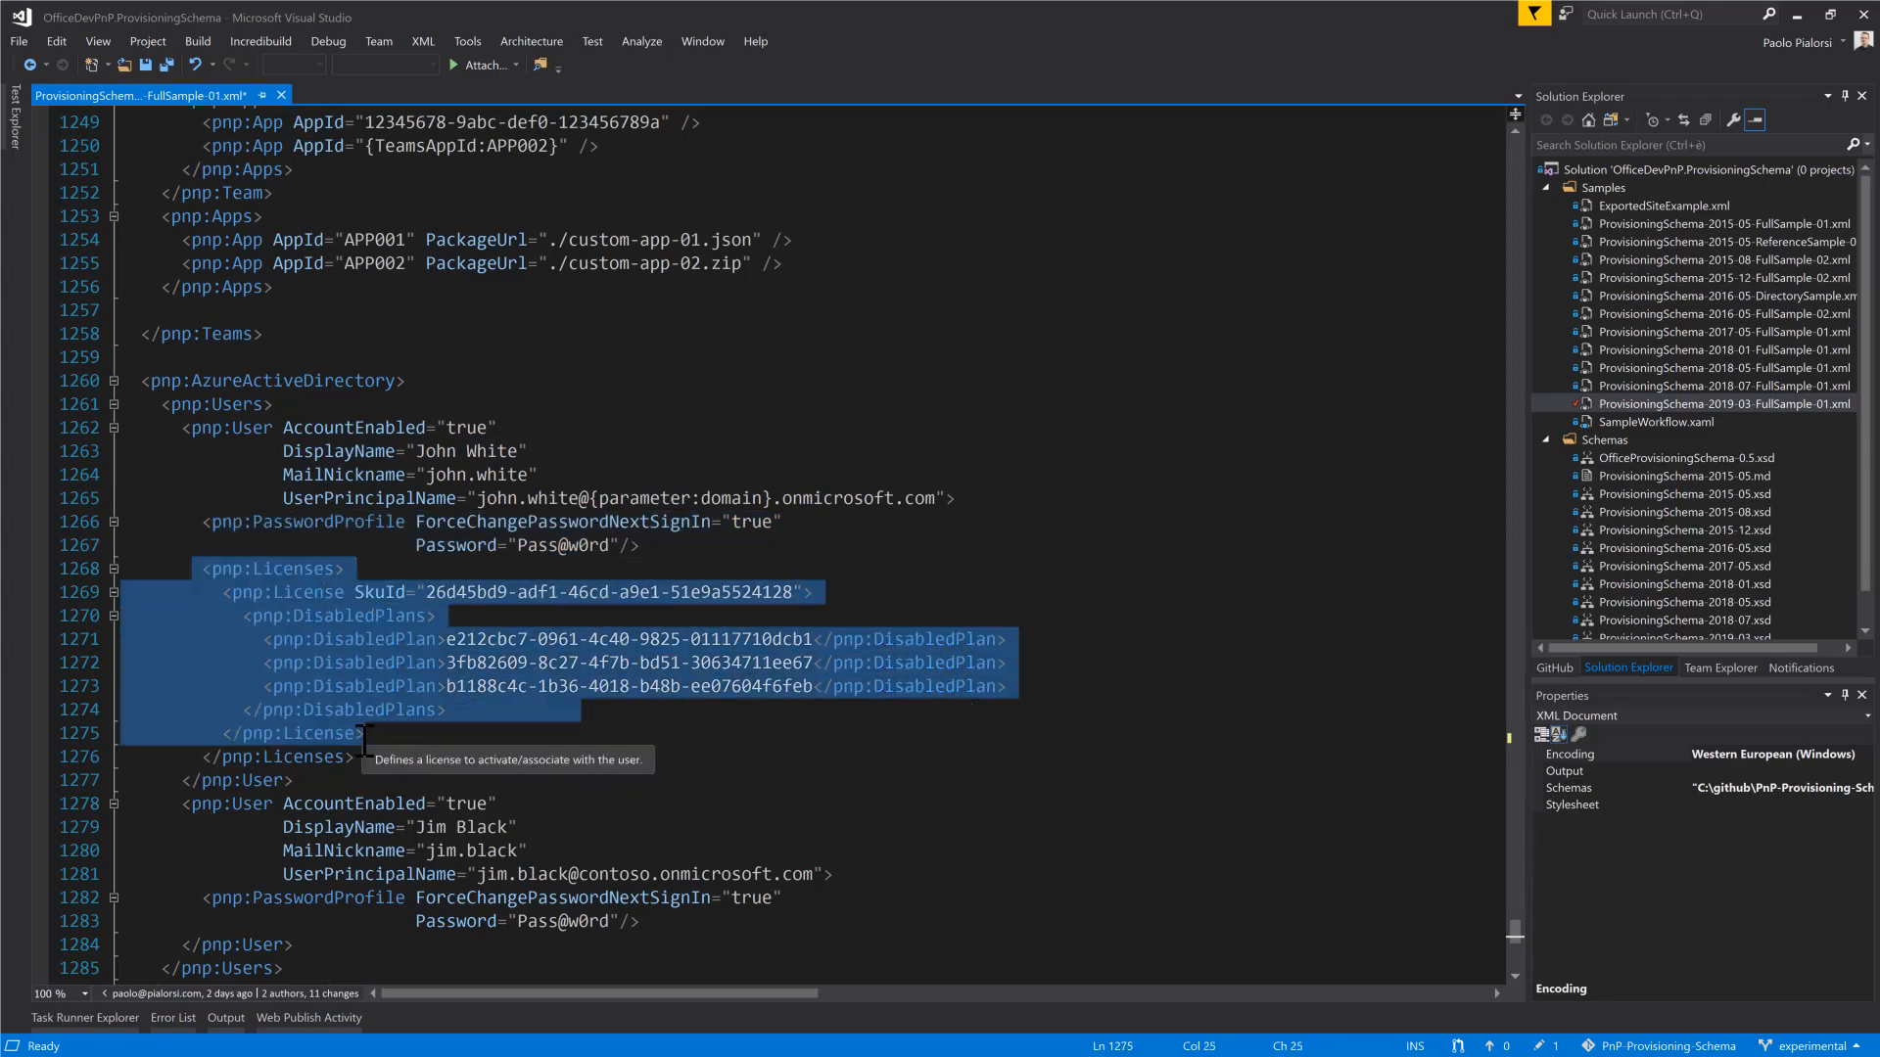
{"action": "scroll", "scroll_direction": "down", "scroll_amount": 3}
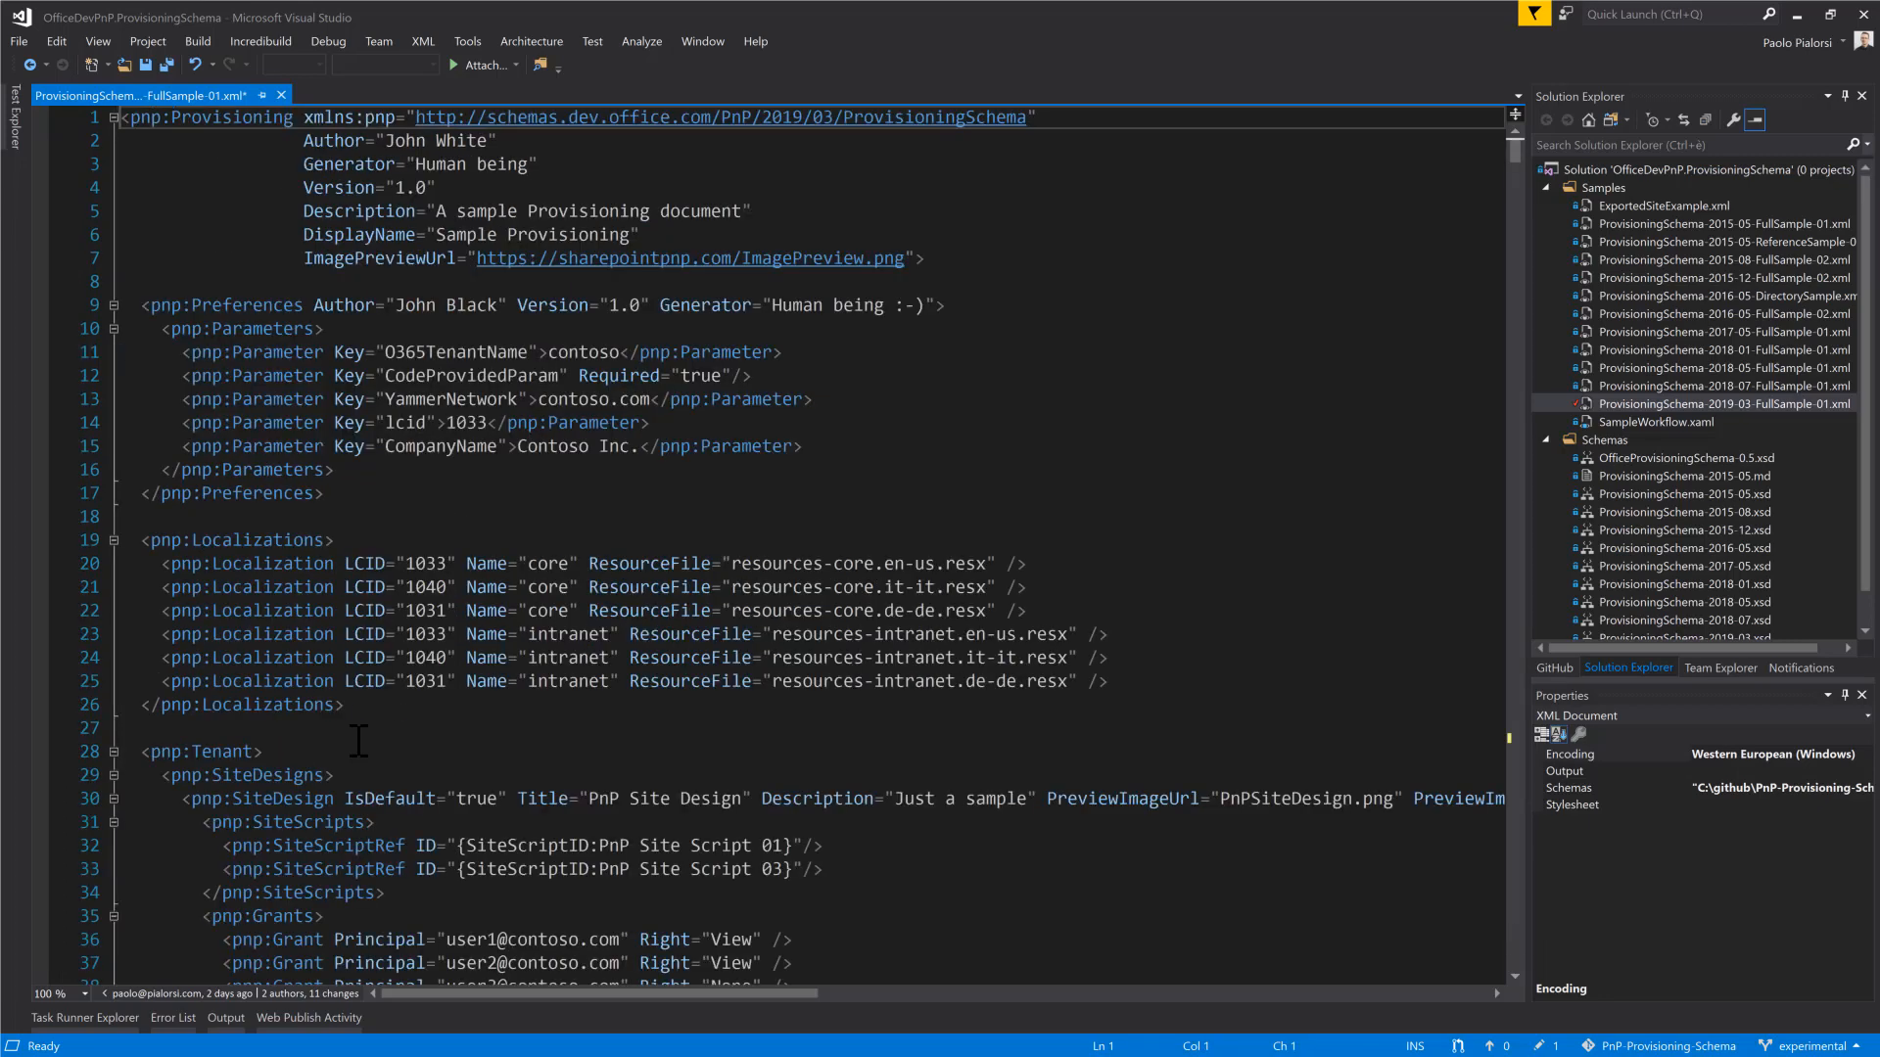
- Search for 'pnp:SiteFo' and jump to the SamplePage client-side page header settings
{"action": "type", "text": "s"}
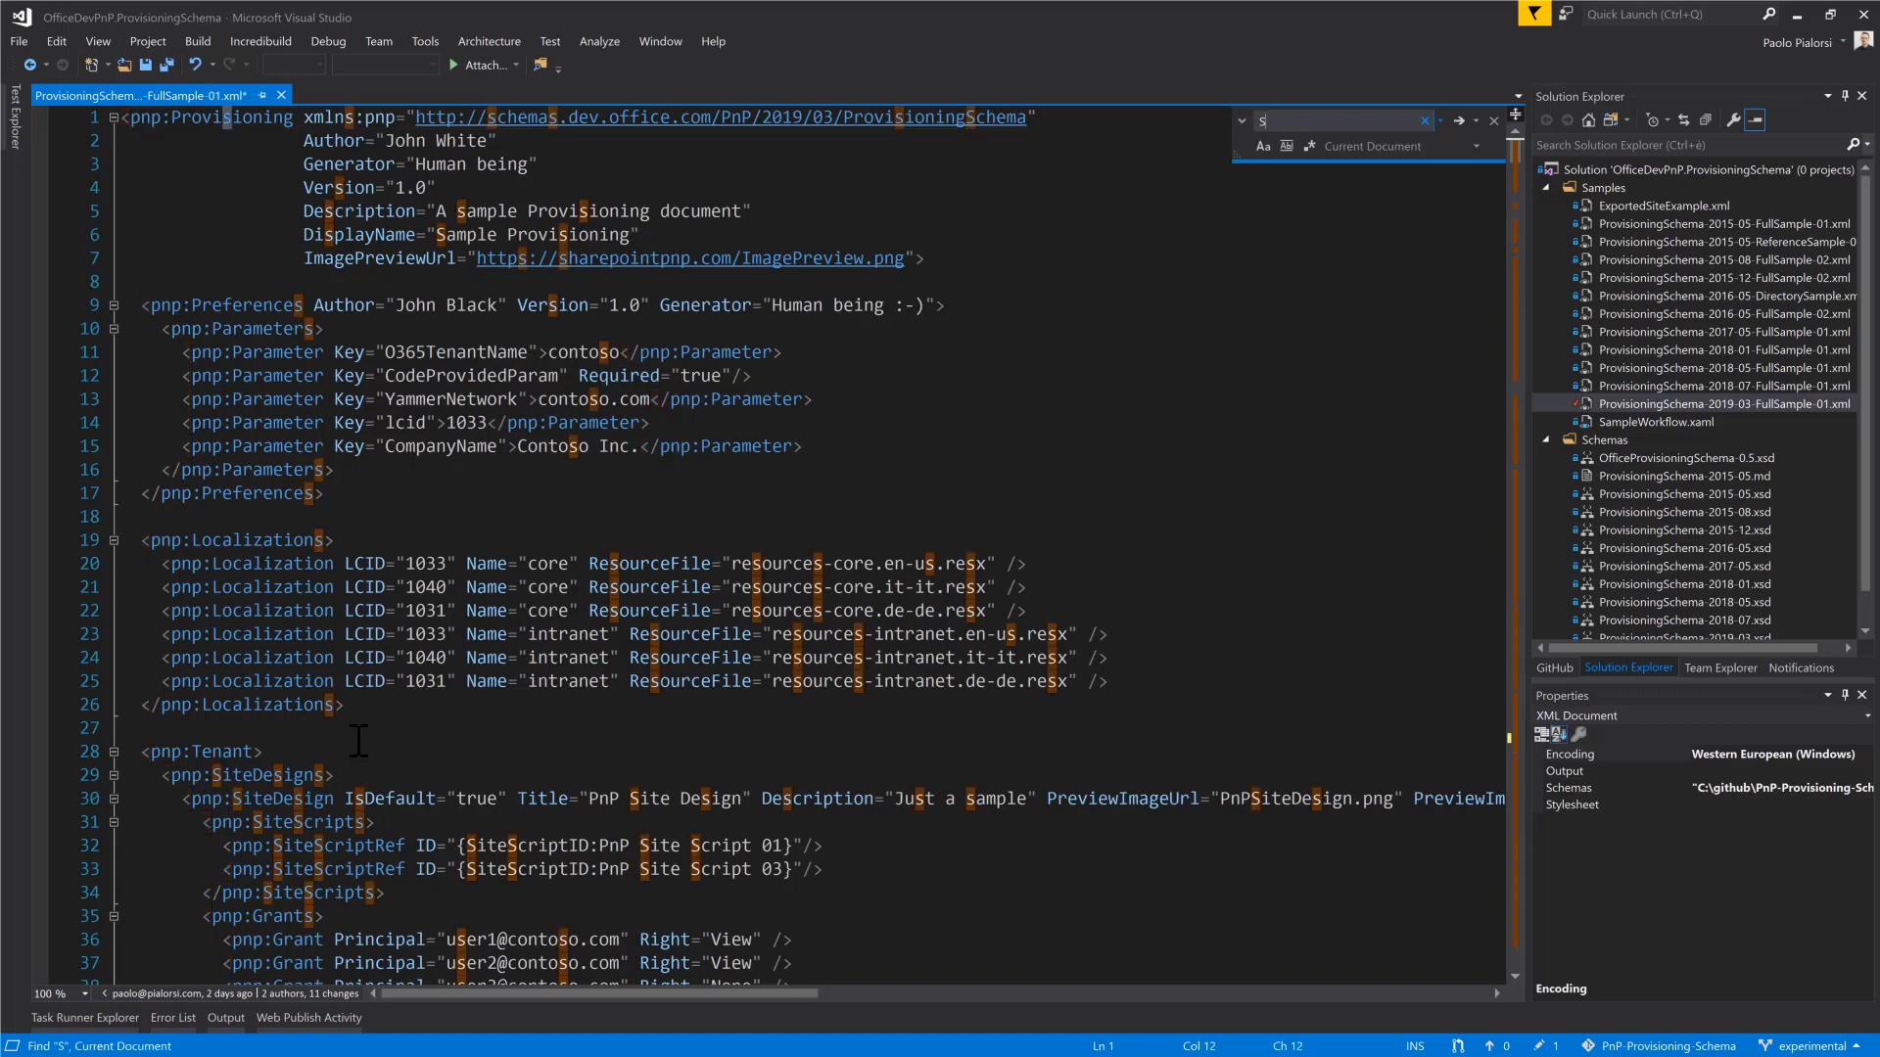
{"action": "type", "text": "iteFoo"}
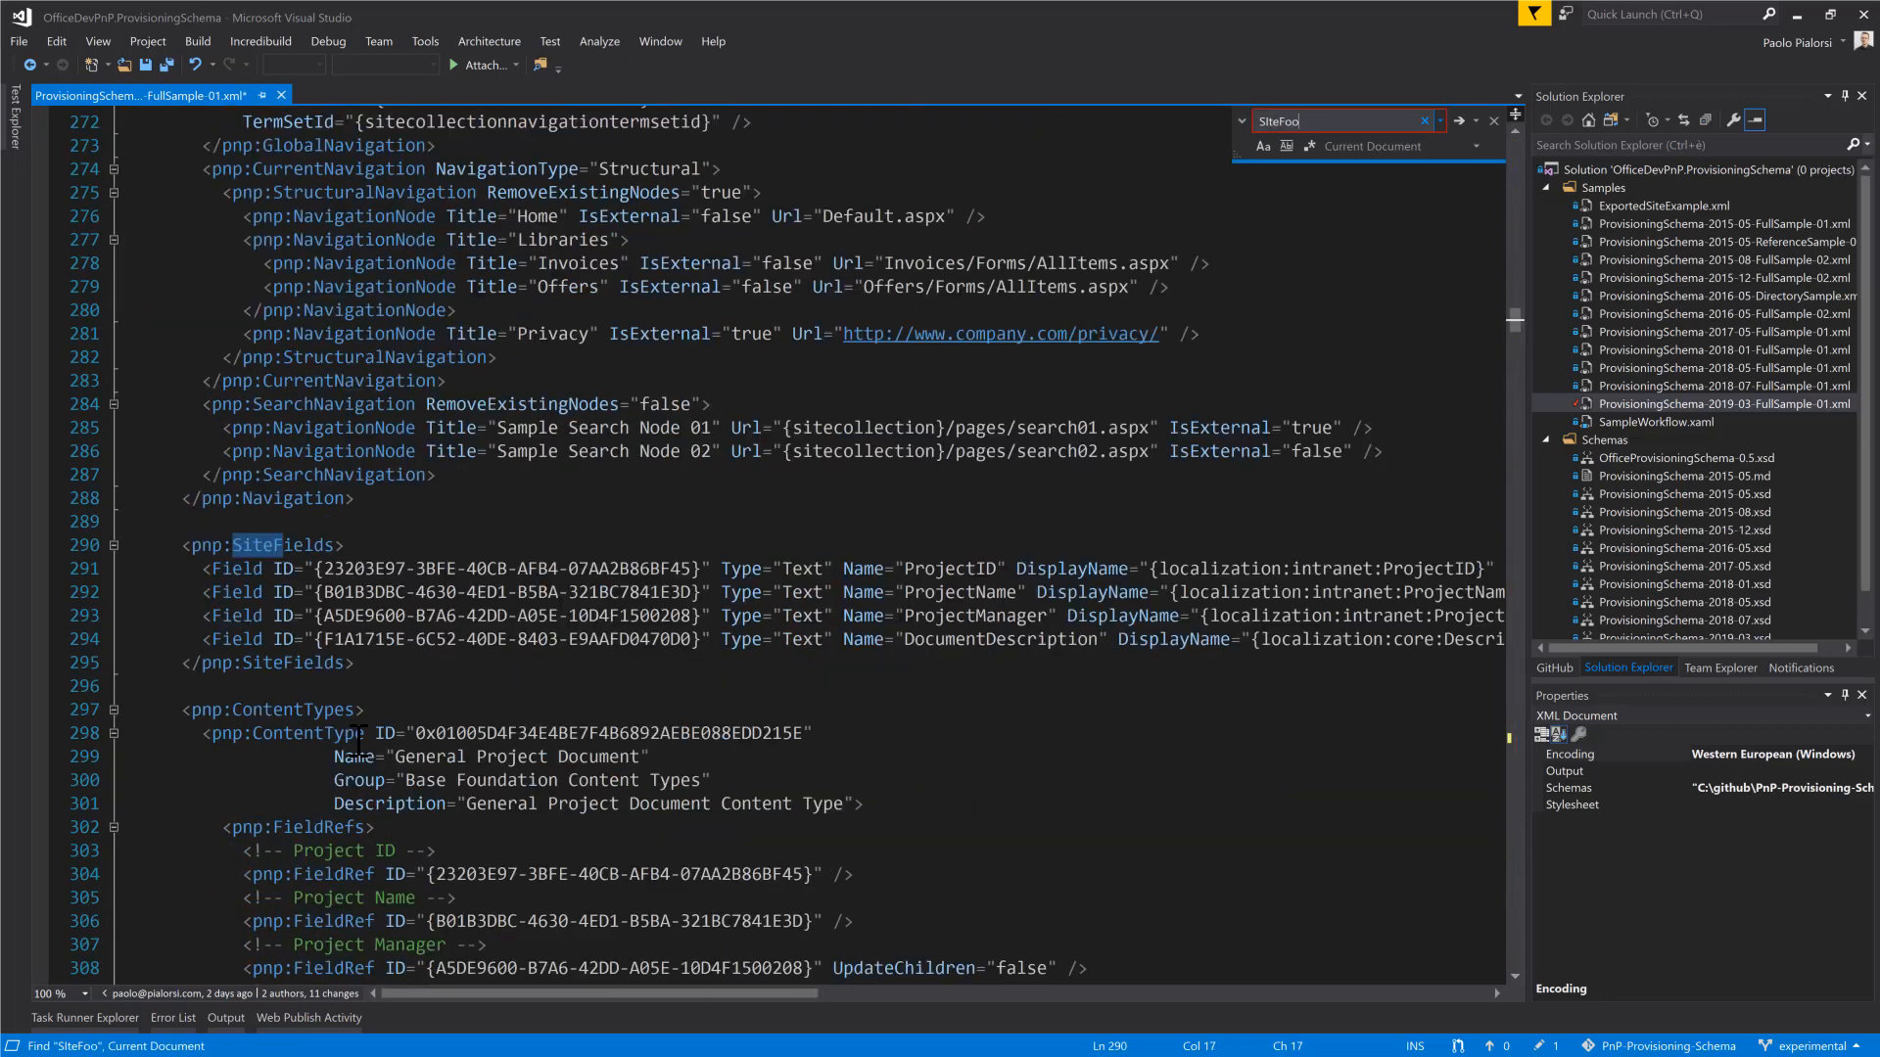
{"action": "mouse_move", "coordinate": [352, 756]}
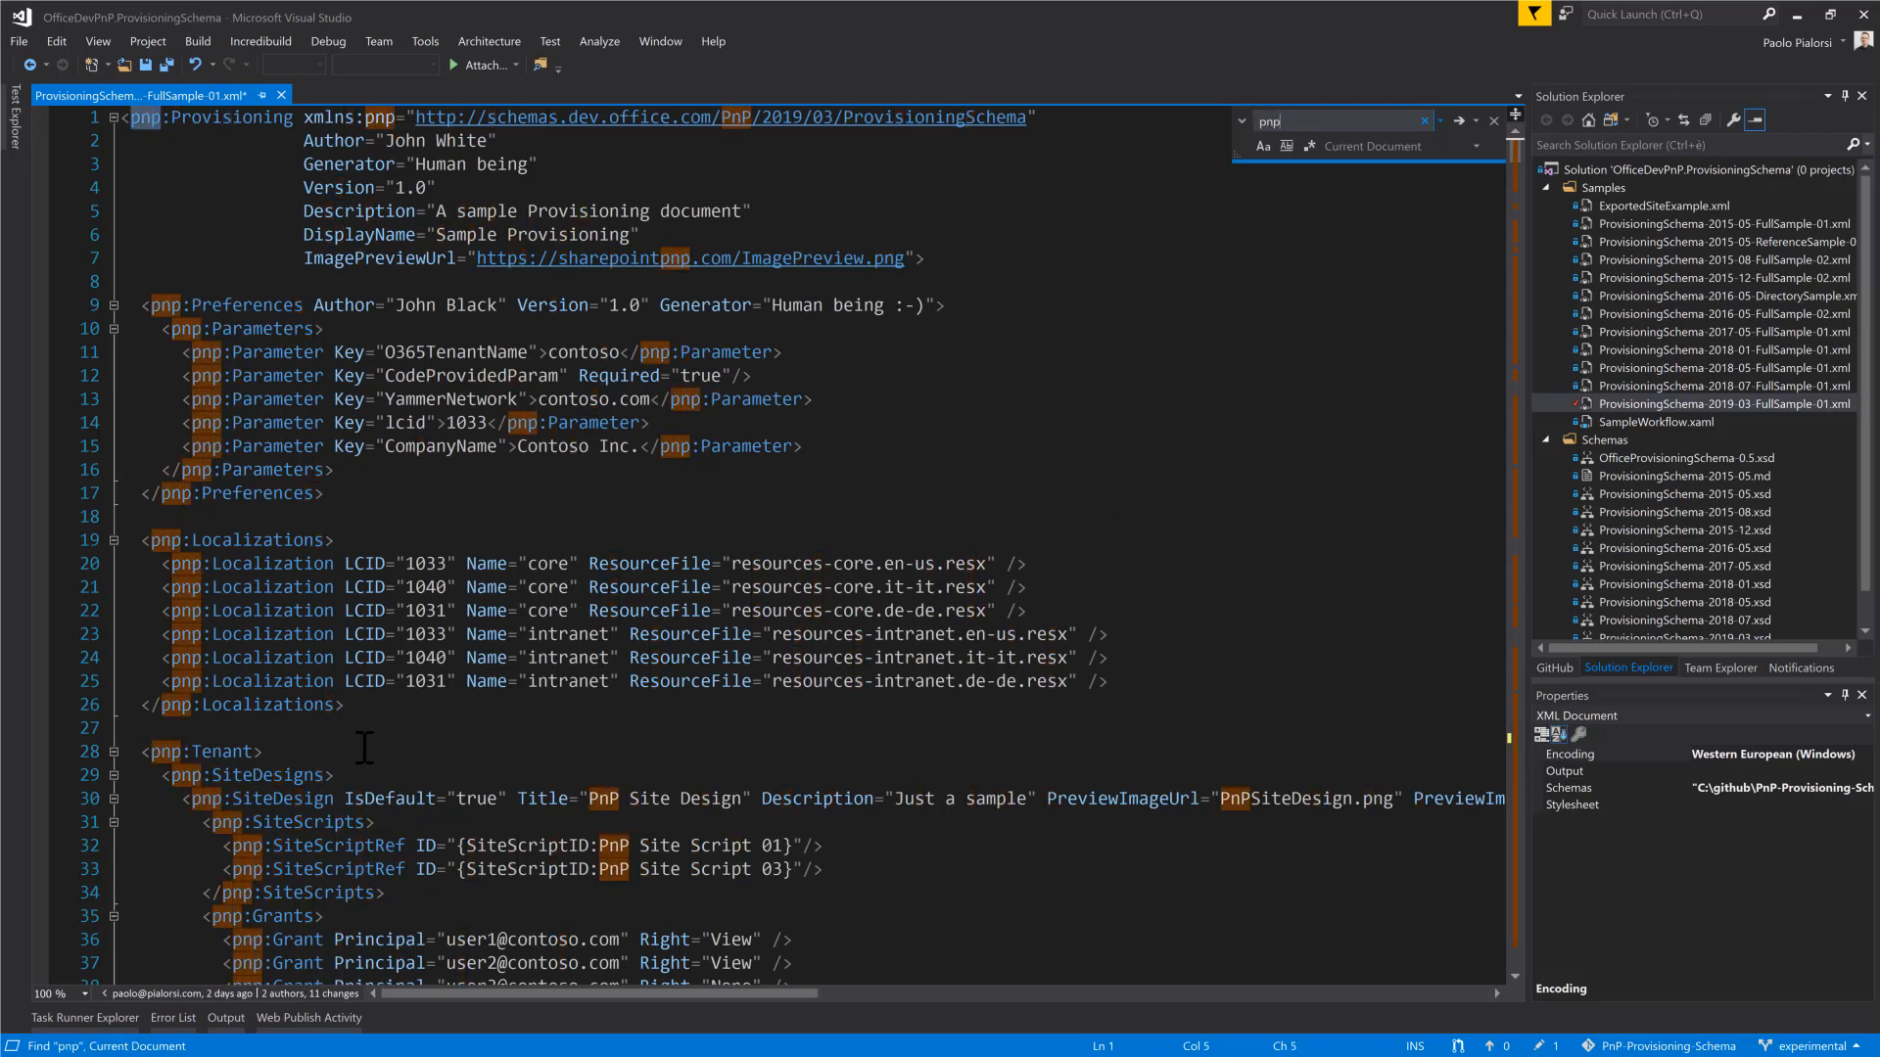
{"action": "type", "text": "pnp:SiteFoo"}
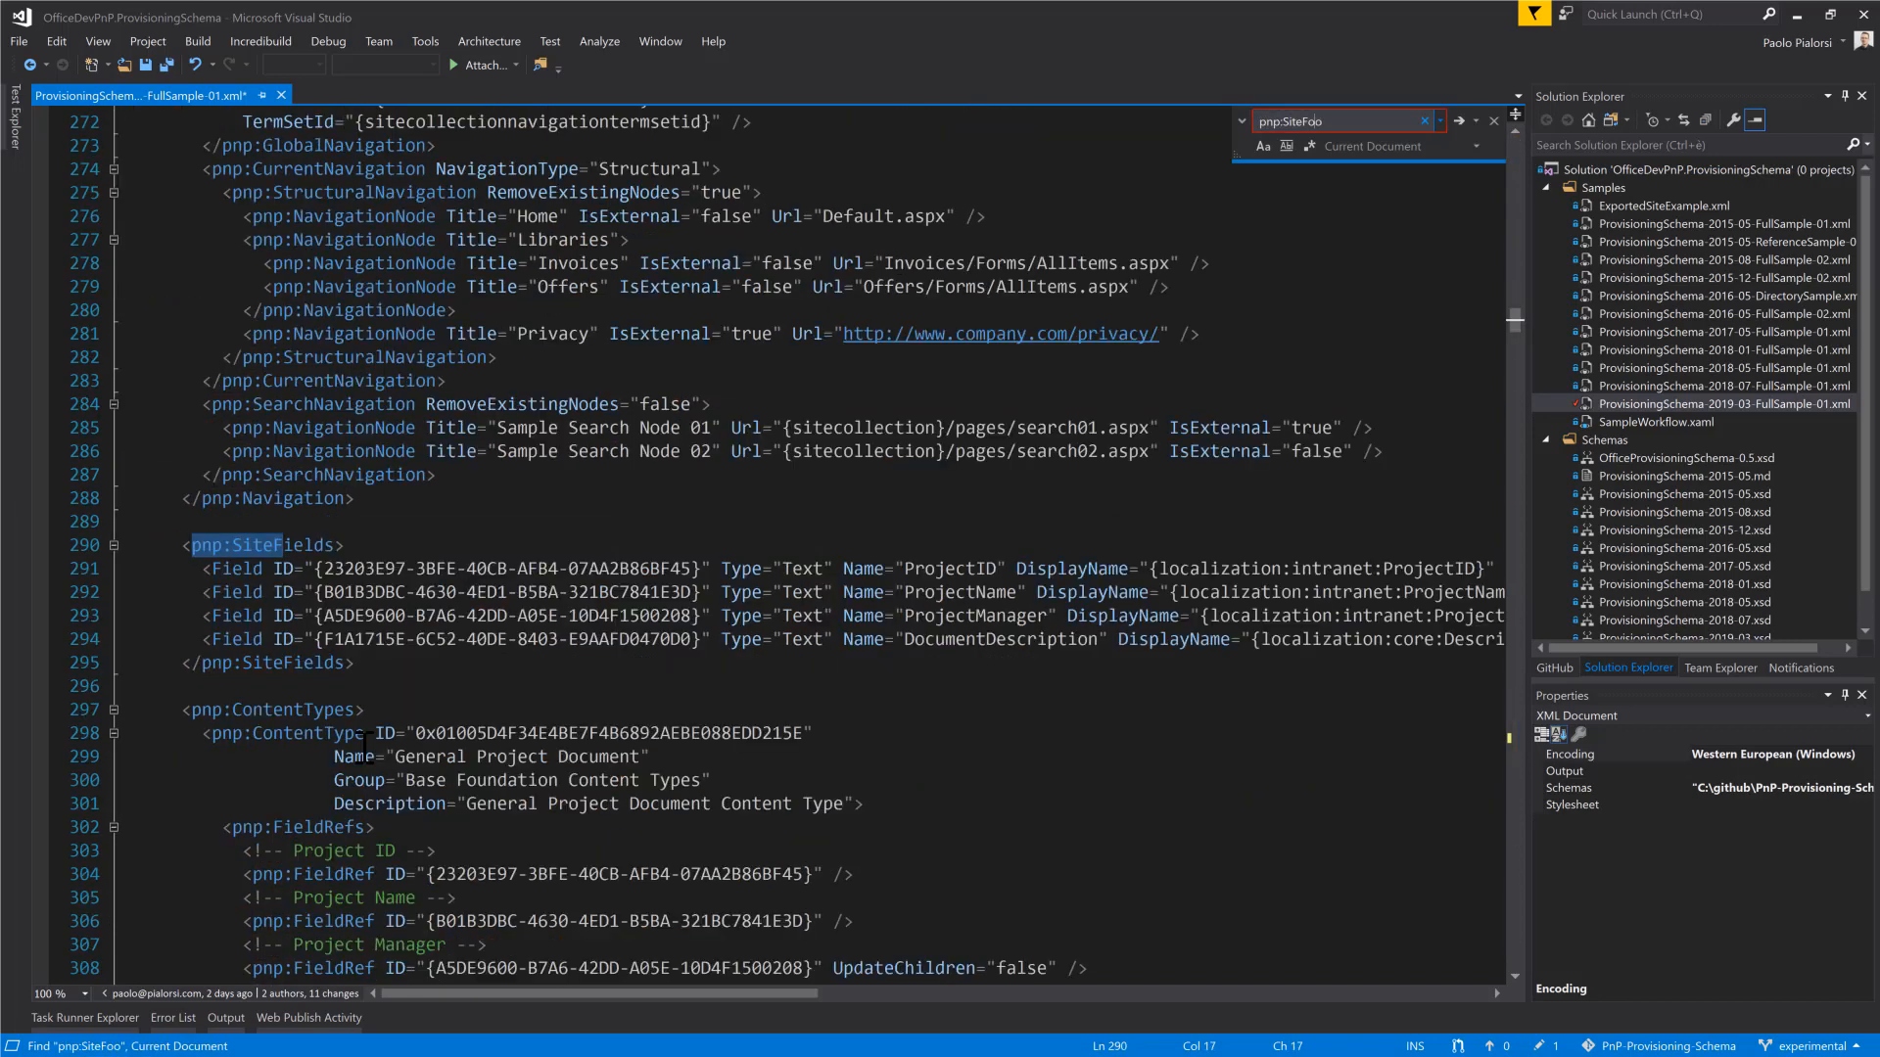
{"action": "key", "text": "BackSpace"}
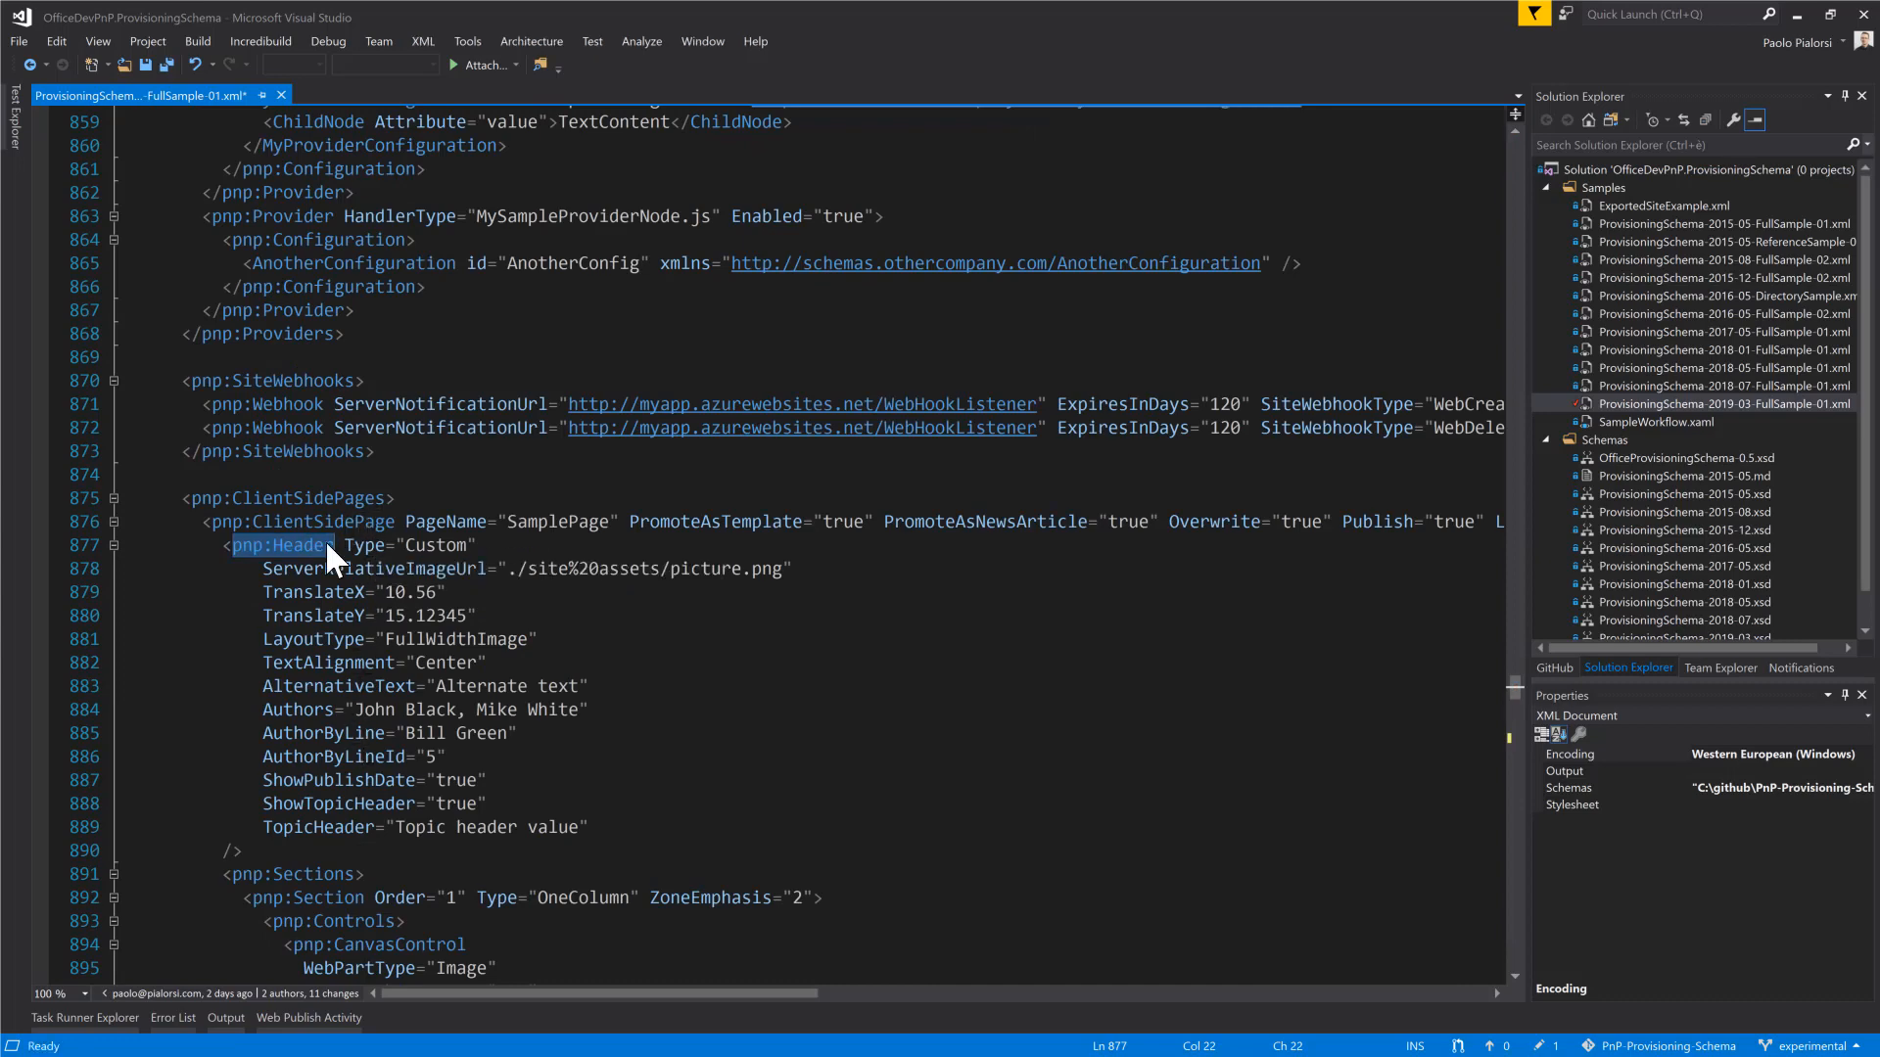
- Scroll past ClientSidePages to the site Header and Footer and select the footer element
{"action": "scroll", "scroll_direction": "down", "scroll_amount": 3}
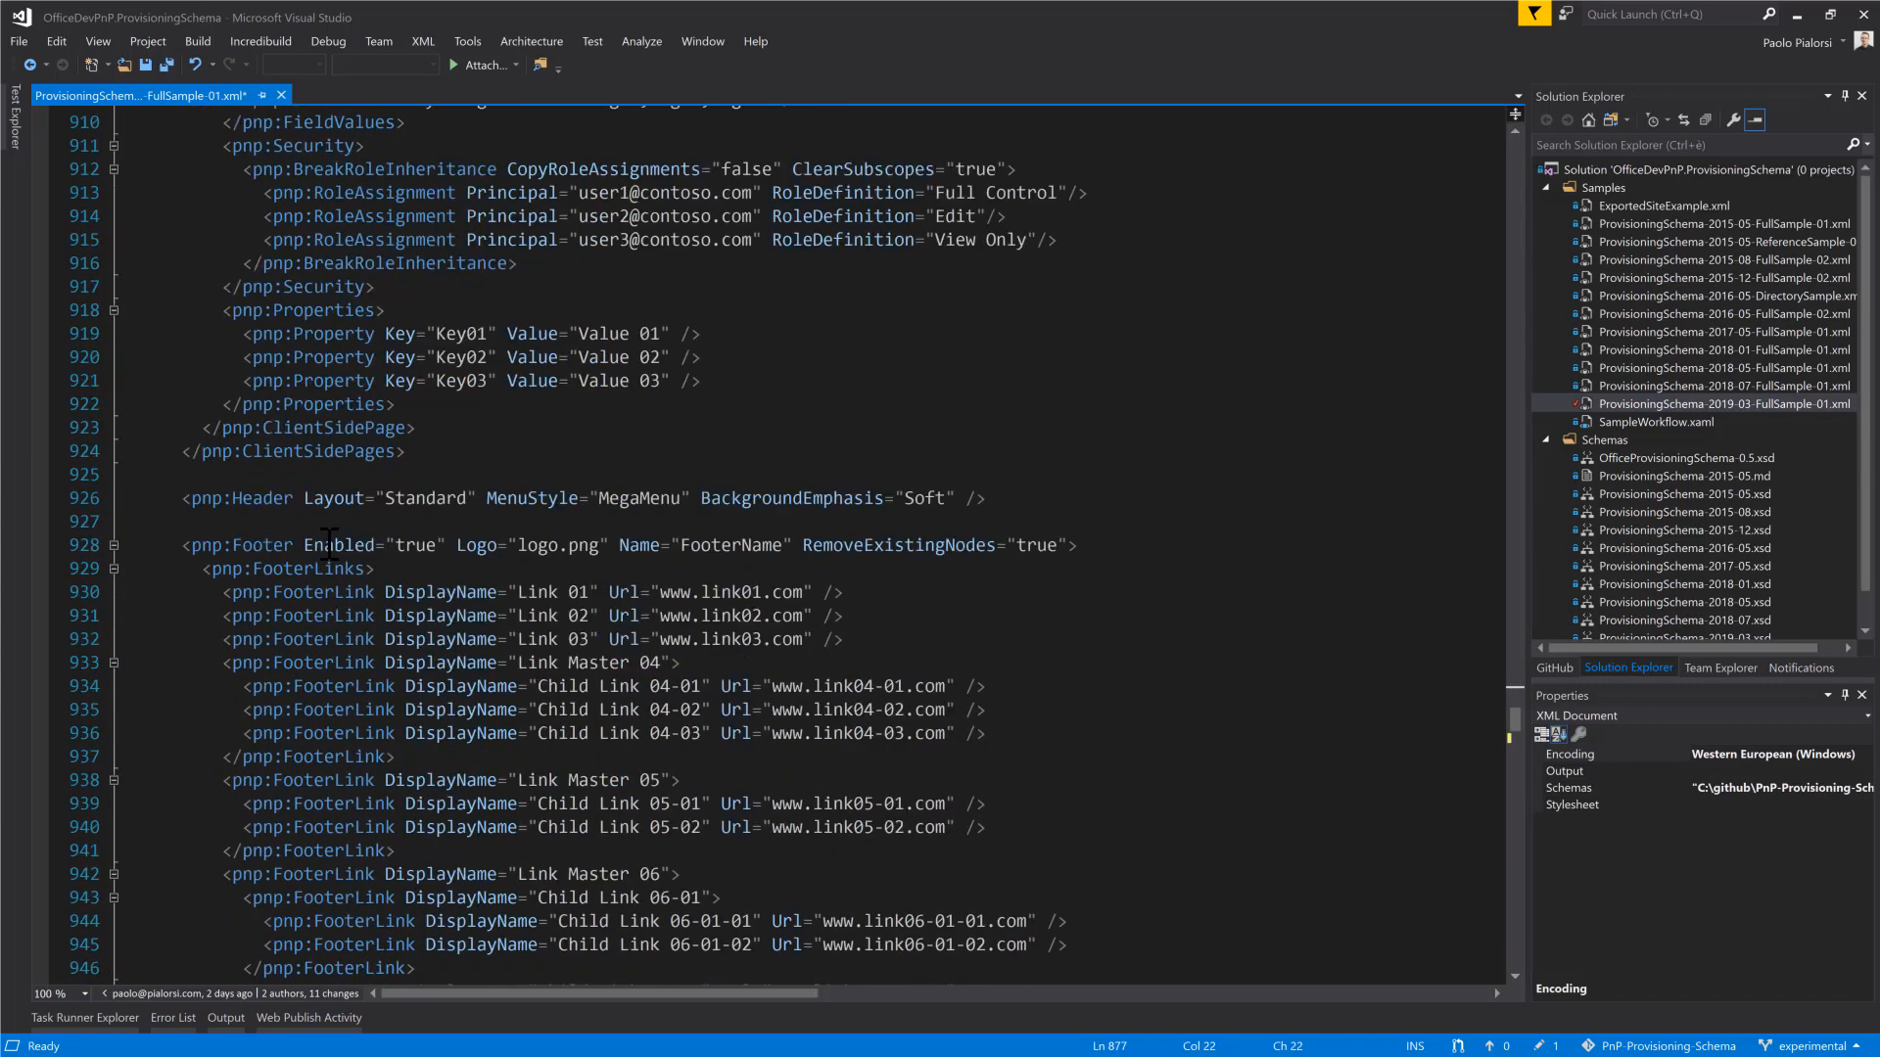
{"action": "double_click", "coordinate": [261, 473]}
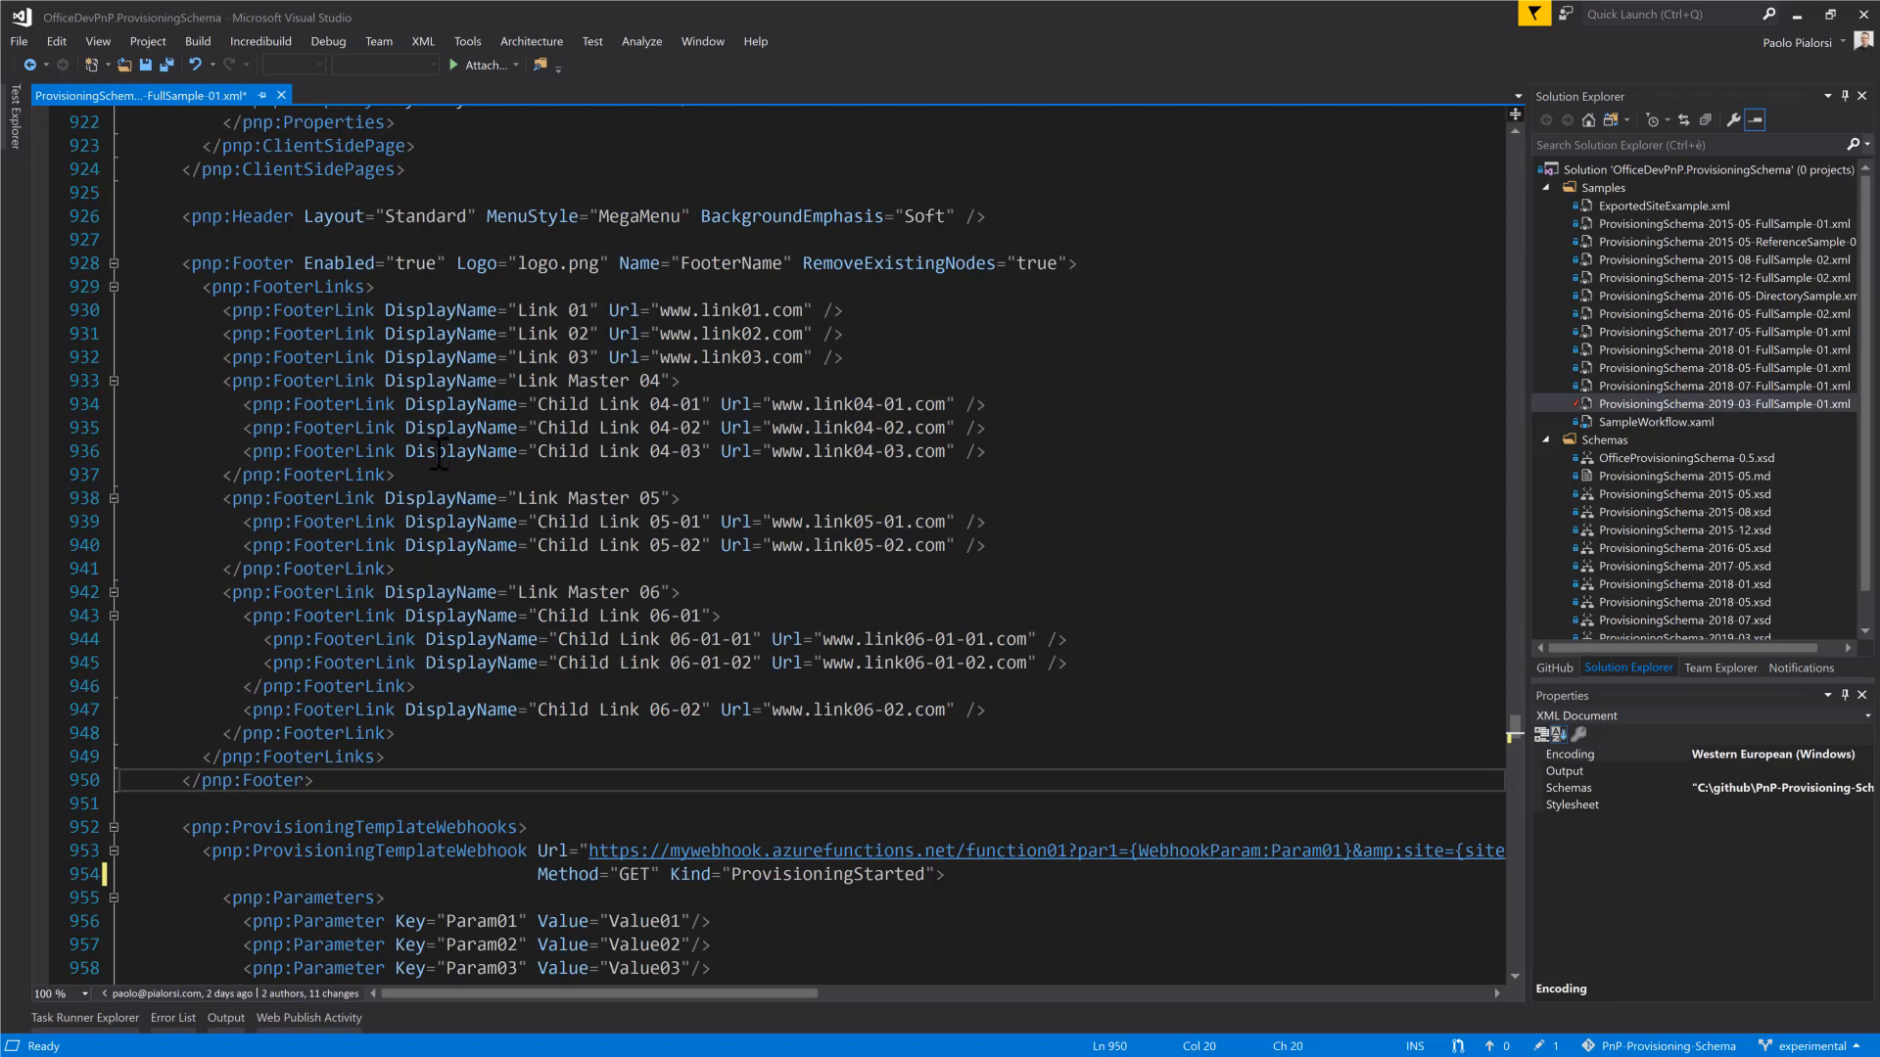
{"action": "left_click_drag", "start_coordinate": [458, 263], "coordinate": [615, 262]}
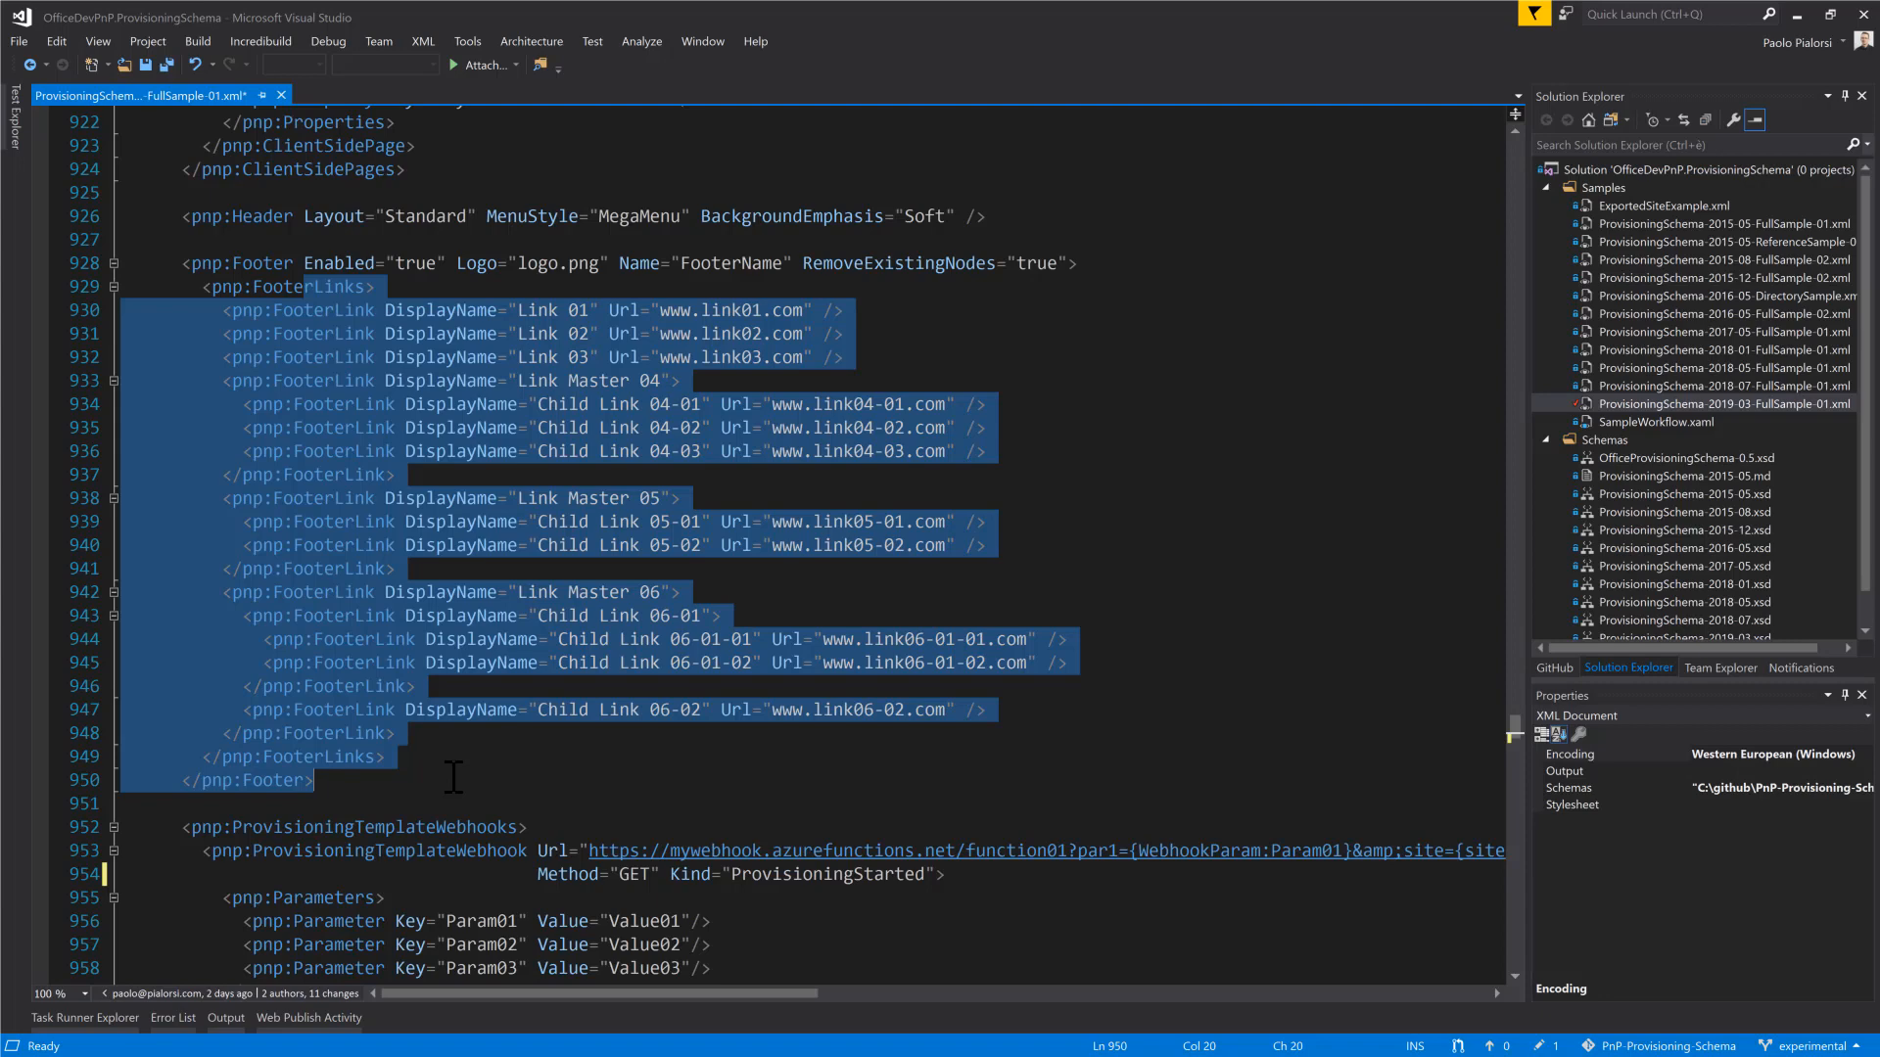
{"action": "mouse_move", "coordinate": [544, 769]}
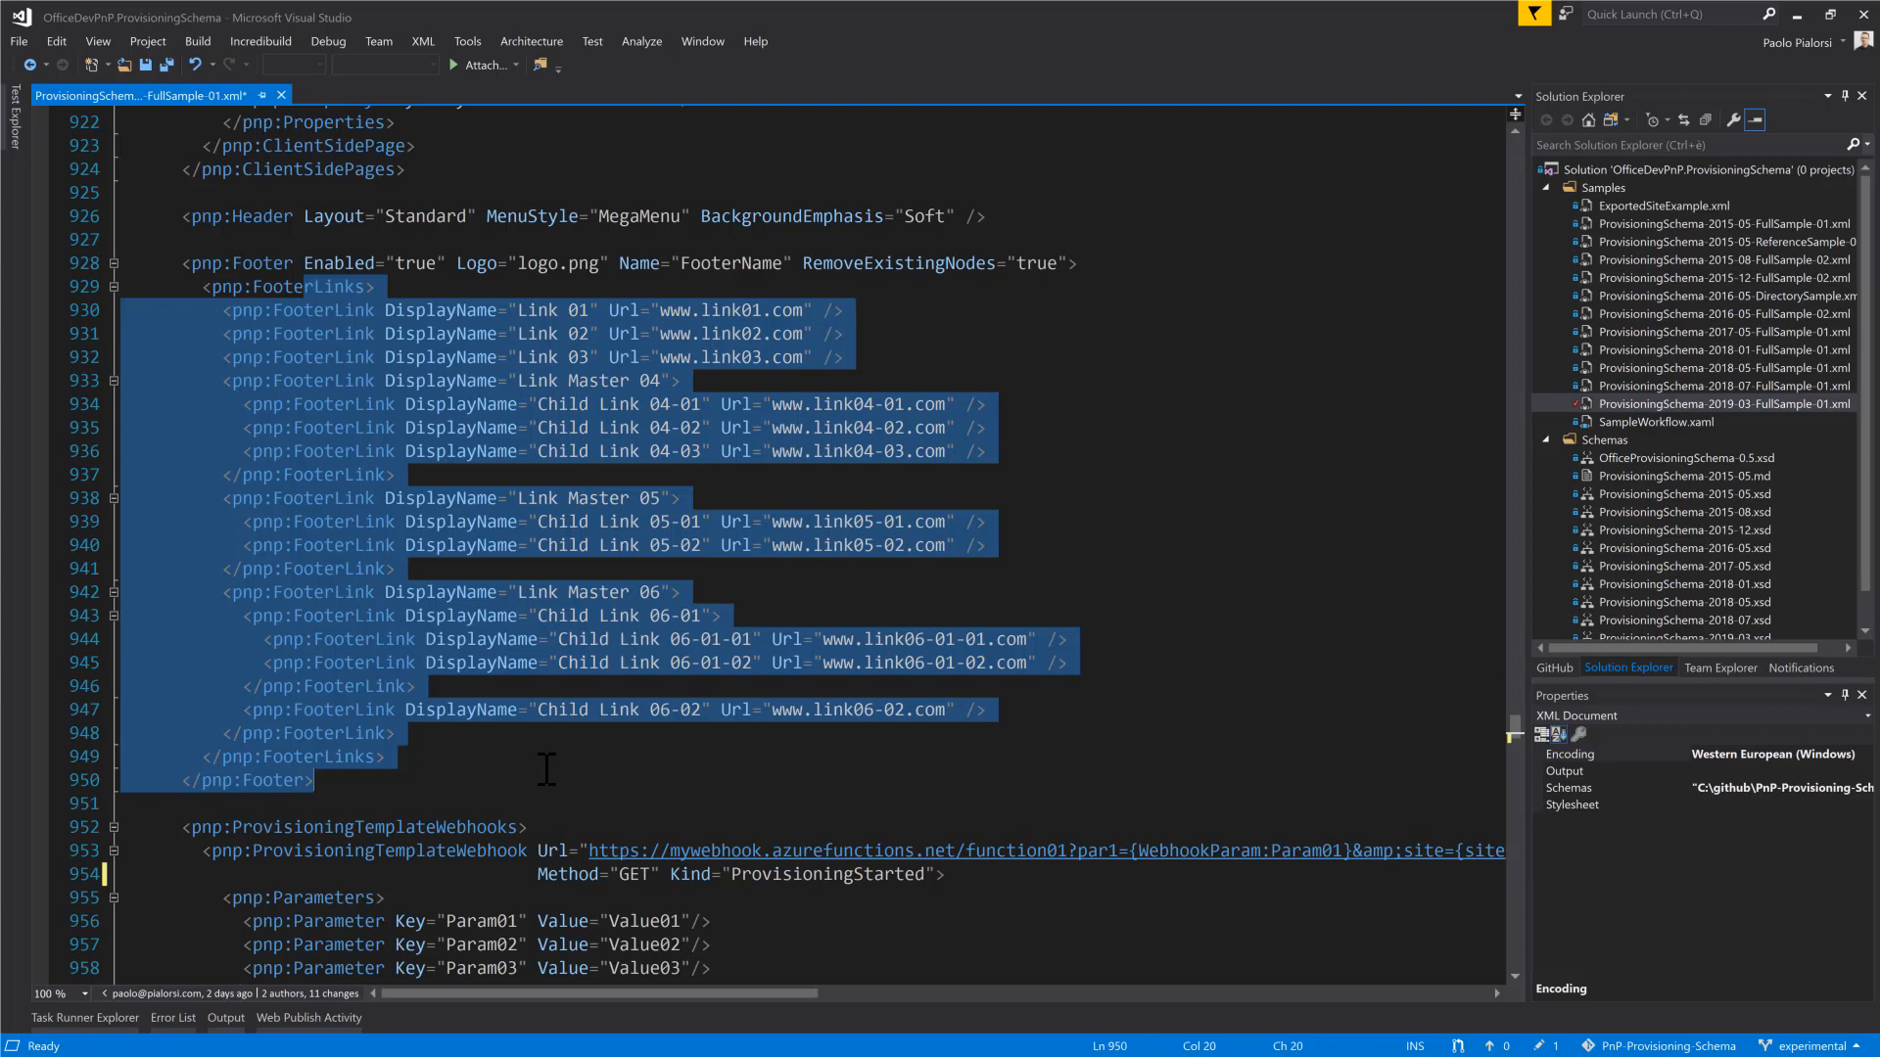
{"action": "mouse_move", "coordinate": [423, 764]}
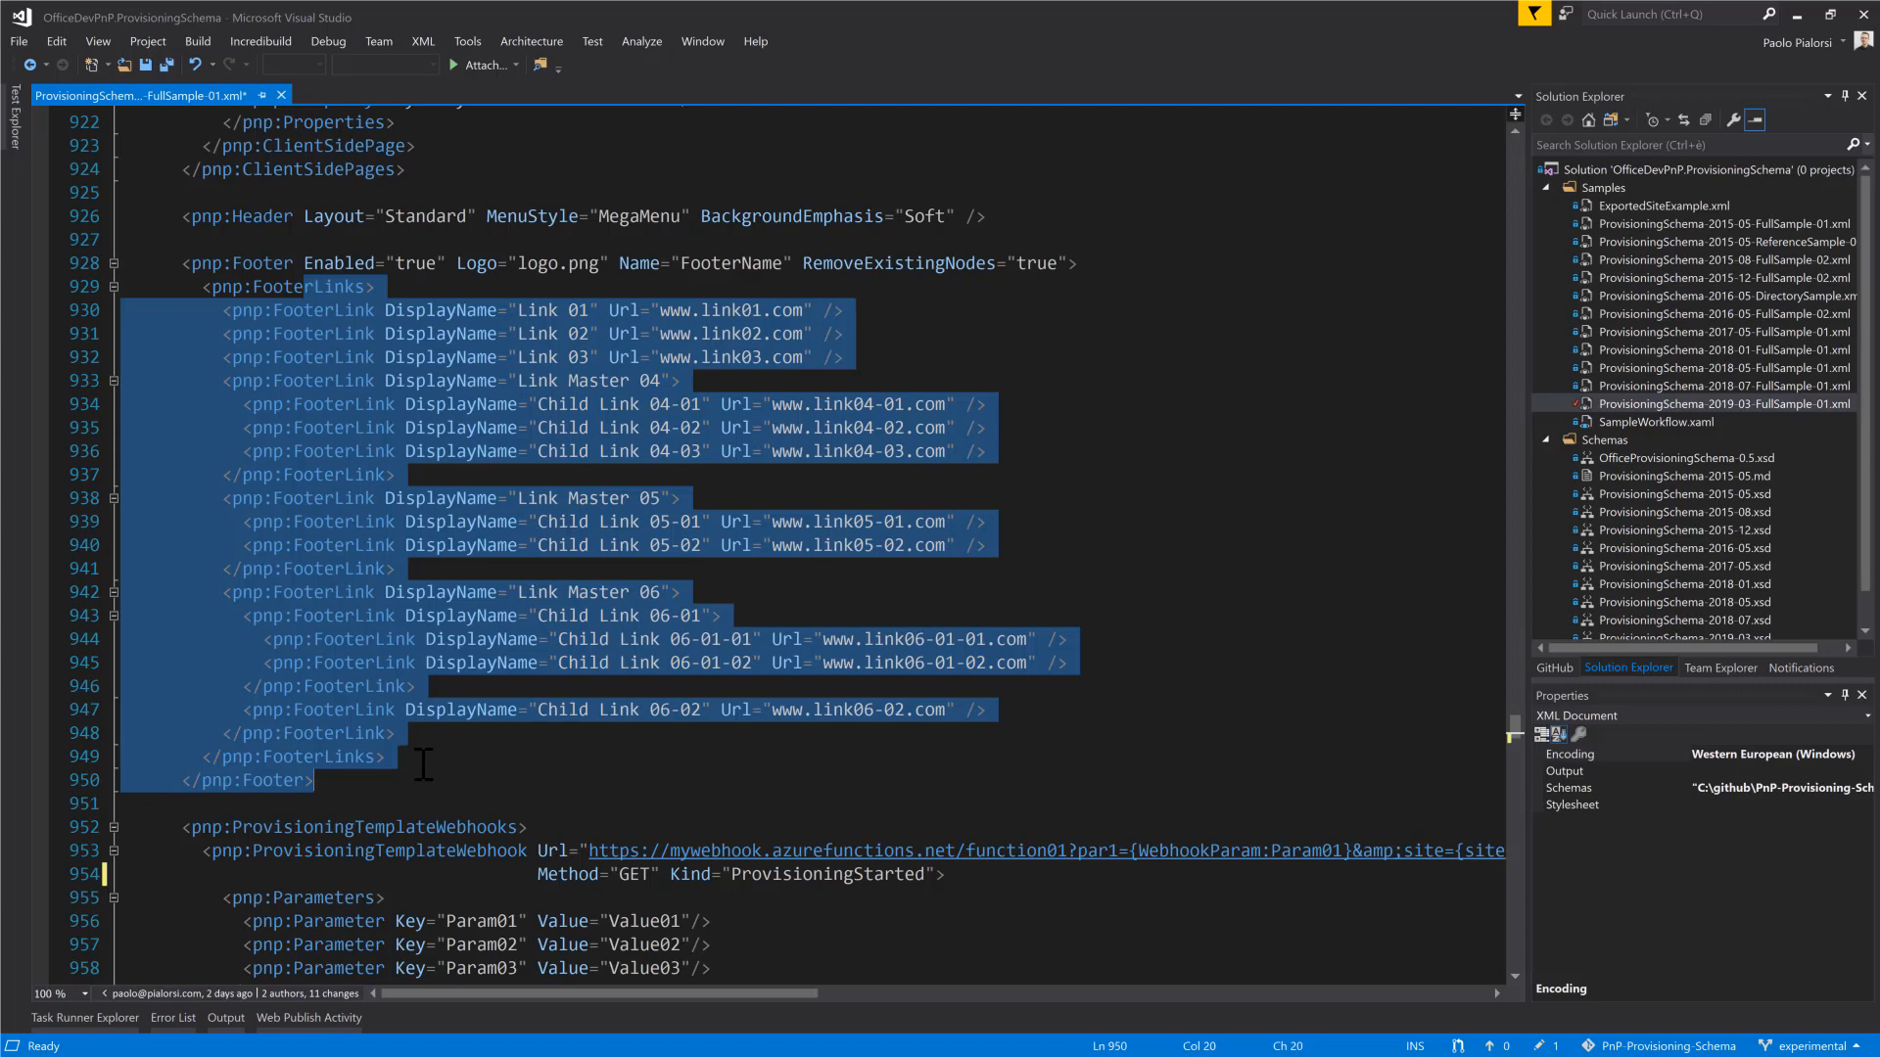
{"action": "left_click", "coordinate": [409, 779]}
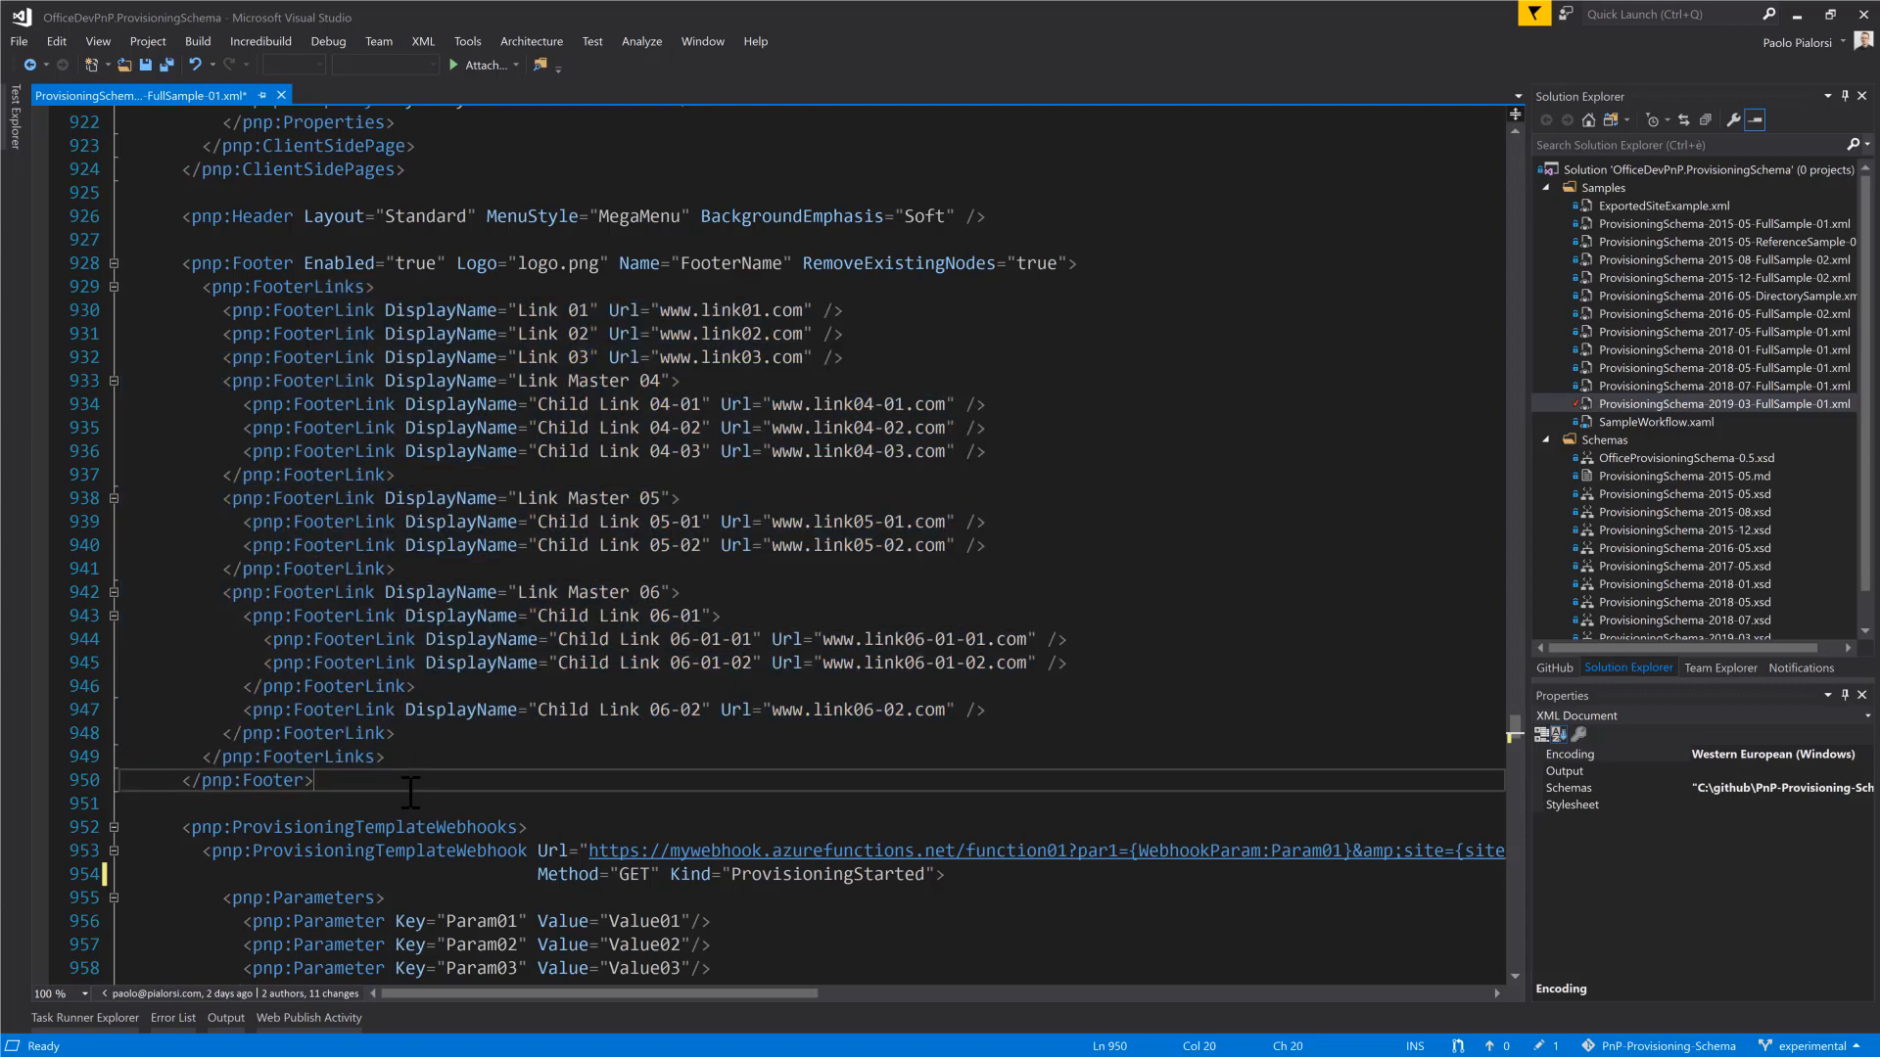